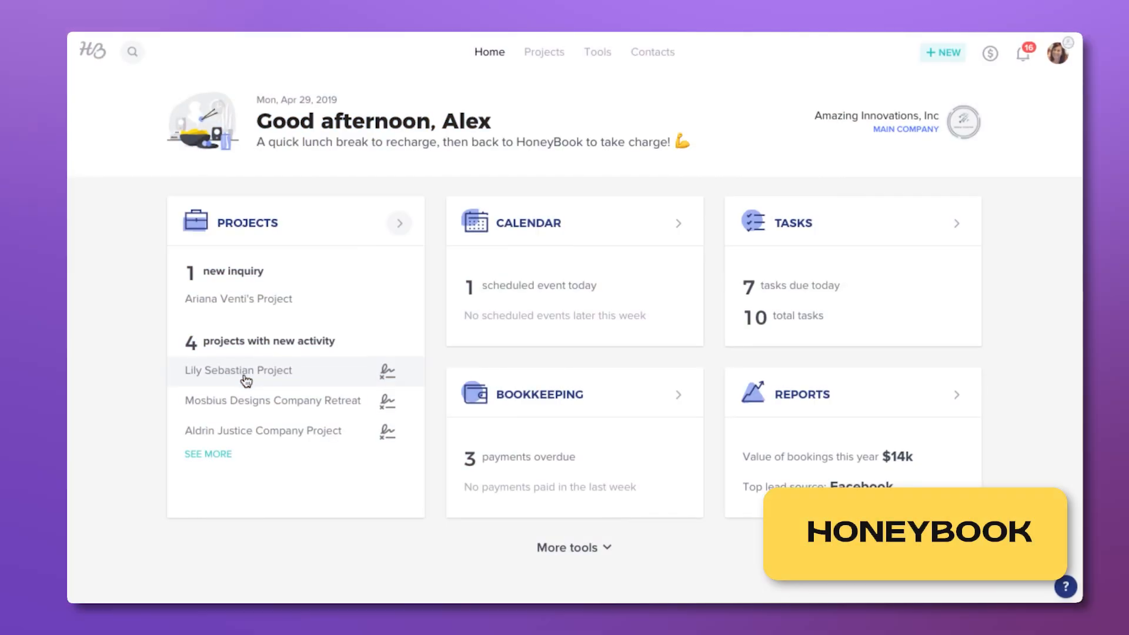
{"action": "left_click", "coordinate": [237, 371]}
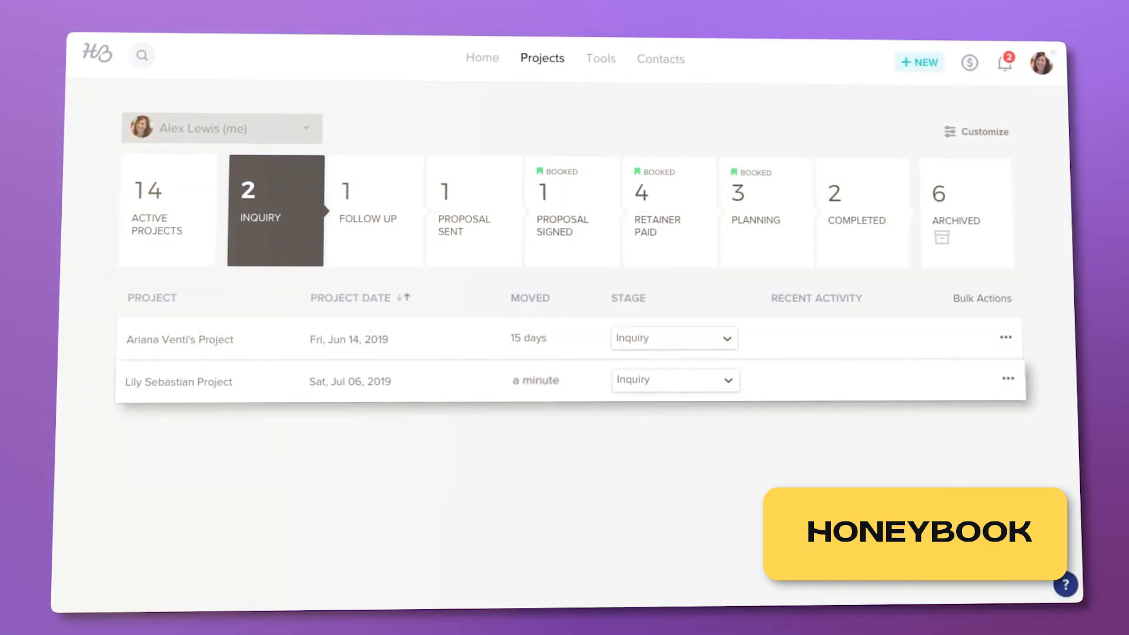
{"action": "left_click", "coordinate": [932, 180]}
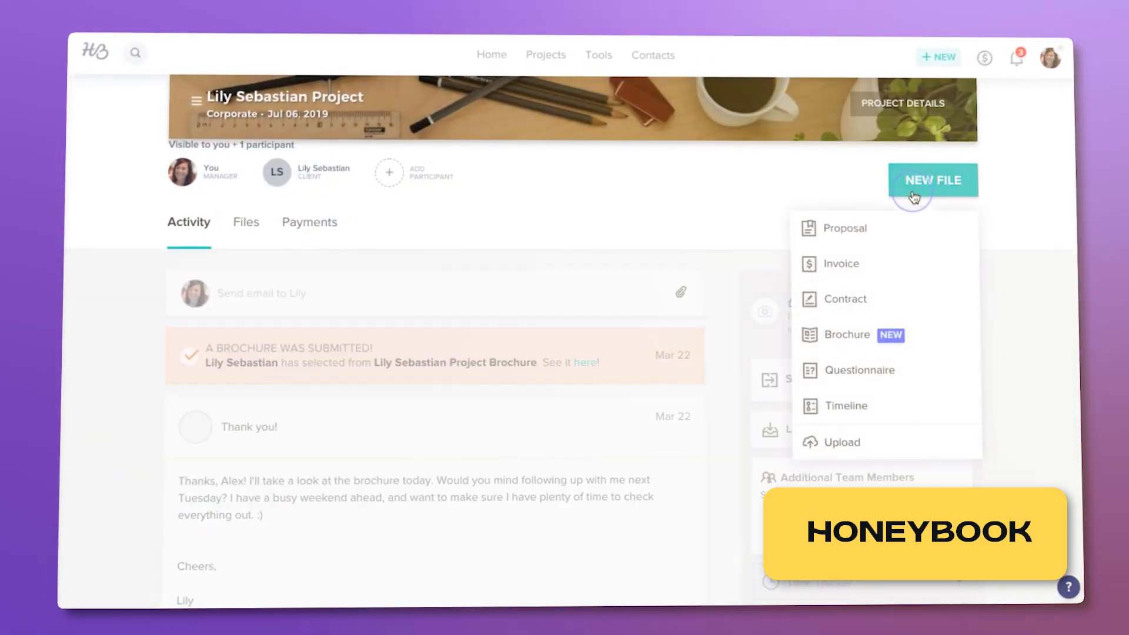
{"action": "left_click", "coordinate": [846, 227]}
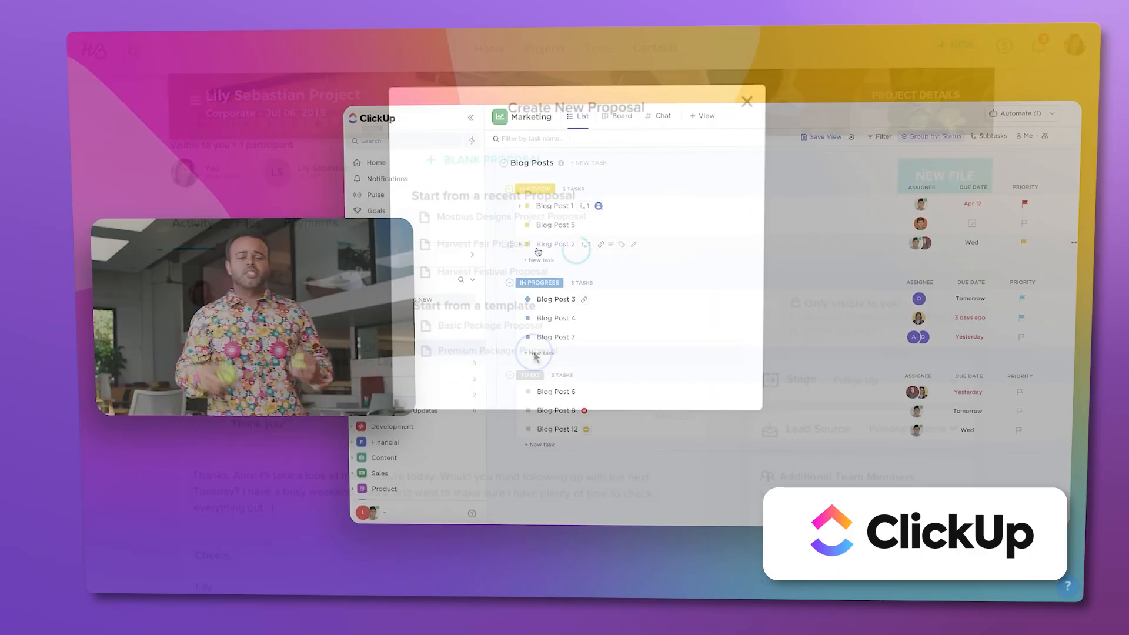
{"action": "left_click", "coordinate": [555, 243]}
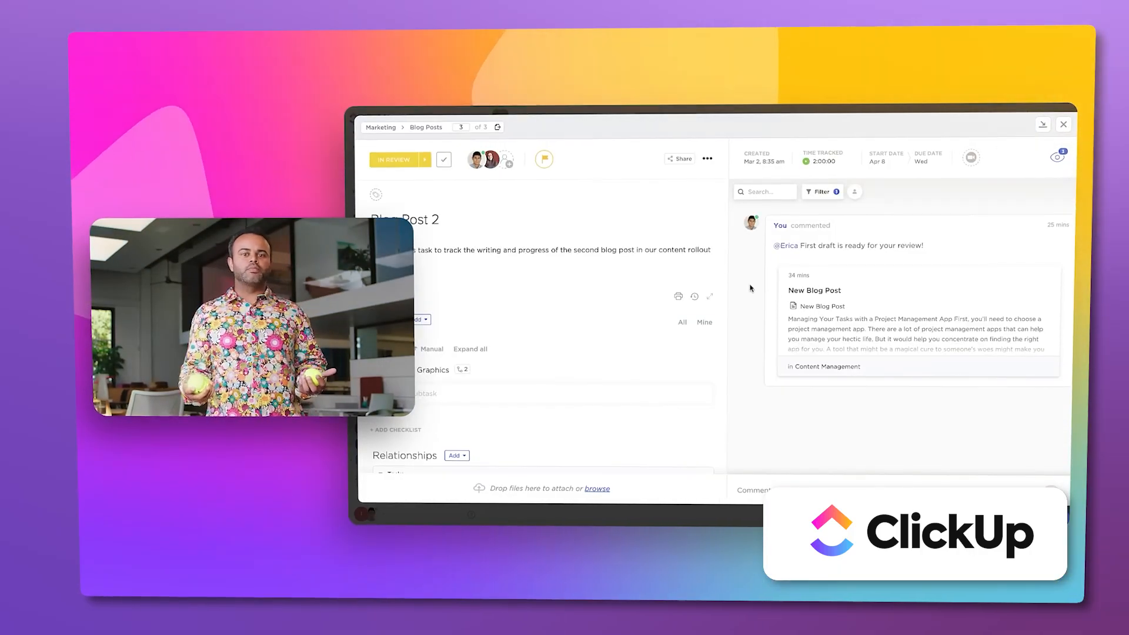
{"action": "left_click", "coordinate": [814, 290]}
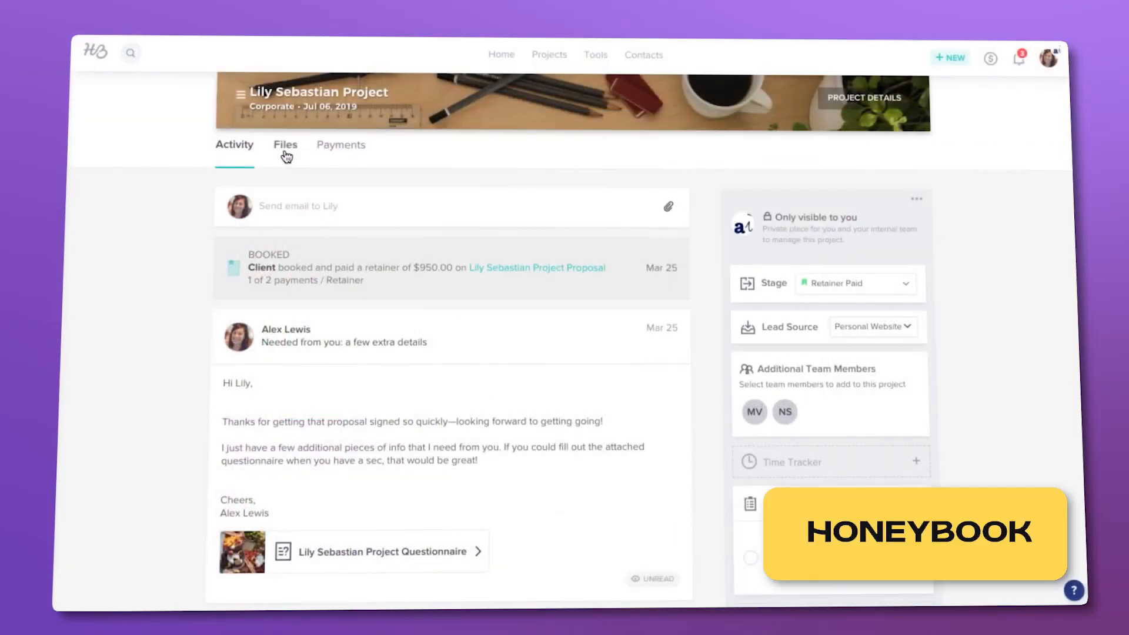
{"action": "left_click", "coordinate": [283, 144]}
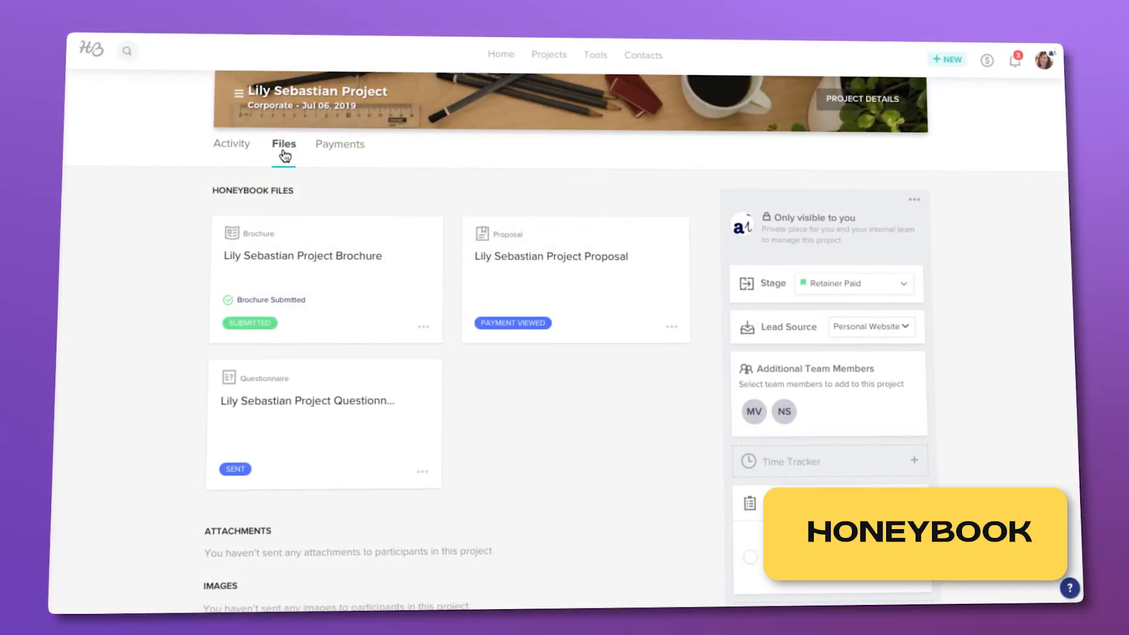
{"action": "left_click", "coordinate": [339, 143]}
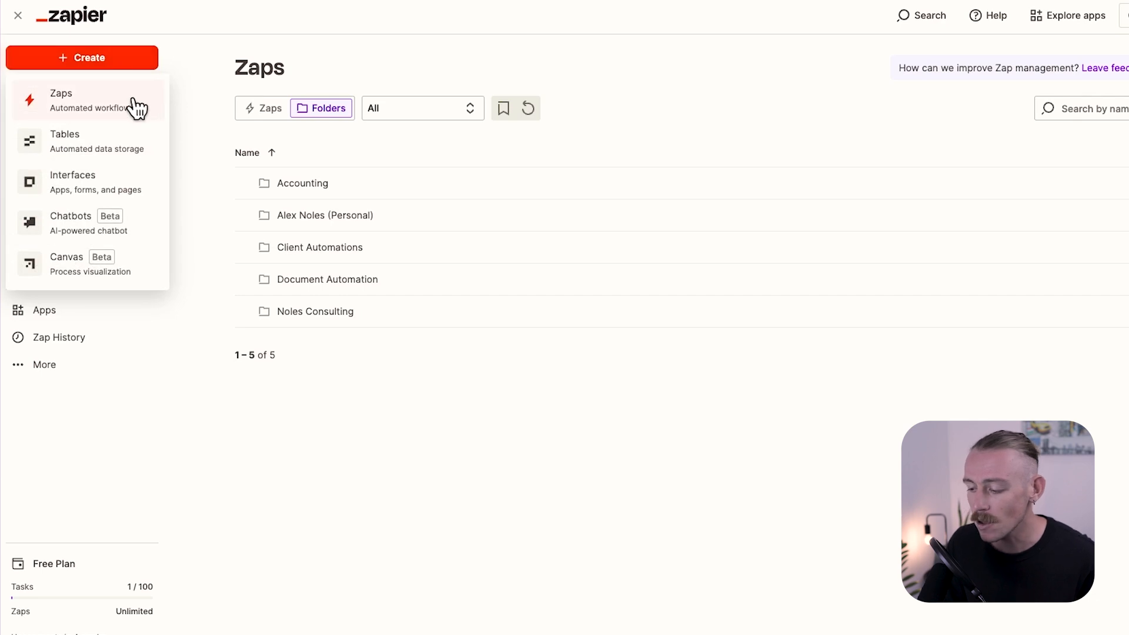
Start a new untitled Zap draft in the Zapier editor.
{"action": "left_click", "coordinate": [82, 58]}
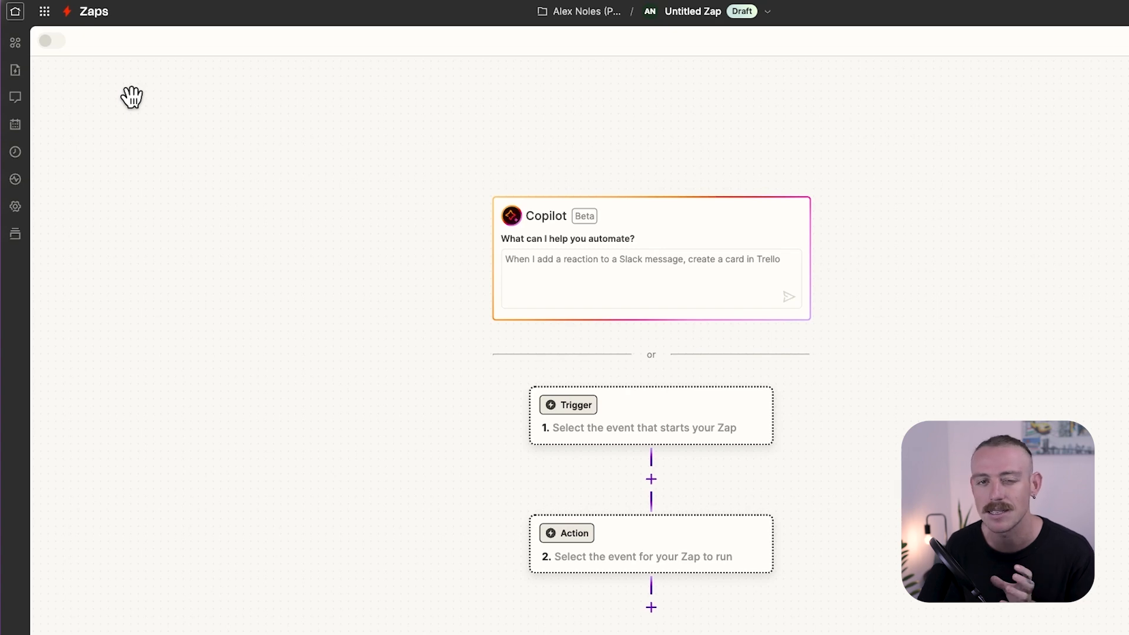
Ask Copilot to 'create a clickup project when a honeybook client finishes onboarding'.
{"action": "left_click", "coordinate": [650, 278]}
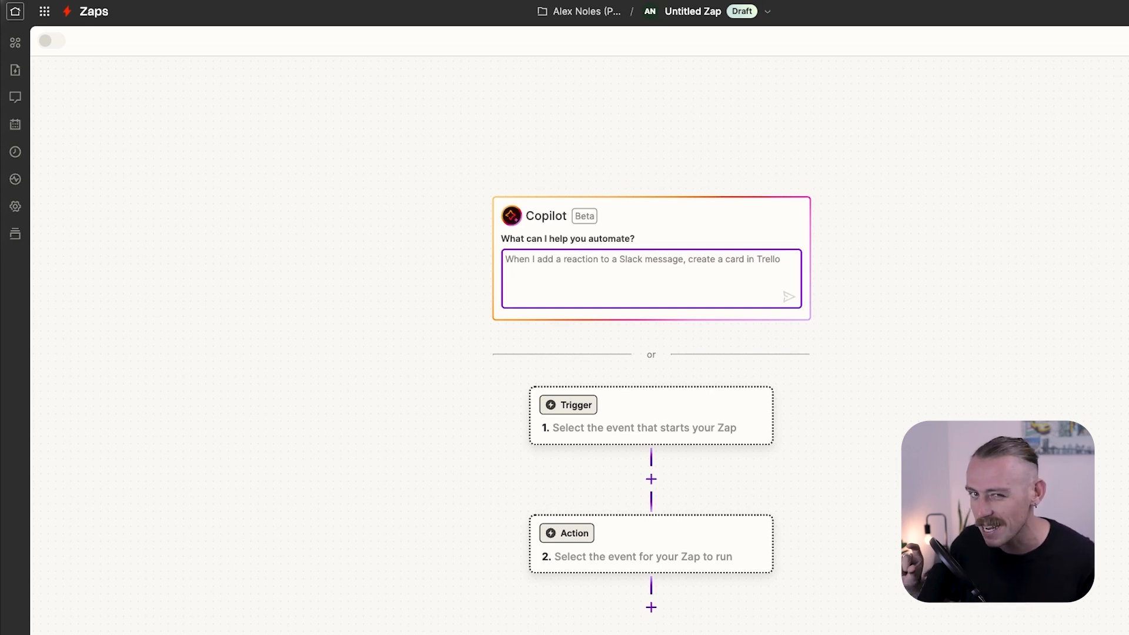
{"action": "type", "text": "cr"}
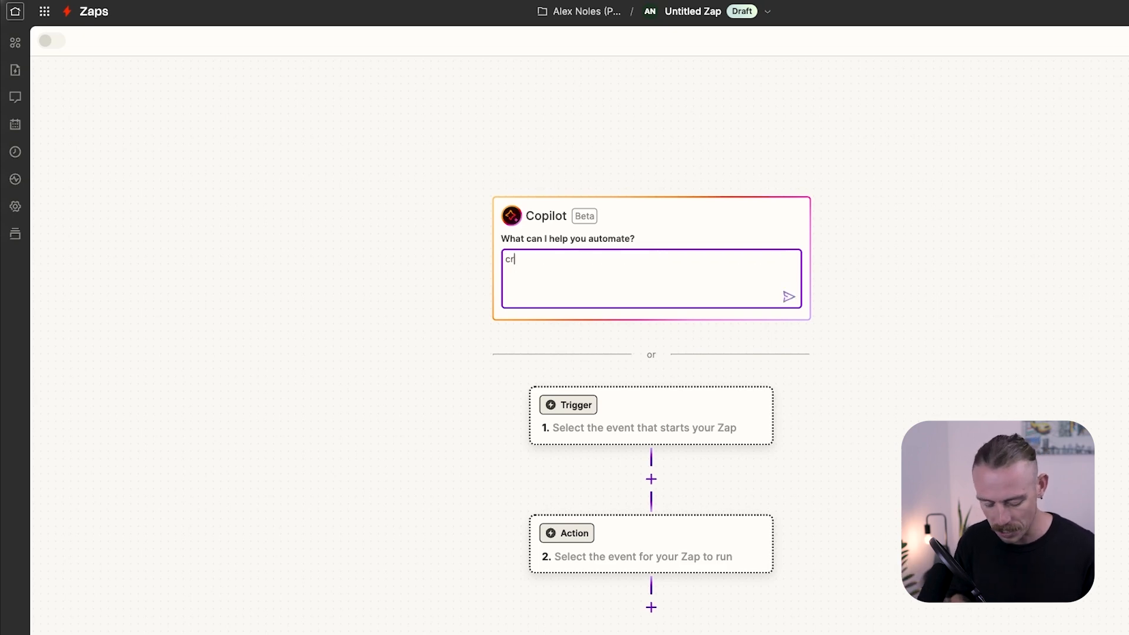
{"action": "type", "text": "create a"}
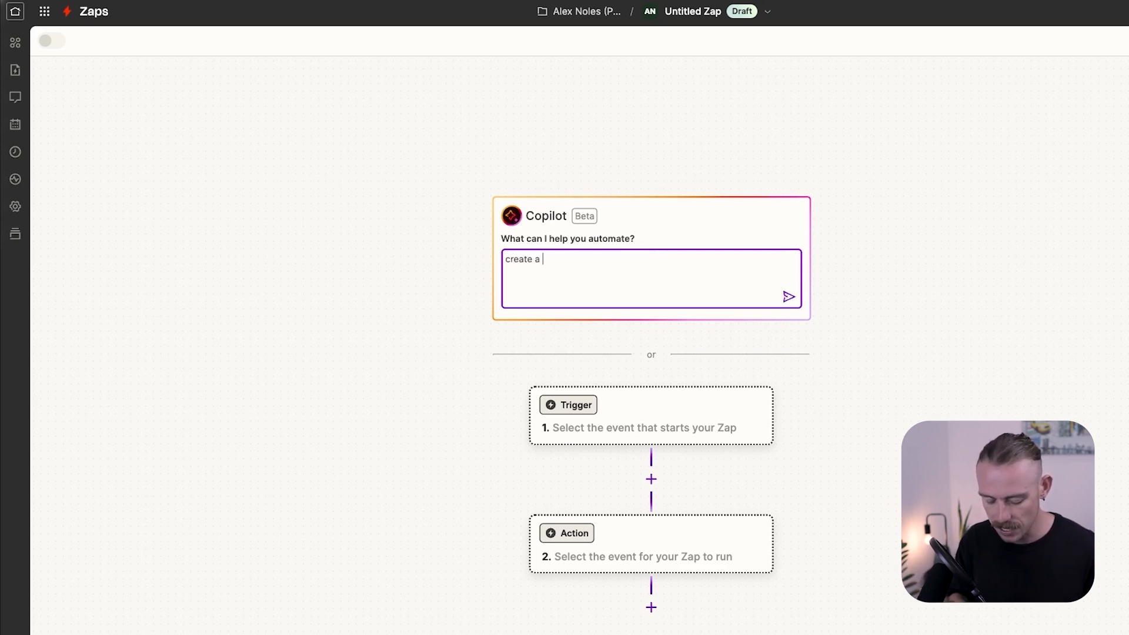
{"action": "type", "text": "clickup project"}
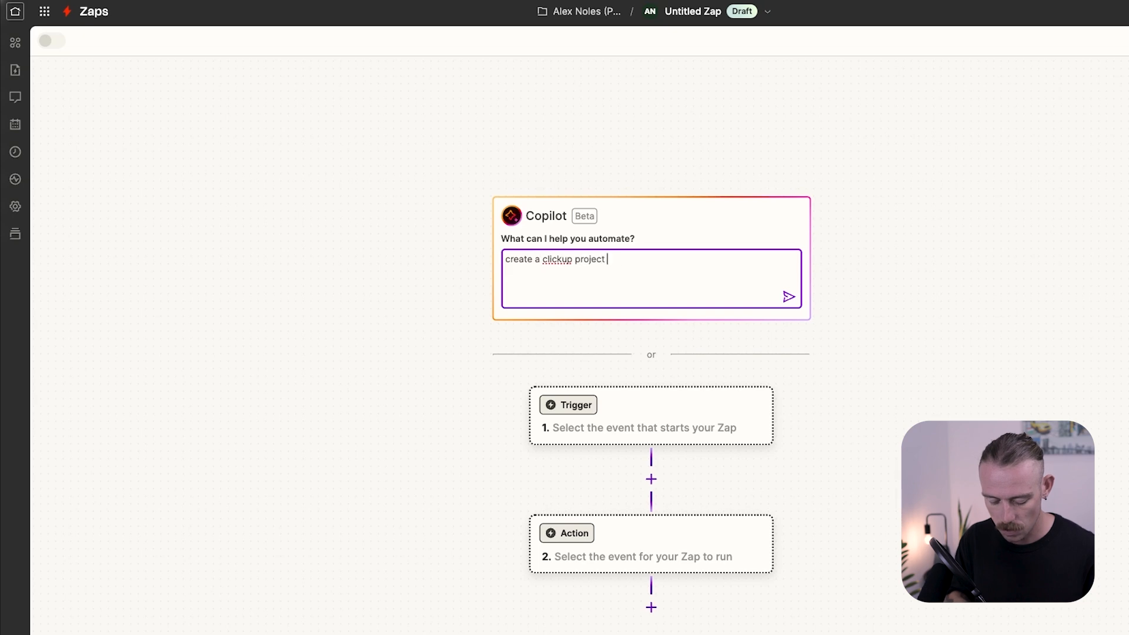
{"action": "type", "text": "when a hon"}
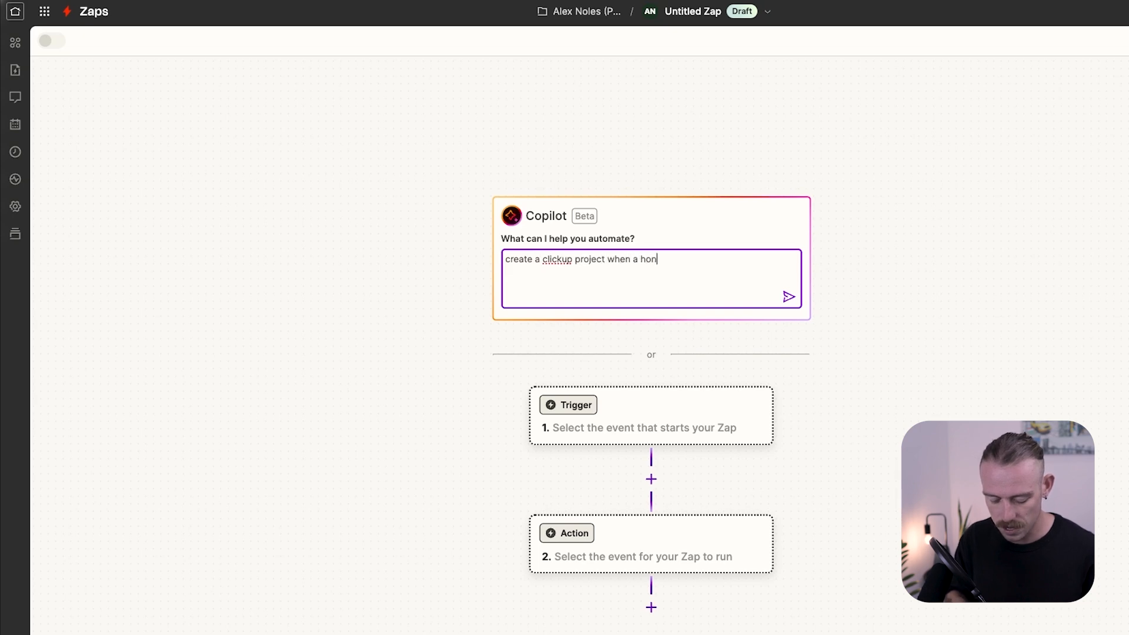
{"action": "type", "text": "eybook client"}
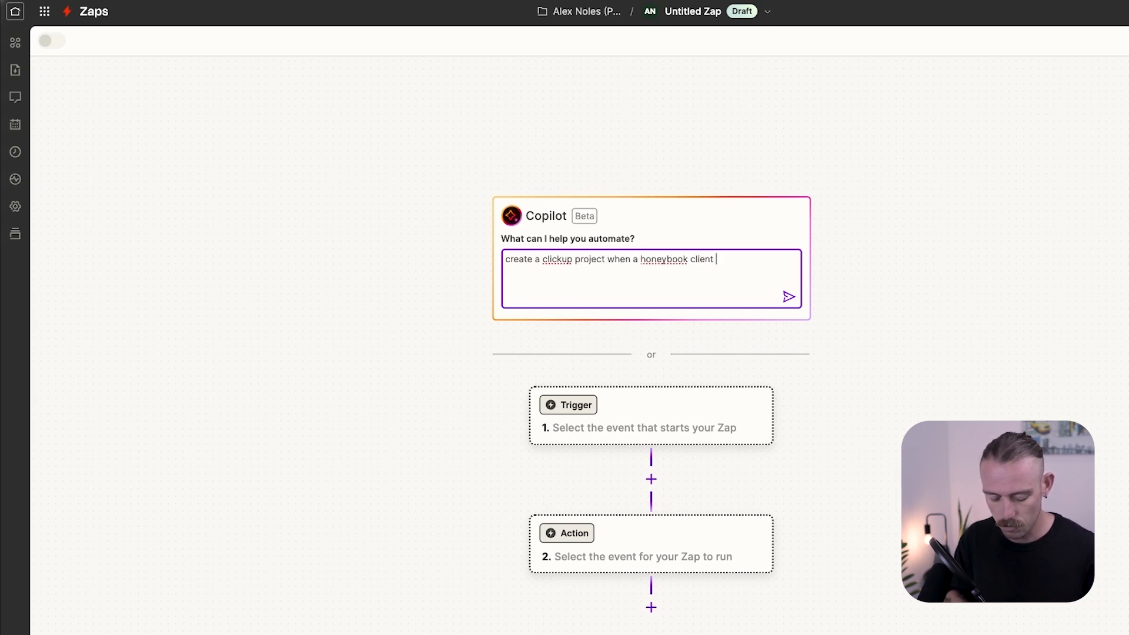
{"action": "type", "text": "finishes onboar"}
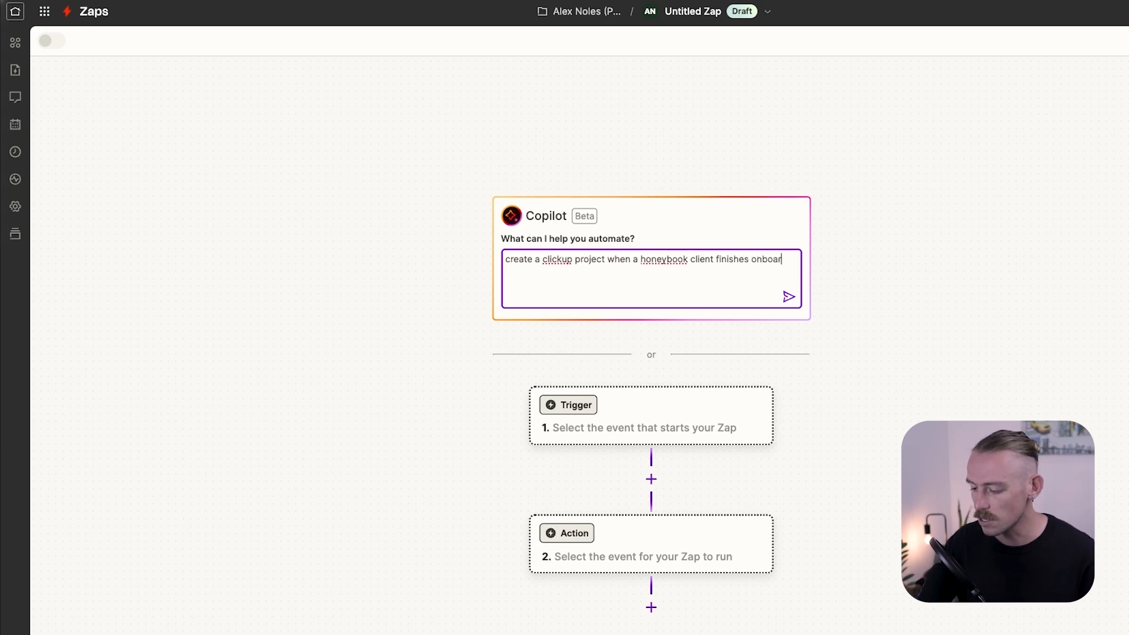
{"action": "left_click", "coordinate": [789, 297]}
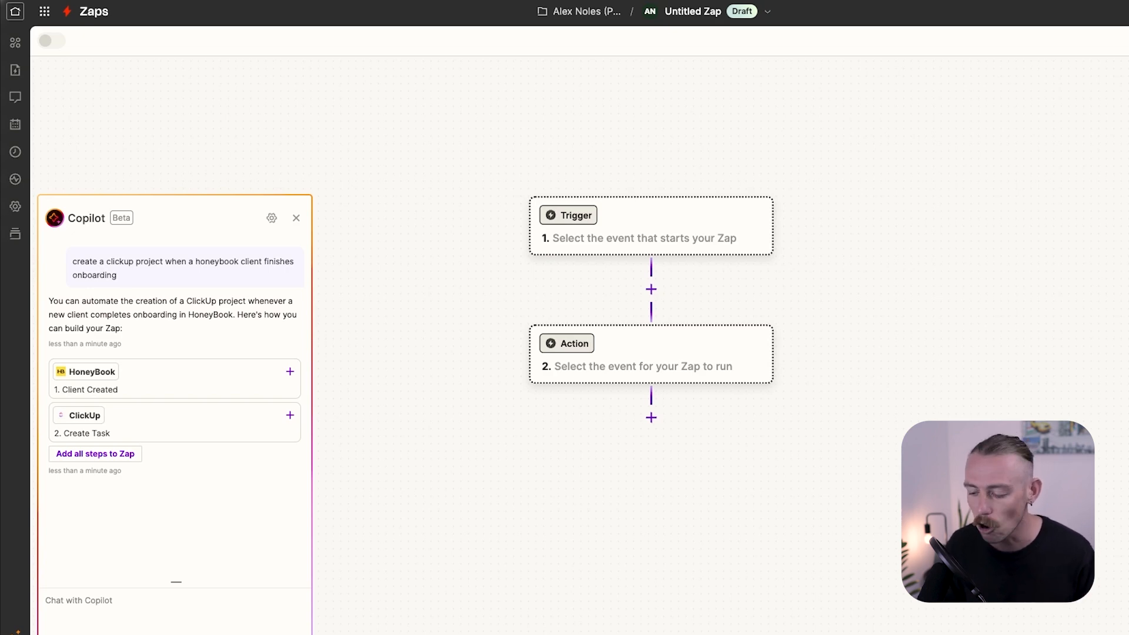
{"action": "mouse_move", "coordinate": [658, 229]}
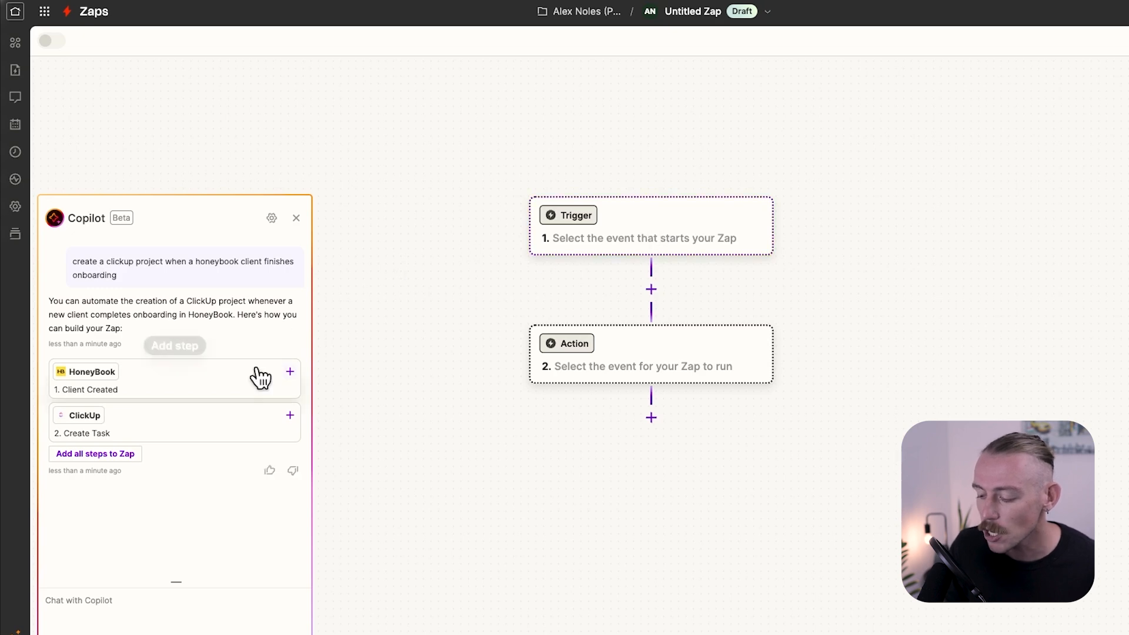
{"action": "mouse_move", "coordinate": [234, 425]}
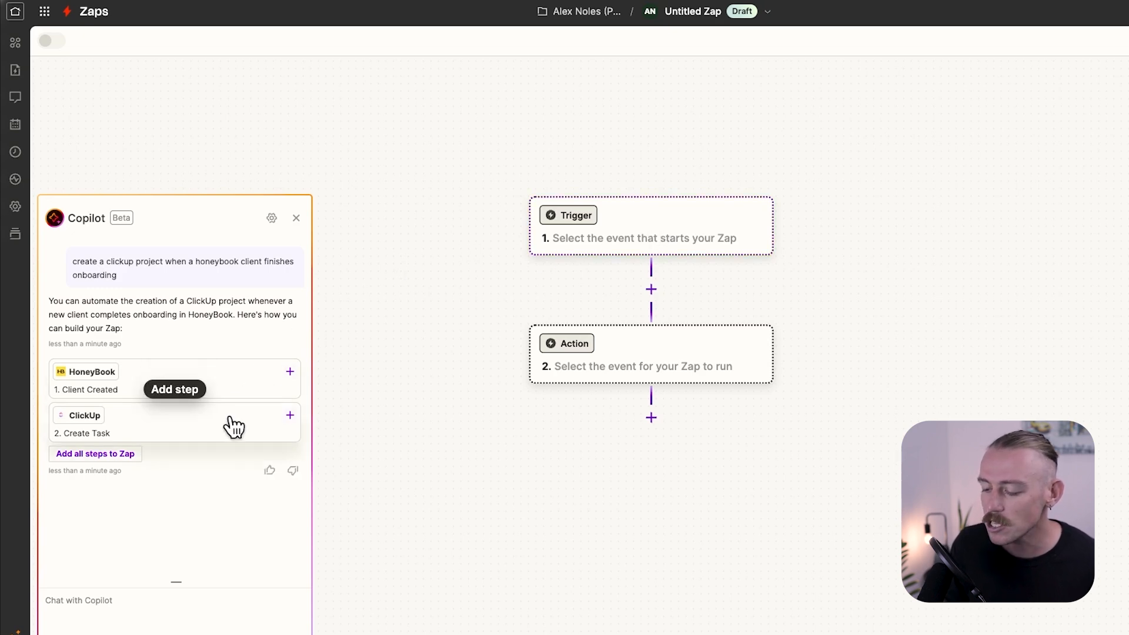
Dismiss Copilot's suggested steps, leaving trigger and action empty.
{"action": "left_click", "coordinate": [296, 219]}
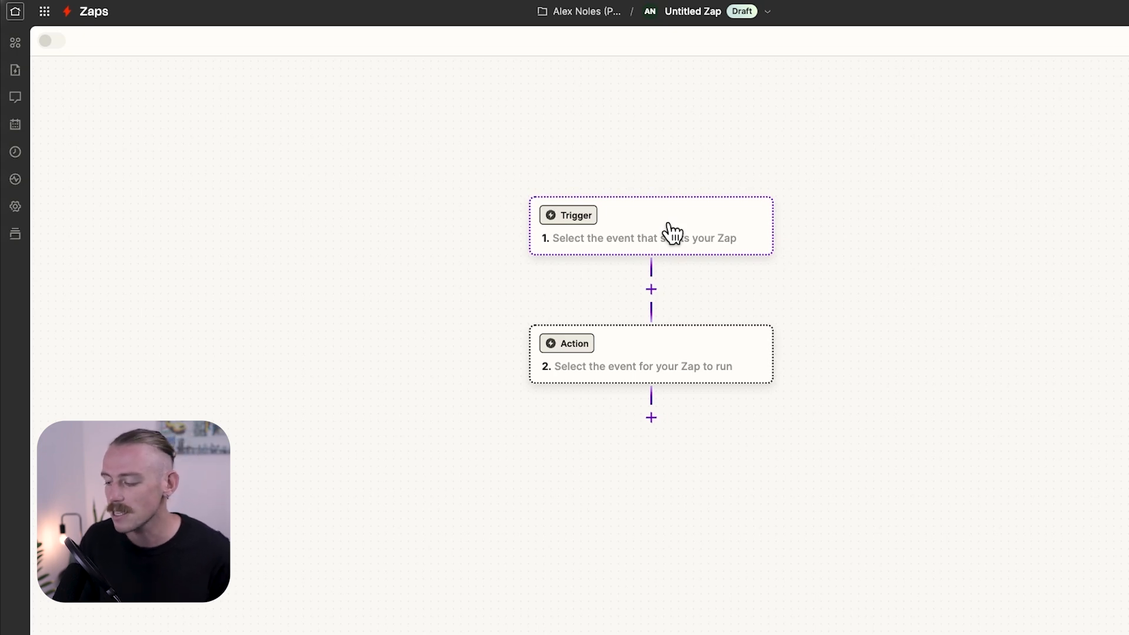
Make HoneyBook the Zap's trigger app.
{"action": "left_click", "coordinate": [649, 226]}
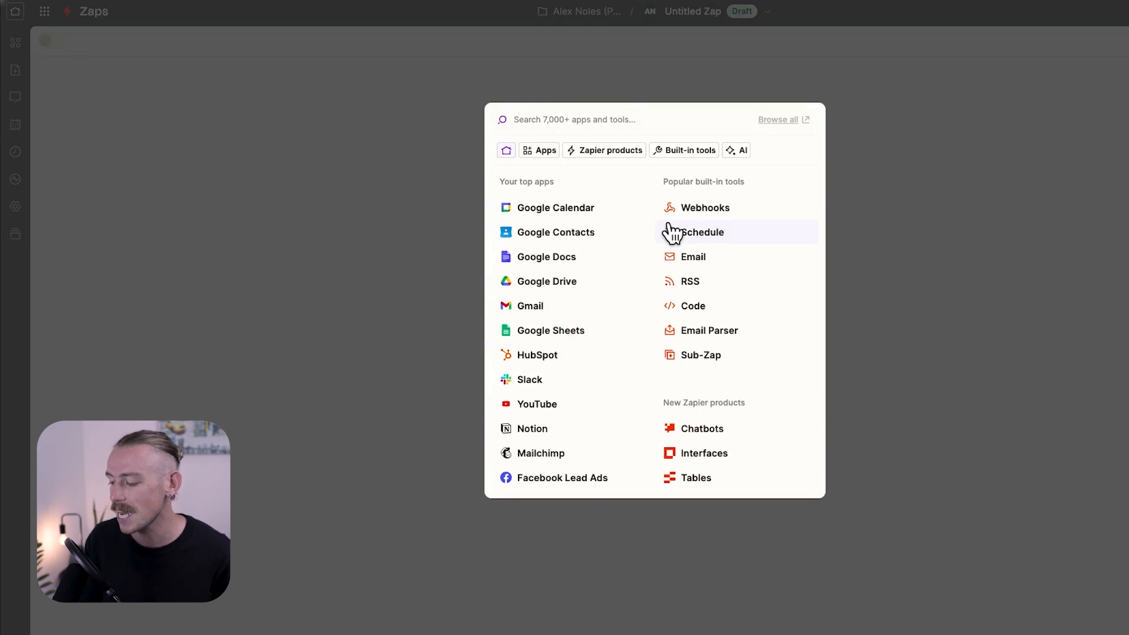
{"action": "type", "text": "honeybook"}
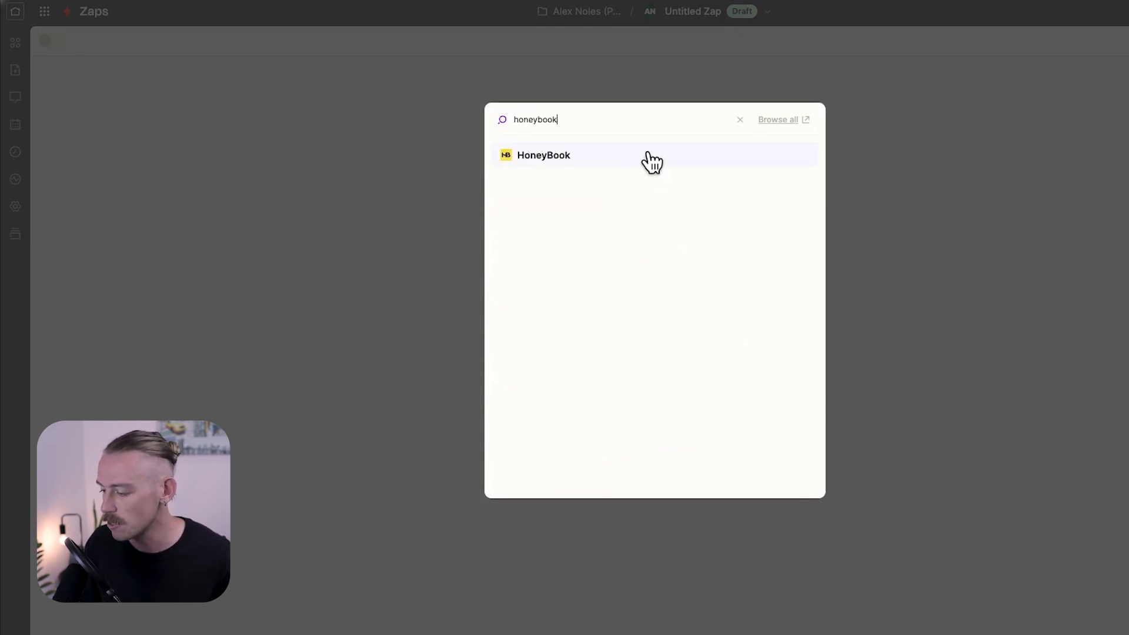
{"action": "left_click", "coordinate": [543, 155]}
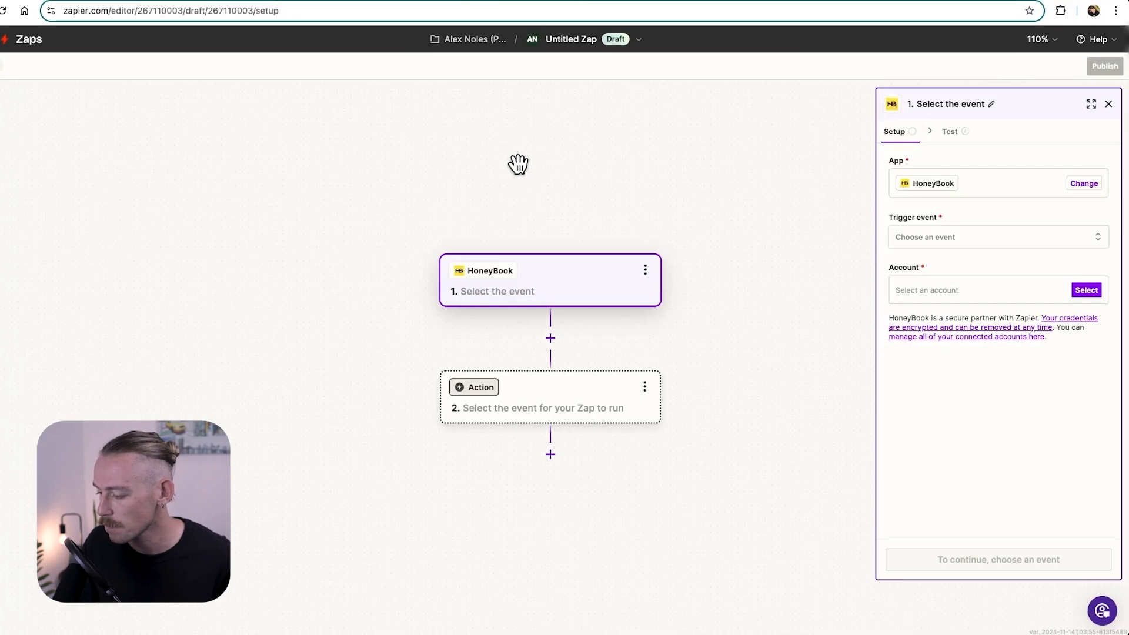
{"action": "mouse_move", "coordinate": [583, 188]}
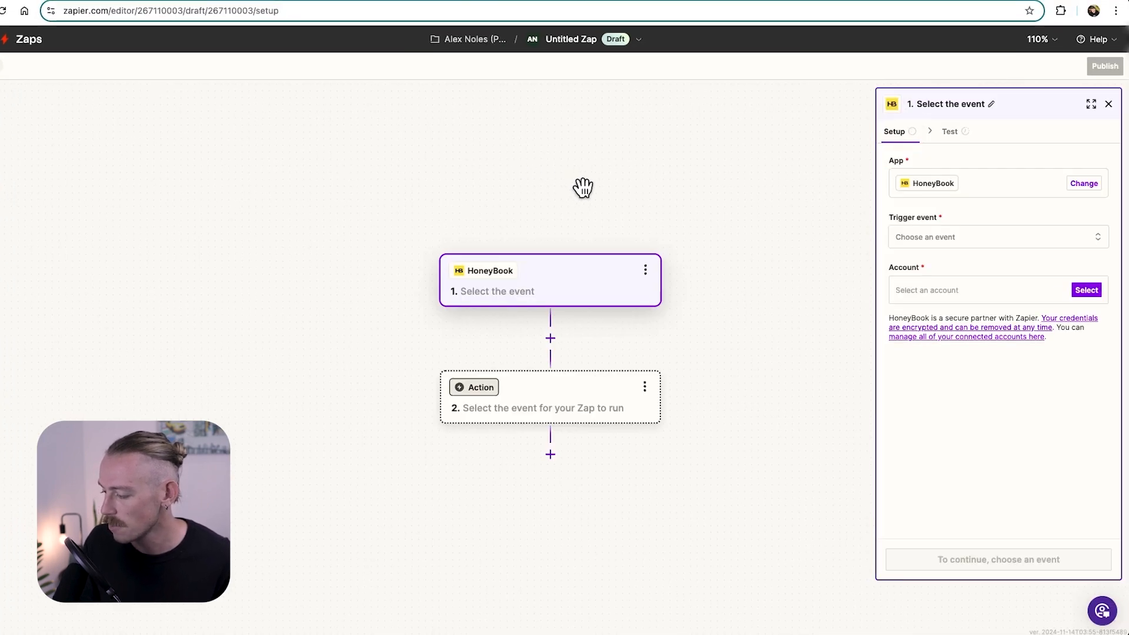
{"action": "mouse_move", "coordinate": [900, 234]}
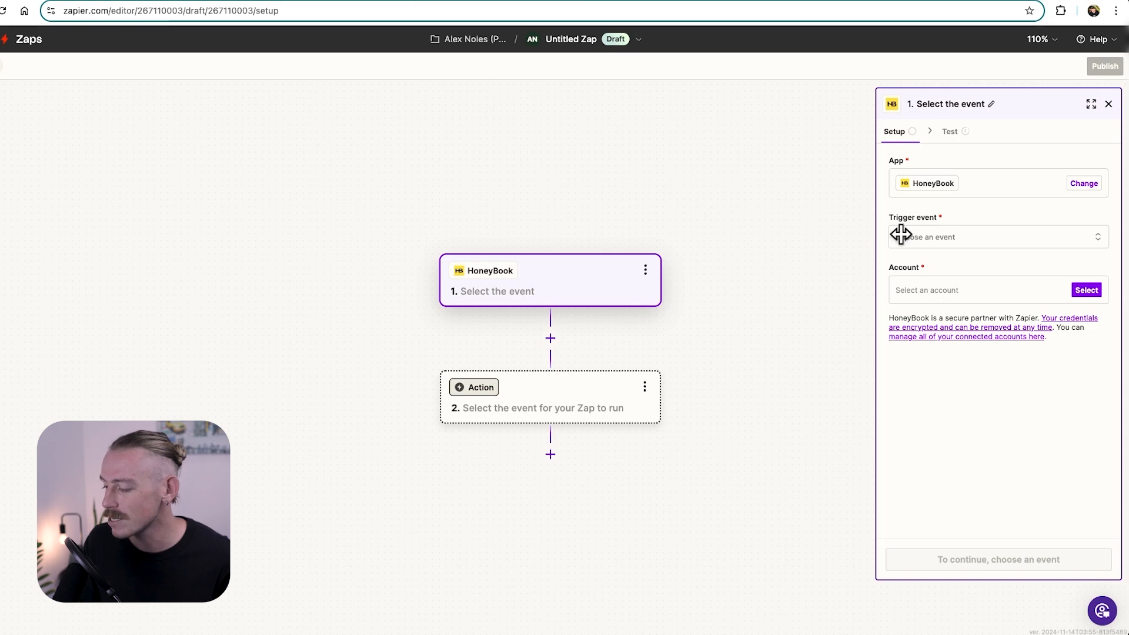
Begin connecting a new HoneyBook account for the trigger, which asks for an API key.
{"action": "left_click", "coordinate": [1085, 290]}
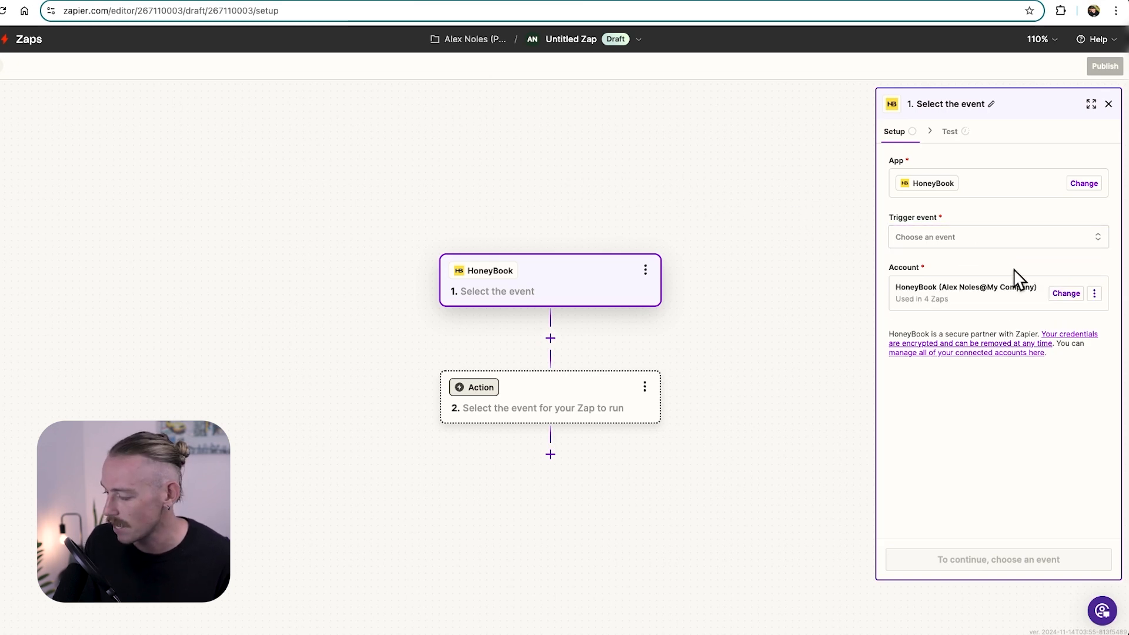
{"action": "left_click", "coordinate": [1065, 293]}
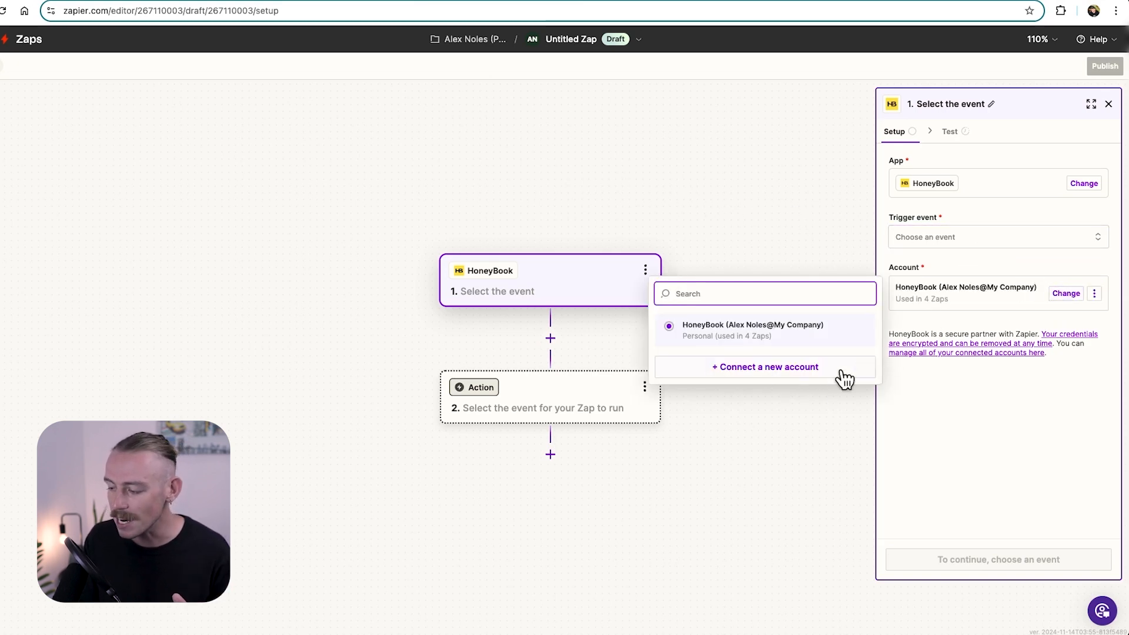
{"action": "left_click", "coordinate": [764, 367]}
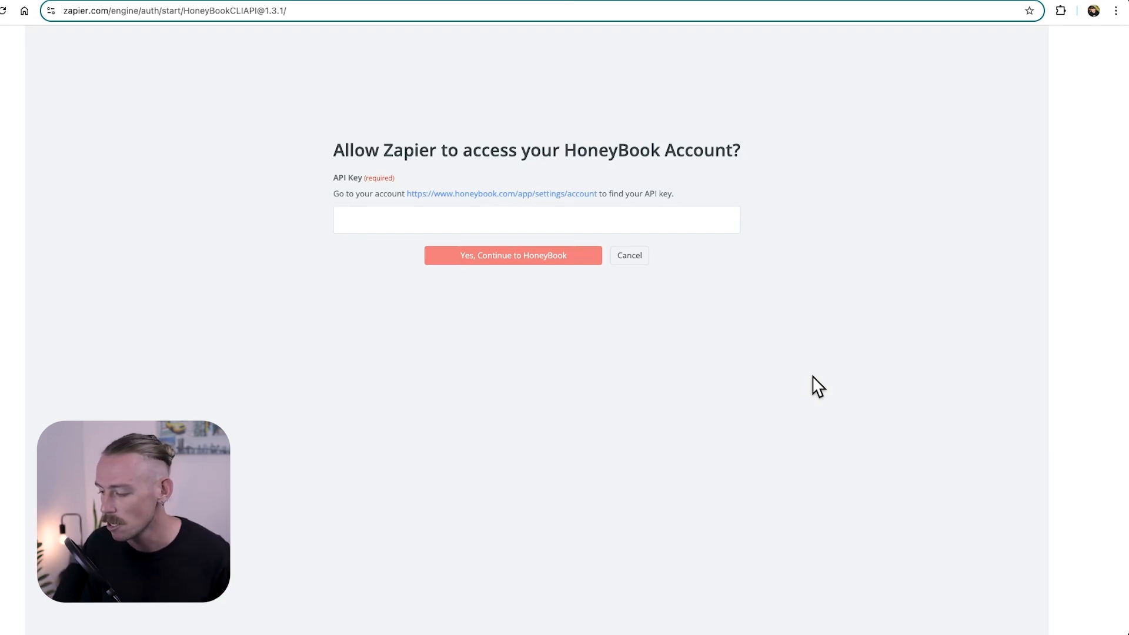
{"action": "mouse_move", "coordinate": [574, 201]}
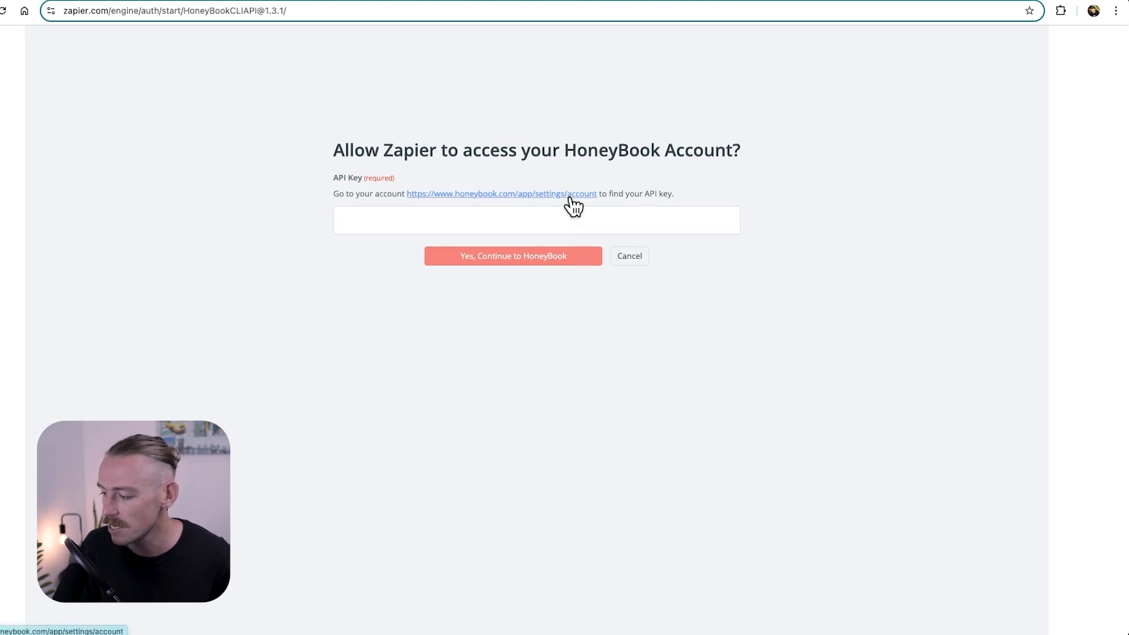
Copy the Zapier API key from HoneyBook's company Integrations settings.
{"action": "left_click", "coordinate": [501, 194]}
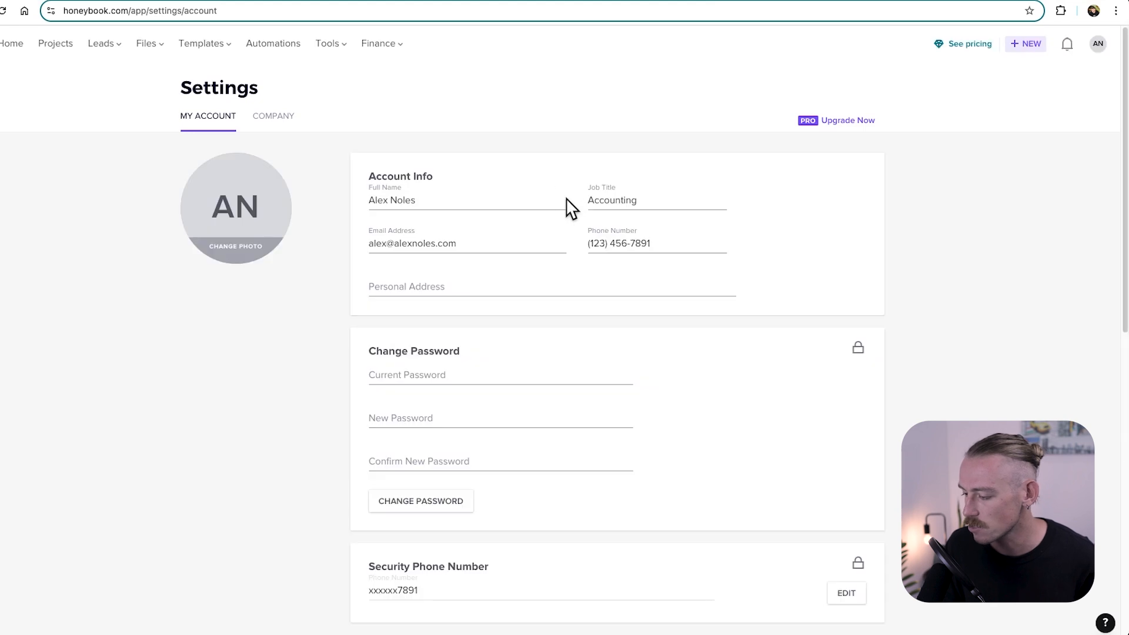
{"action": "left_click", "coordinate": [273, 116]}
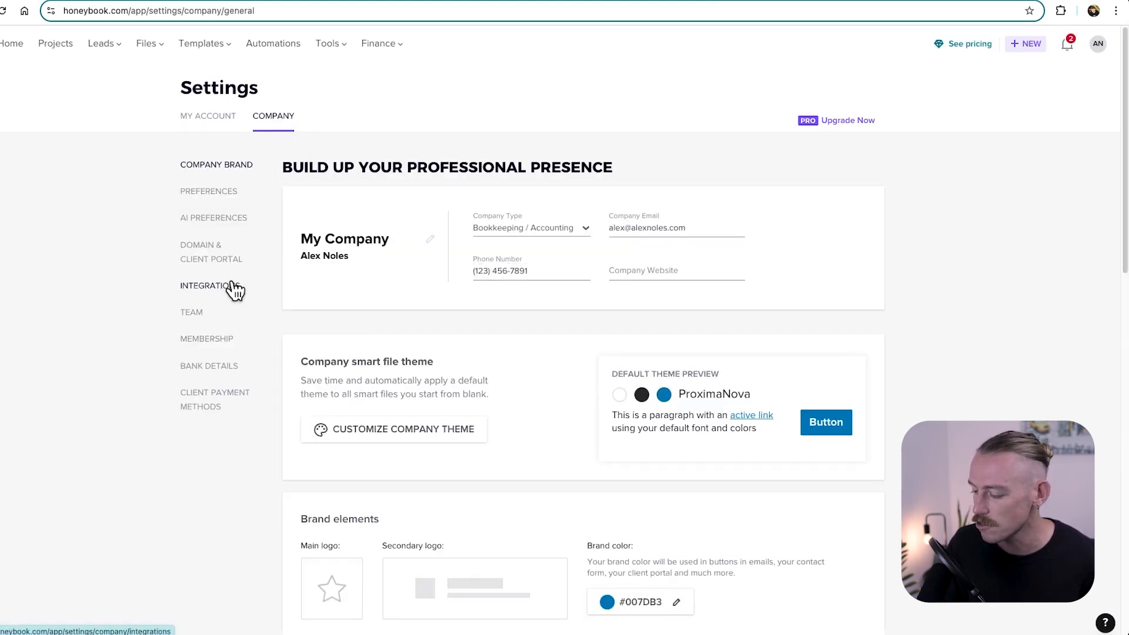
{"action": "left_click", "coordinate": [209, 285]}
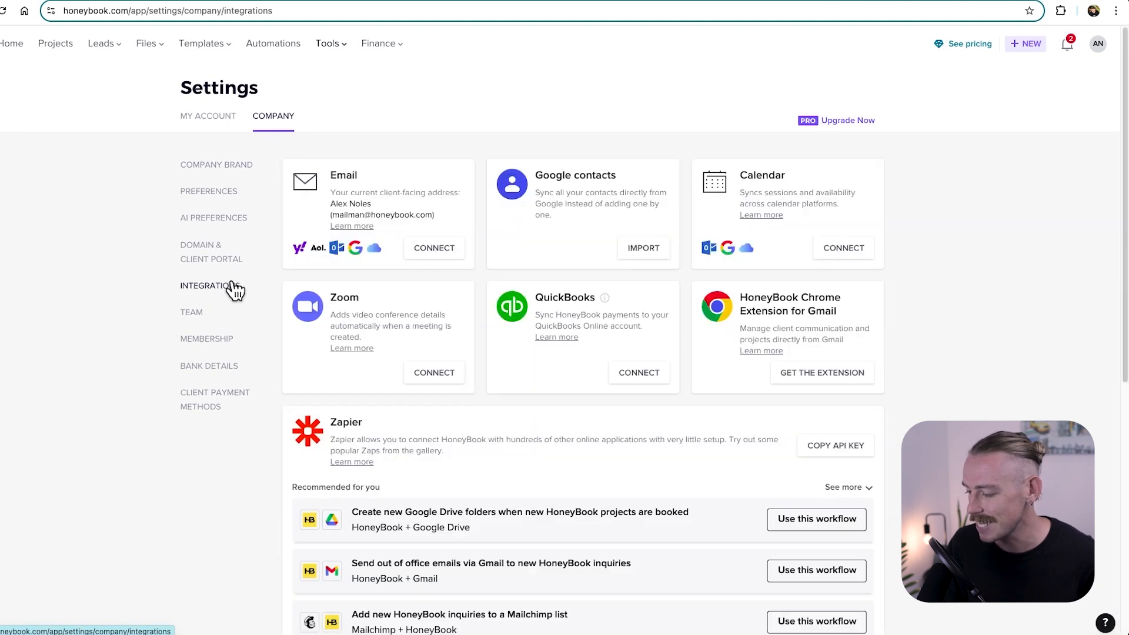
{"action": "mouse_move", "coordinate": [399, 437]}
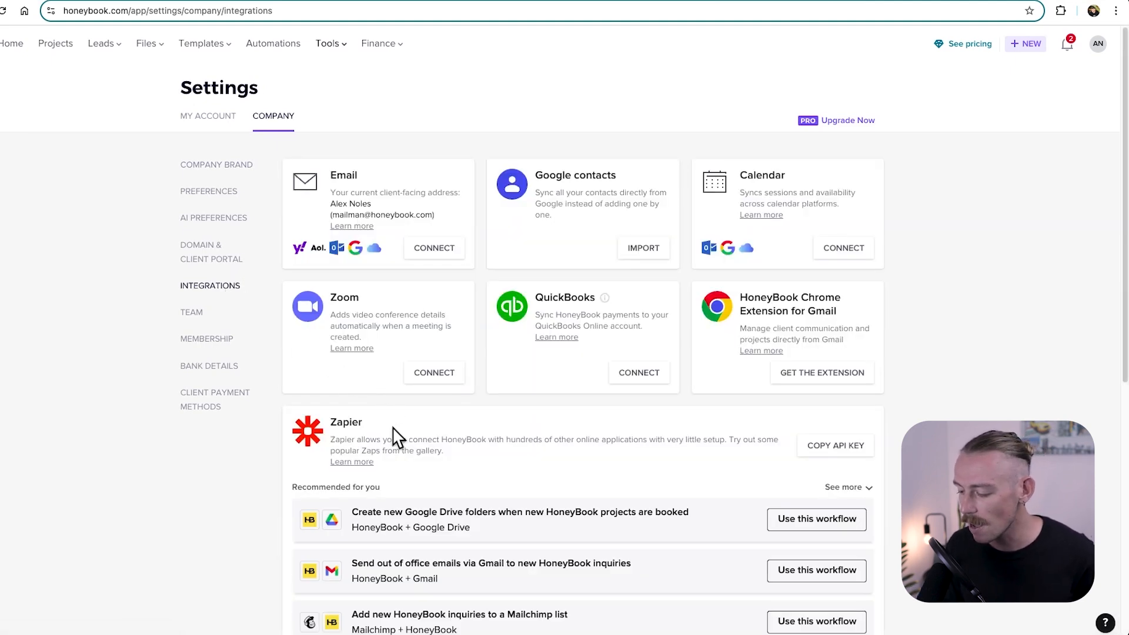
{"action": "mouse_move", "coordinate": [433, 248]}
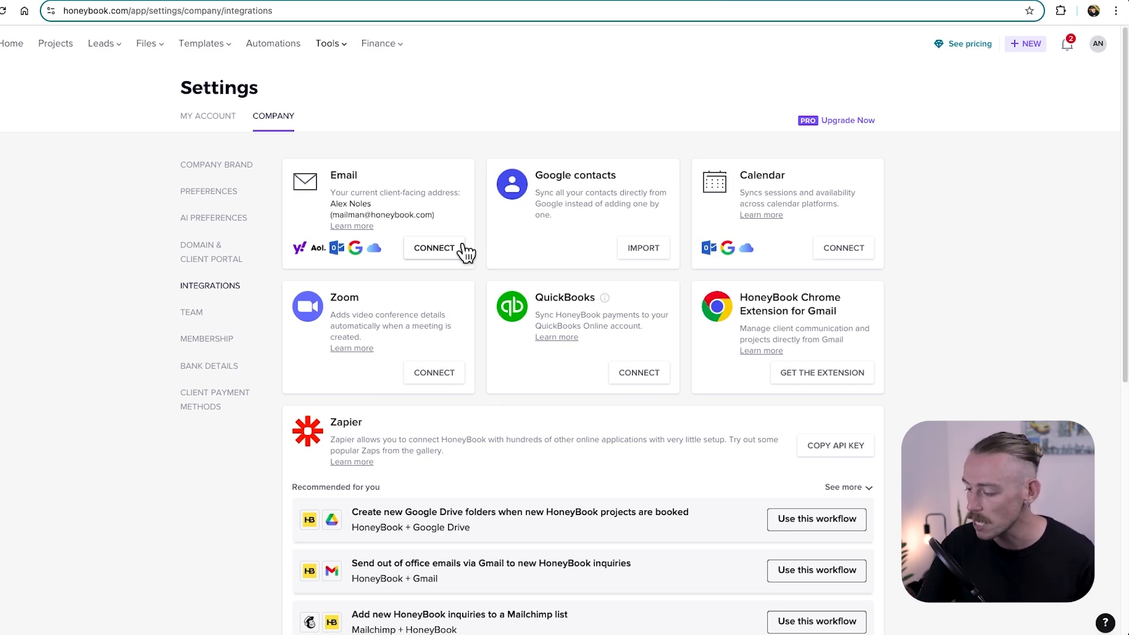
{"action": "mouse_move", "coordinate": [610, 315]}
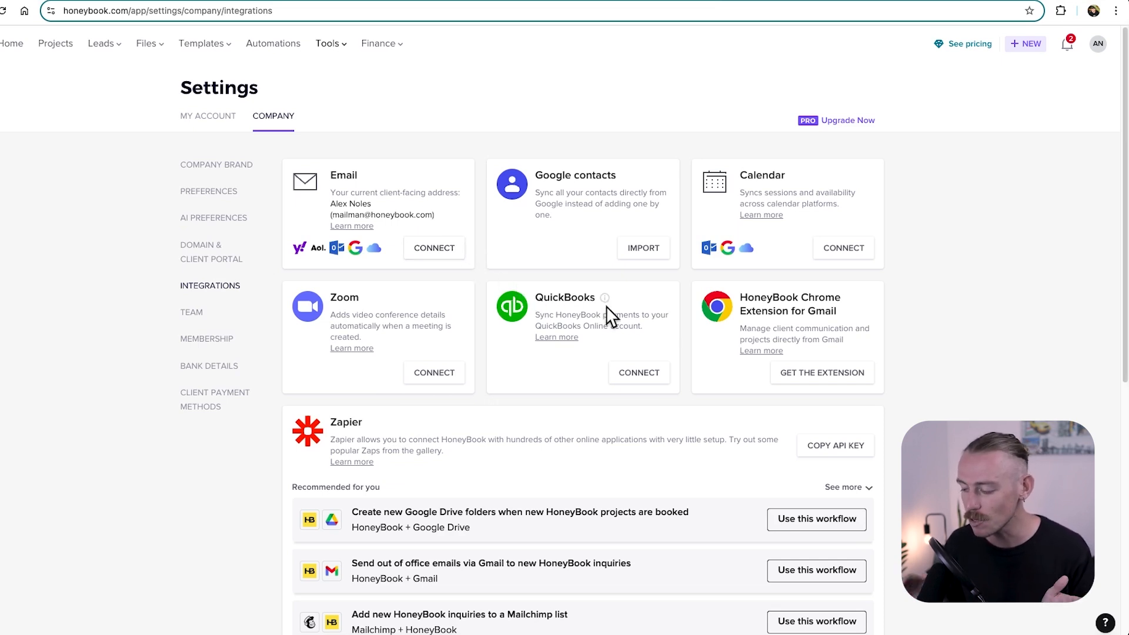
{"action": "mouse_move", "coordinate": [816, 378]}
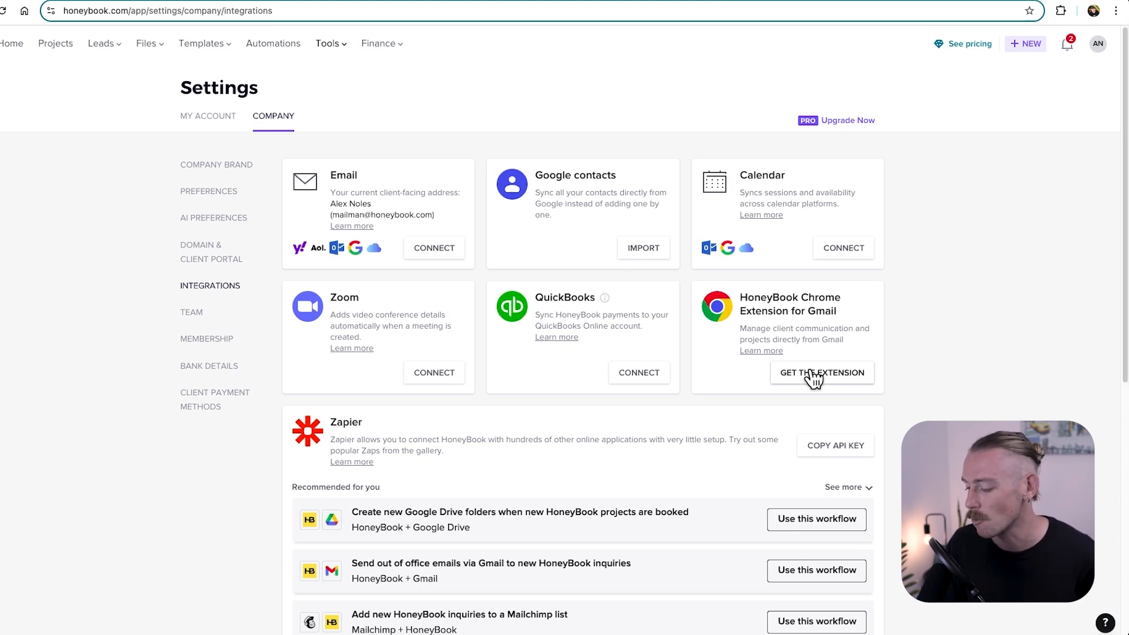
{"action": "mouse_move", "coordinate": [834, 445]}
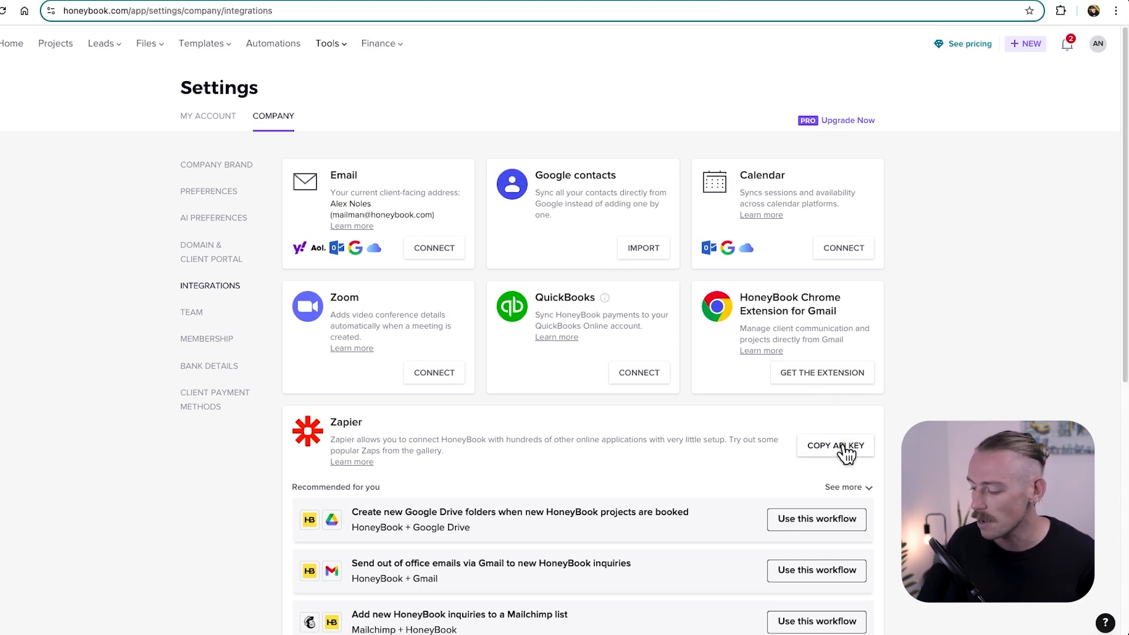
{"action": "left_click", "coordinate": [835, 445]}
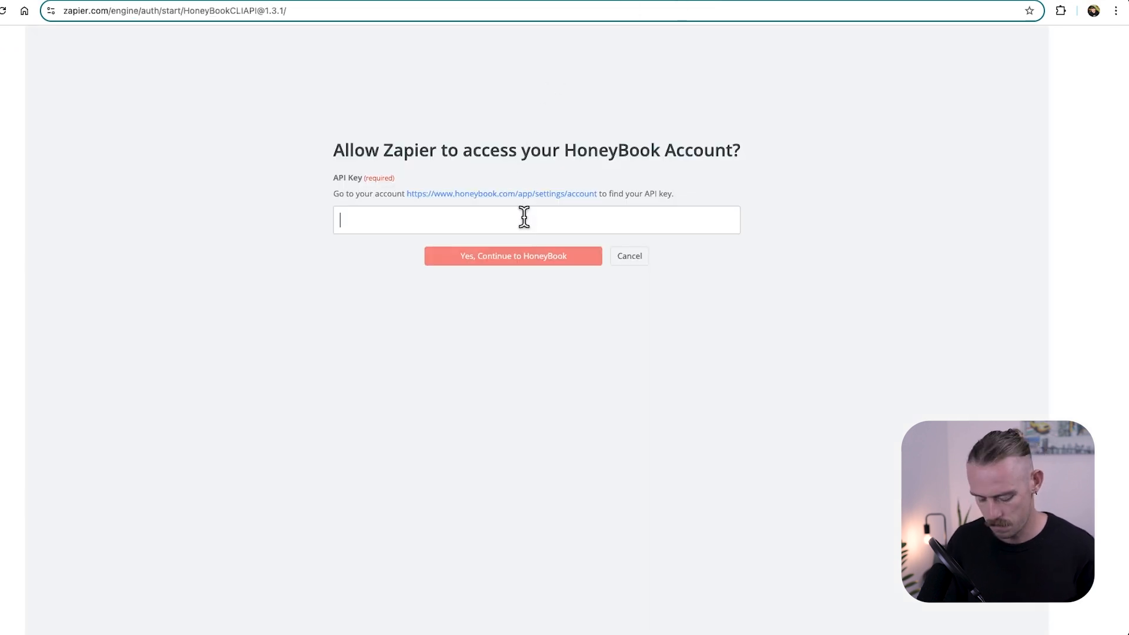
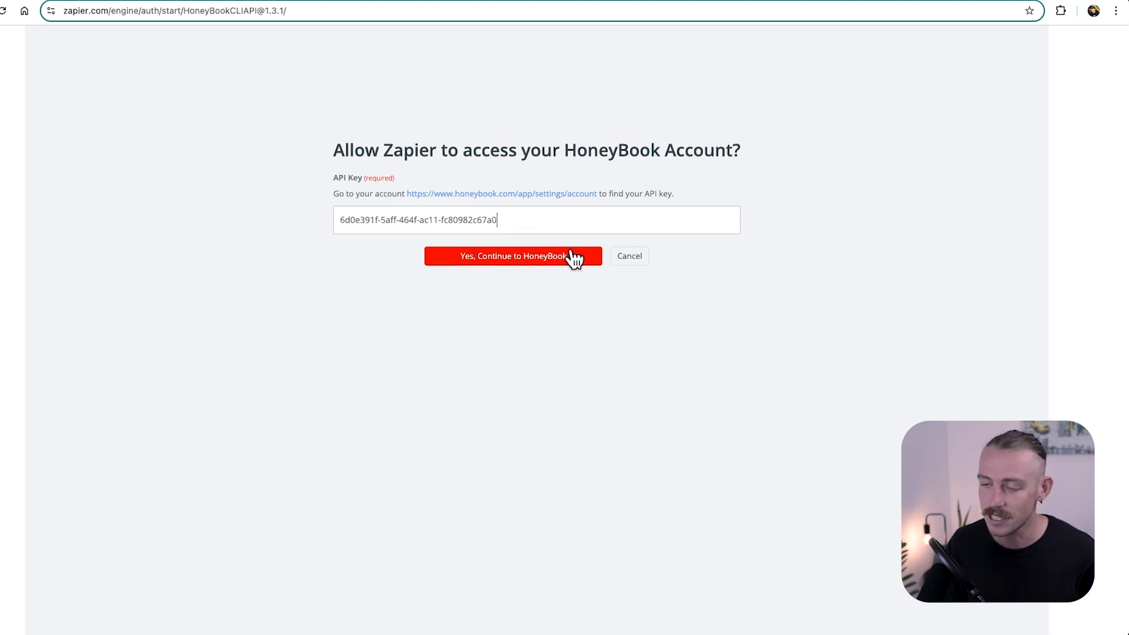
Connect the HoneyBook account using the pasted API key.
{"action": "left_click", "coordinate": [513, 256]}
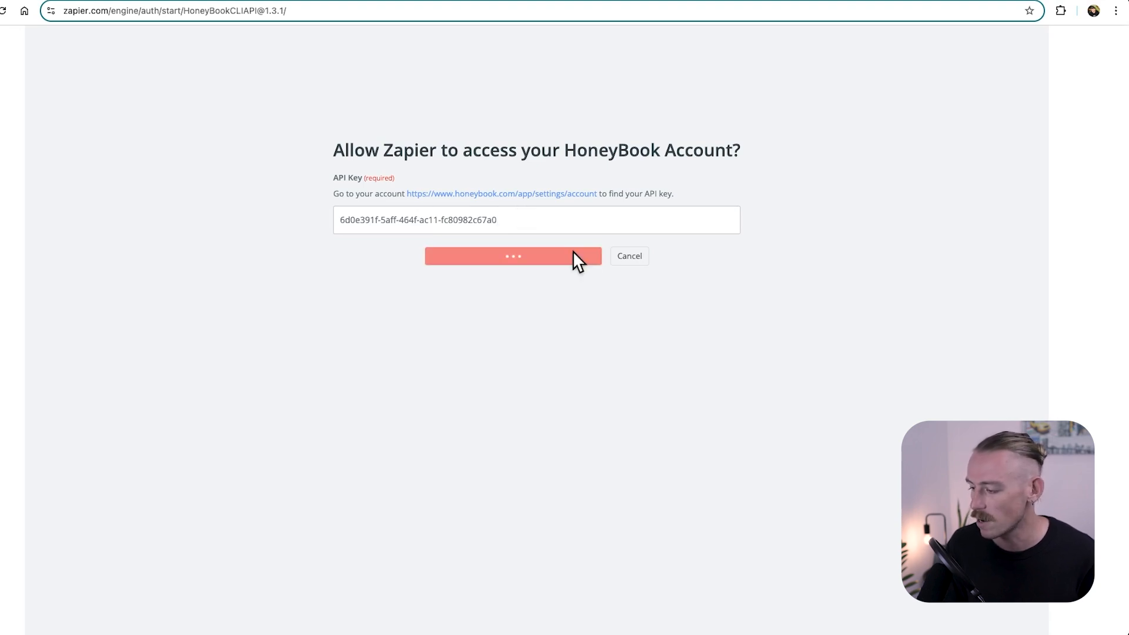
{"action": "left_click", "coordinate": [512, 255]}
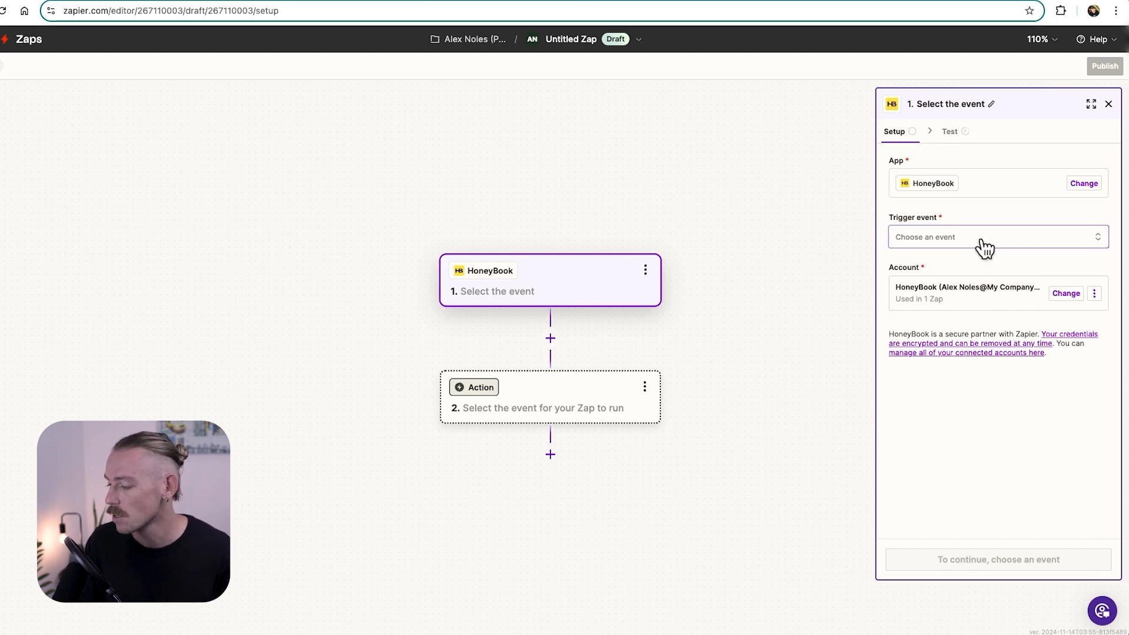
Set the HoneyBook trigger event to Client Created.
{"action": "left_click", "coordinate": [997, 236]}
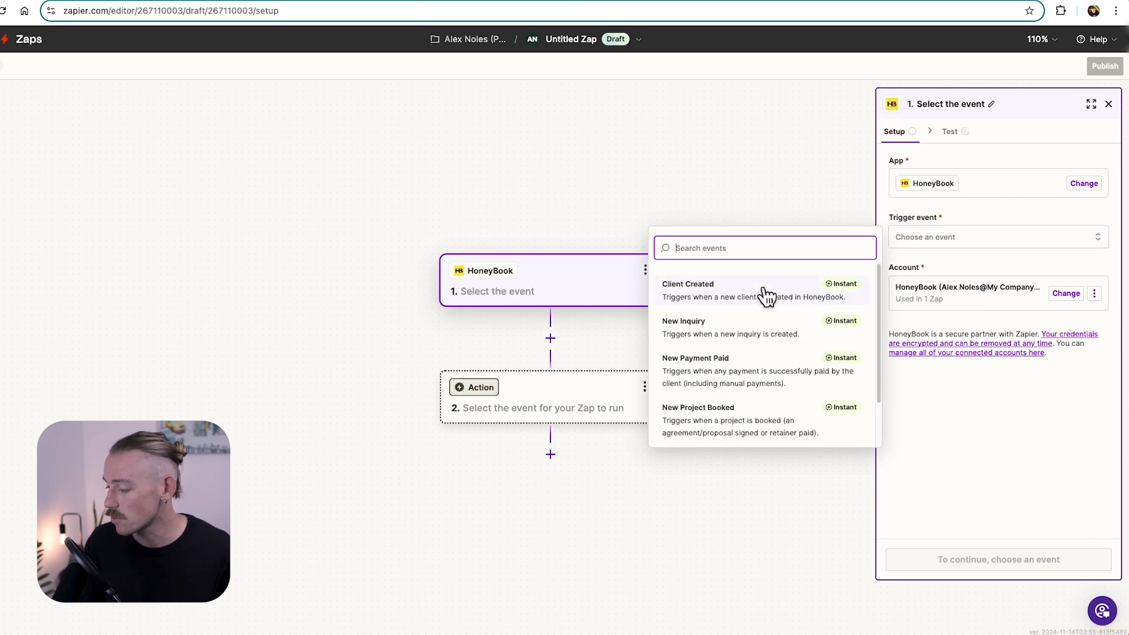
{"action": "left_click", "coordinate": [687, 283]}
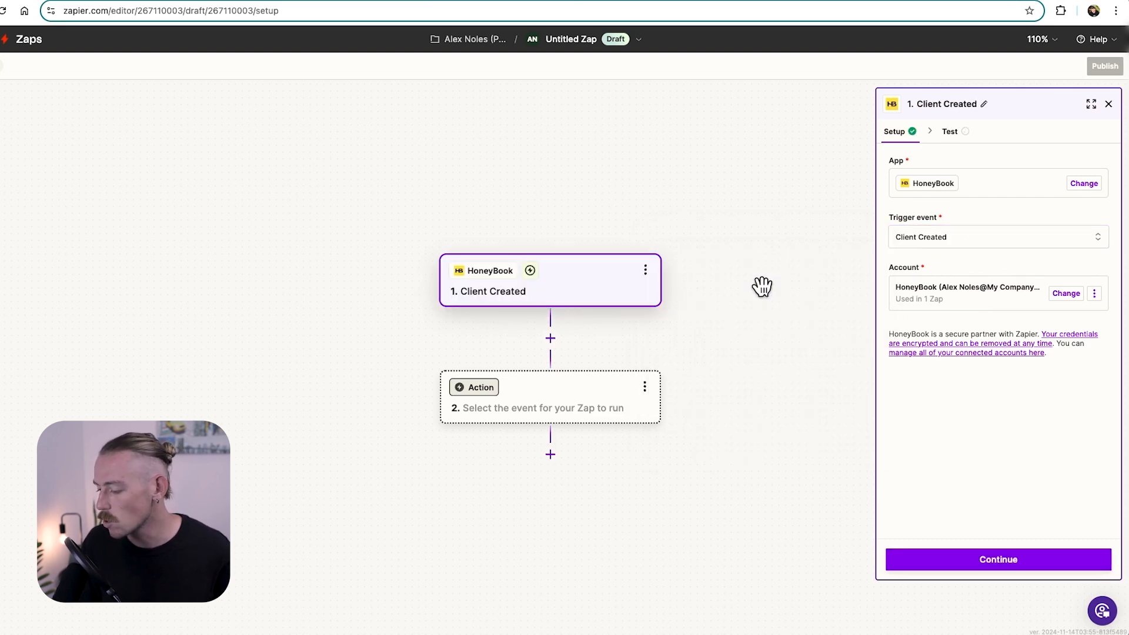
{"action": "left_click", "coordinate": [997, 236]}
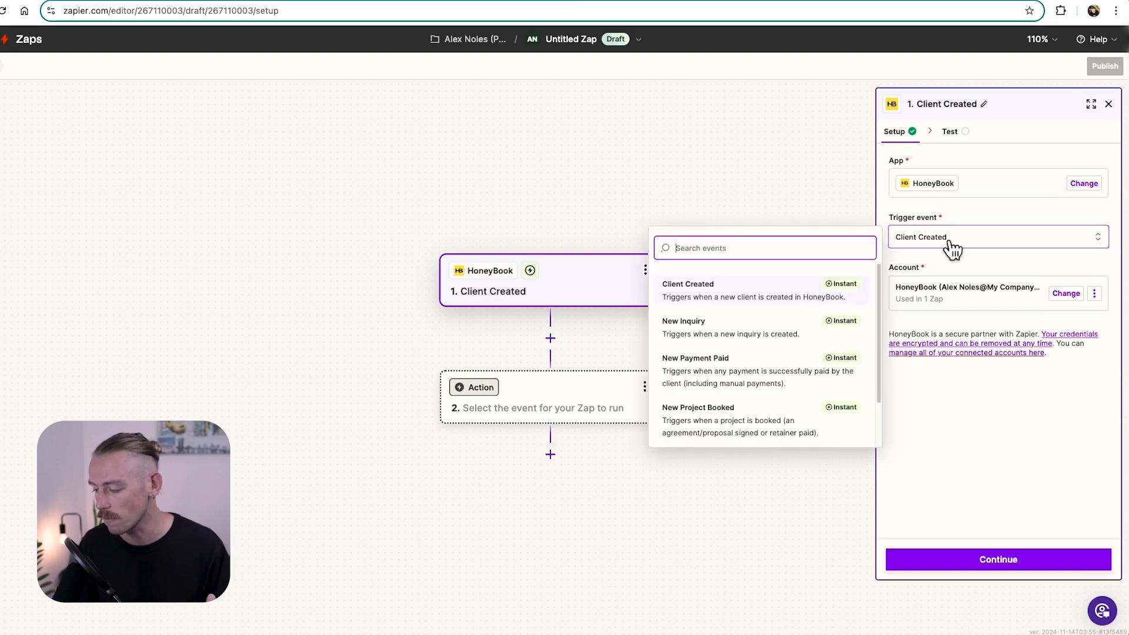
{"action": "mouse_move", "coordinate": [812, 330]}
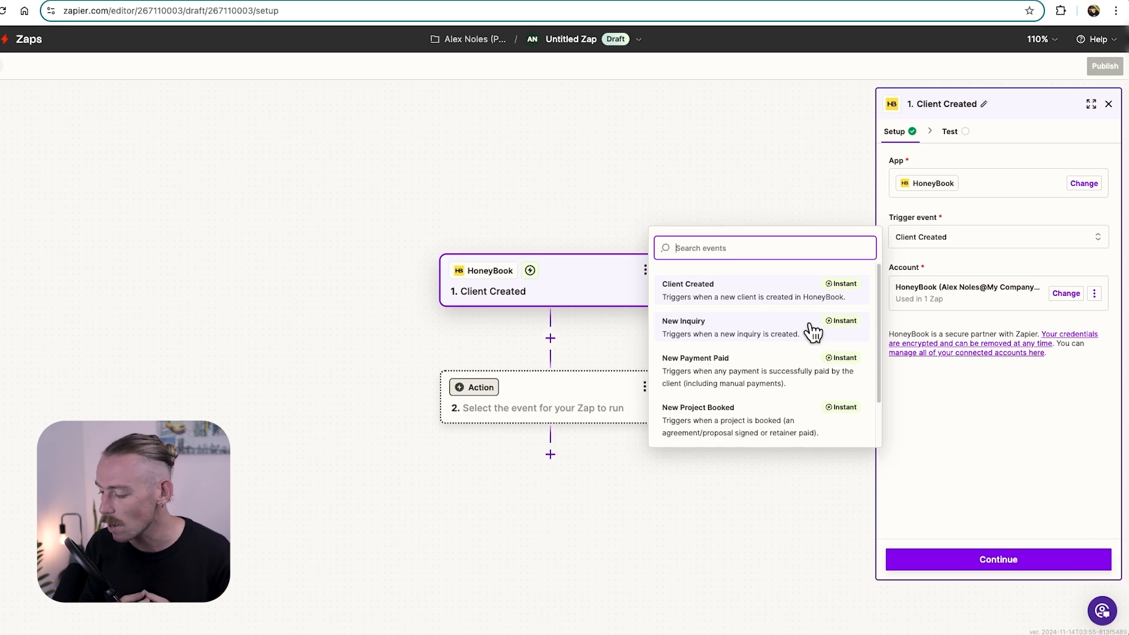
{"action": "mouse_move", "coordinate": [799, 368]}
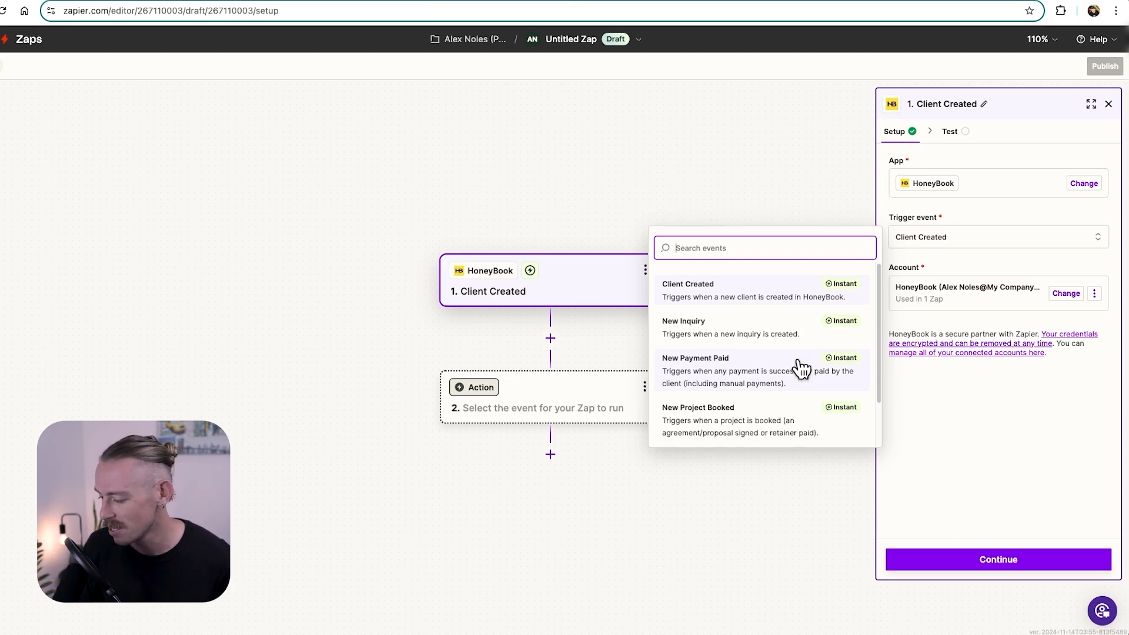
{"action": "mouse_move", "coordinate": [813, 421]}
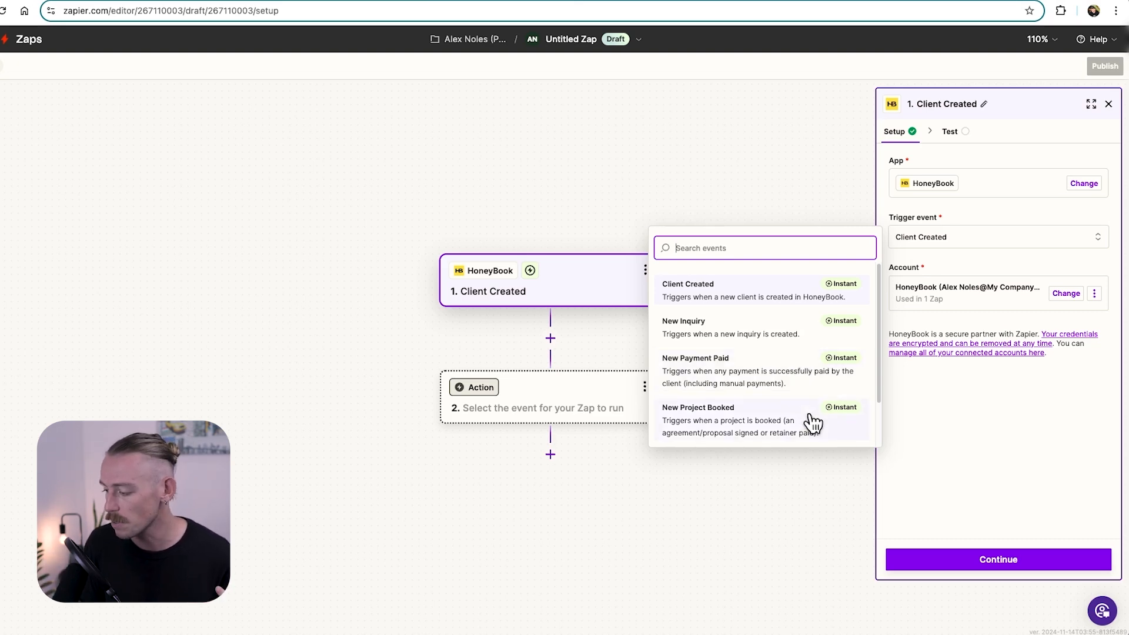
{"action": "mouse_move", "coordinate": [936, 451]}
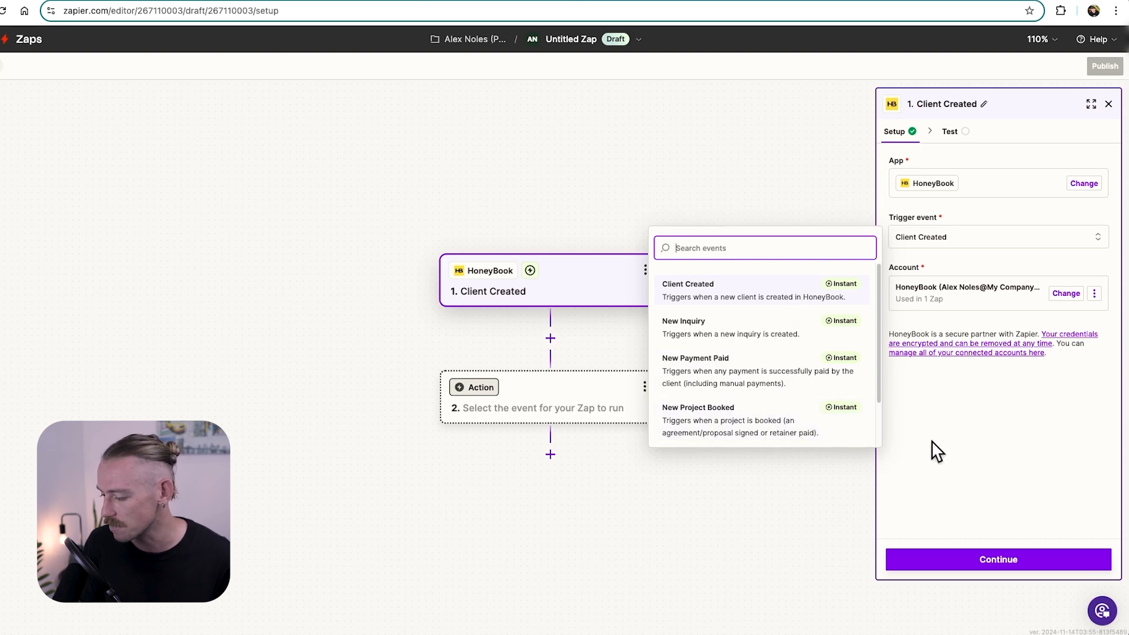
Test the Client Created trigger, pulling in the Client A sample record.
{"action": "left_click", "coordinate": [999, 559]}
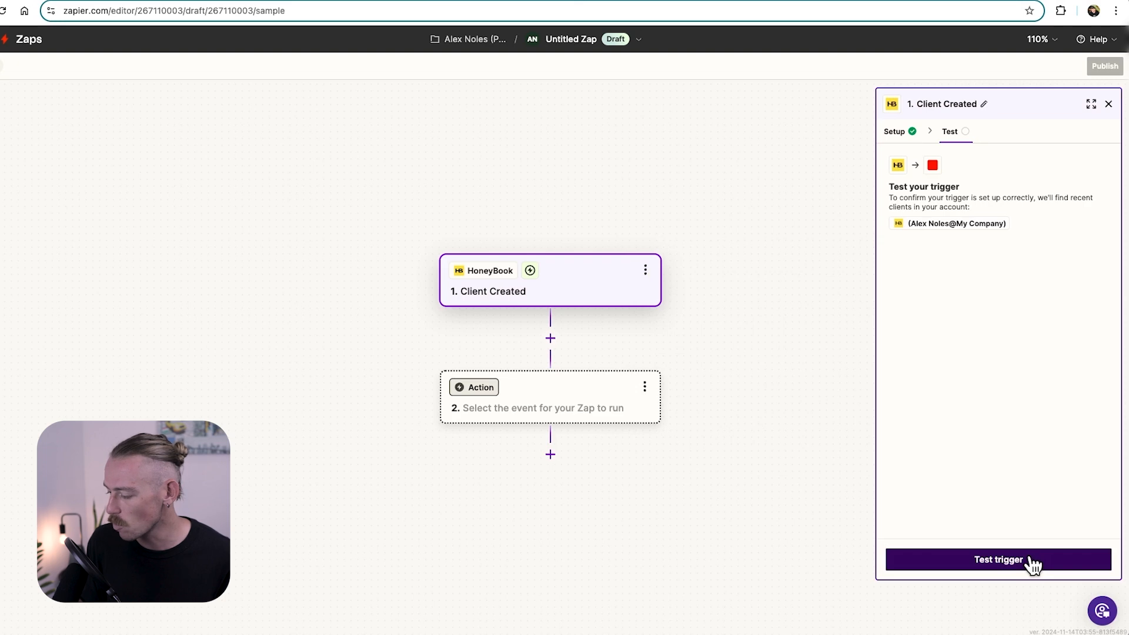
{"action": "left_click", "coordinate": [998, 560]}
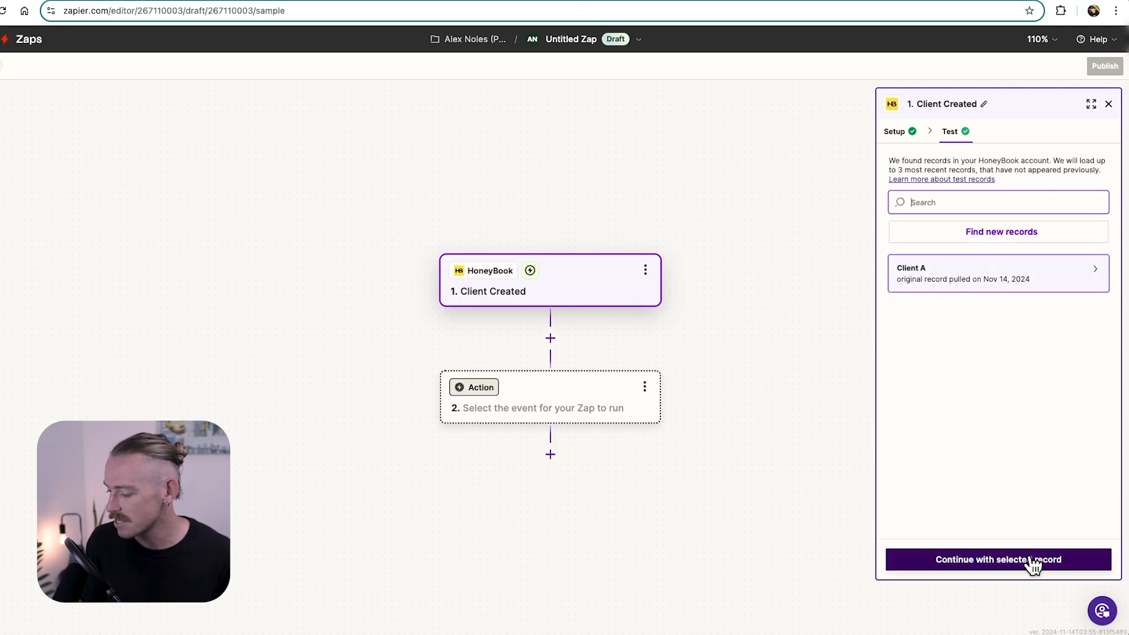
{"action": "mouse_move", "coordinate": [1057, 354]}
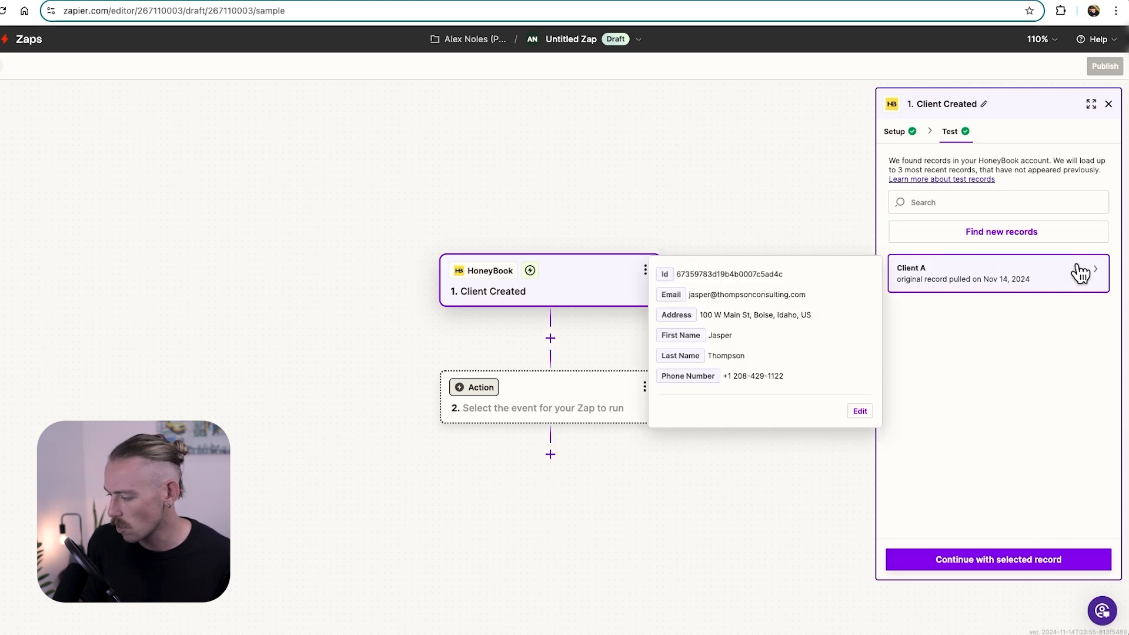
{"action": "mouse_move", "coordinate": [817, 309]}
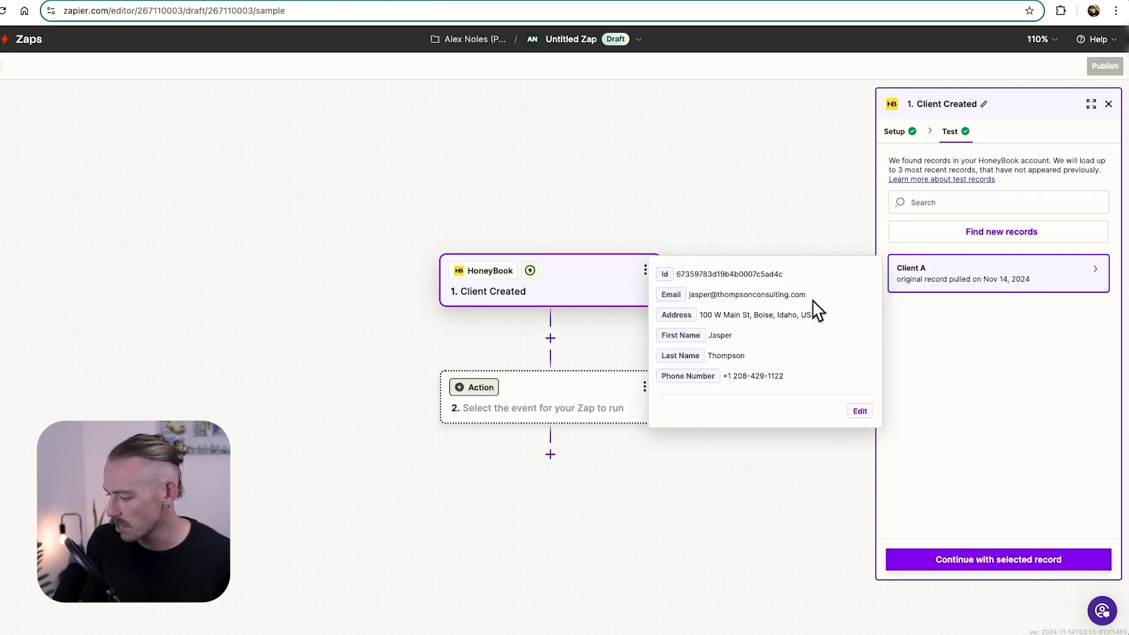
{"action": "mouse_move", "coordinate": [732, 353]}
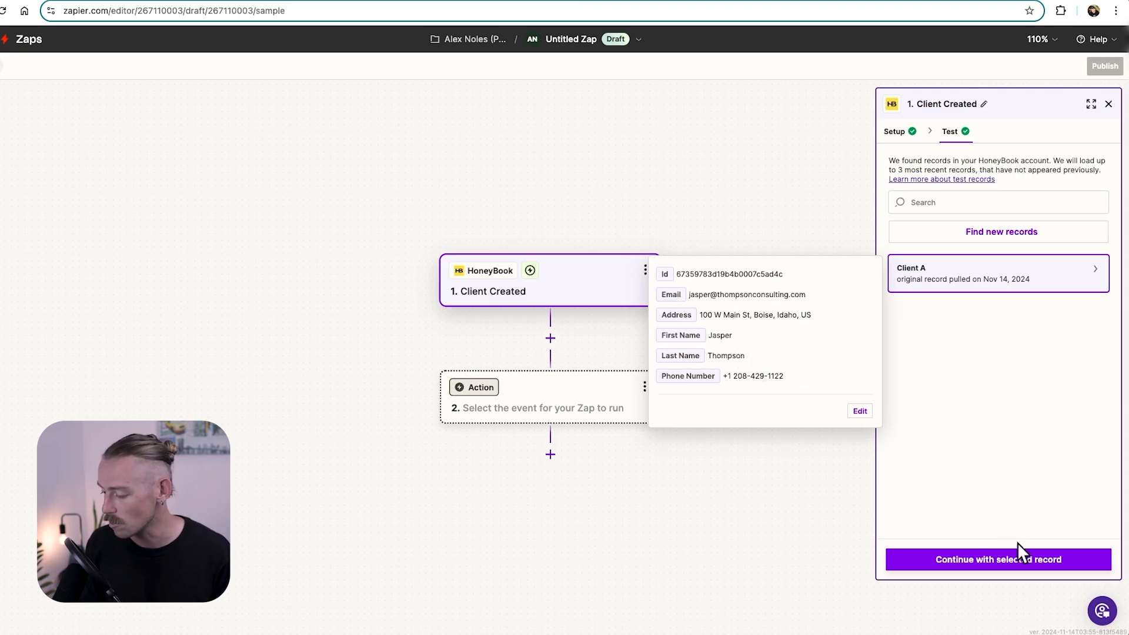
Keep the Client A sample and add ClickUp as the action step's app.
{"action": "left_click", "coordinate": [998, 560]}
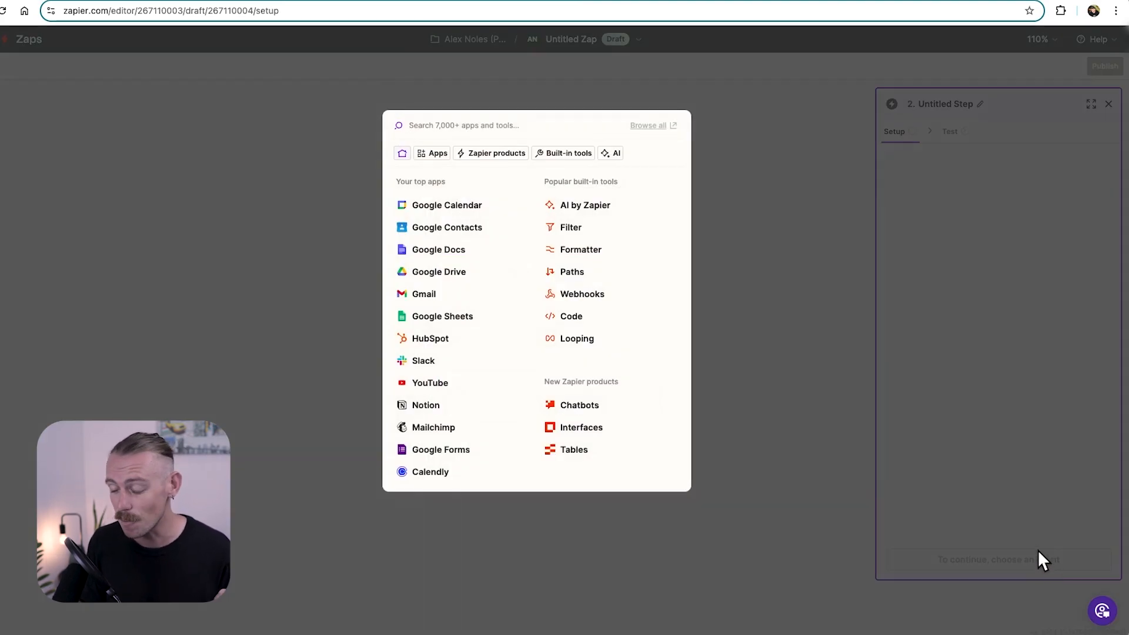
{"action": "mouse_move", "coordinate": [813, 400]}
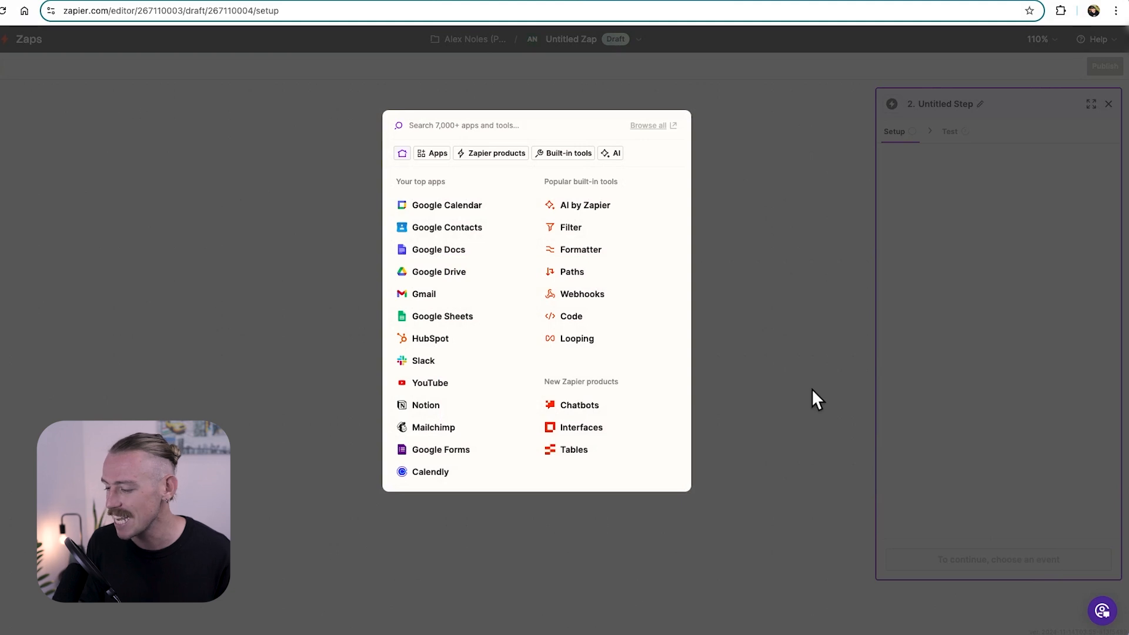
{"action": "type", "text": "cli"}
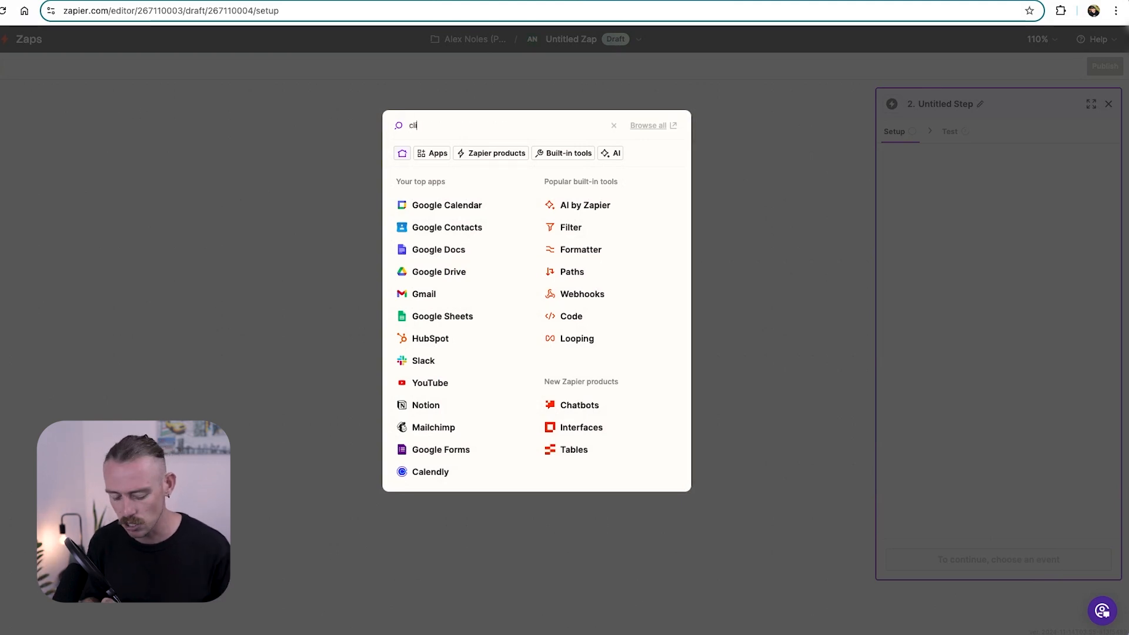
{"action": "type", "text": "ickup"}
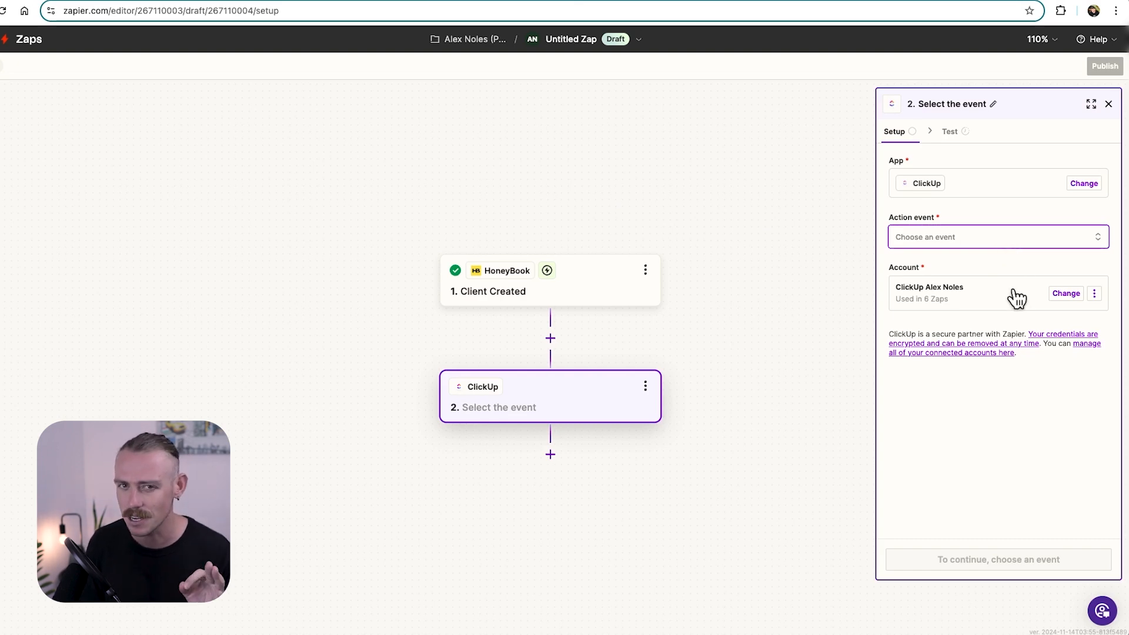
{"action": "left_click", "coordinate": [997, 237]}
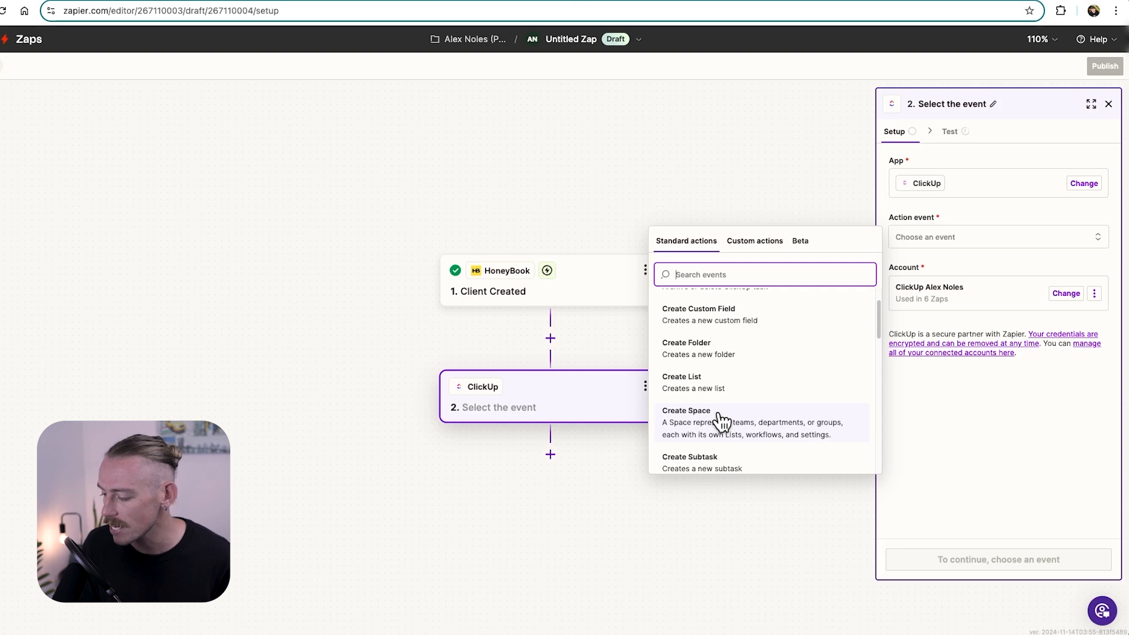
{"action": "left_click", "coordinate": [681, 377]}
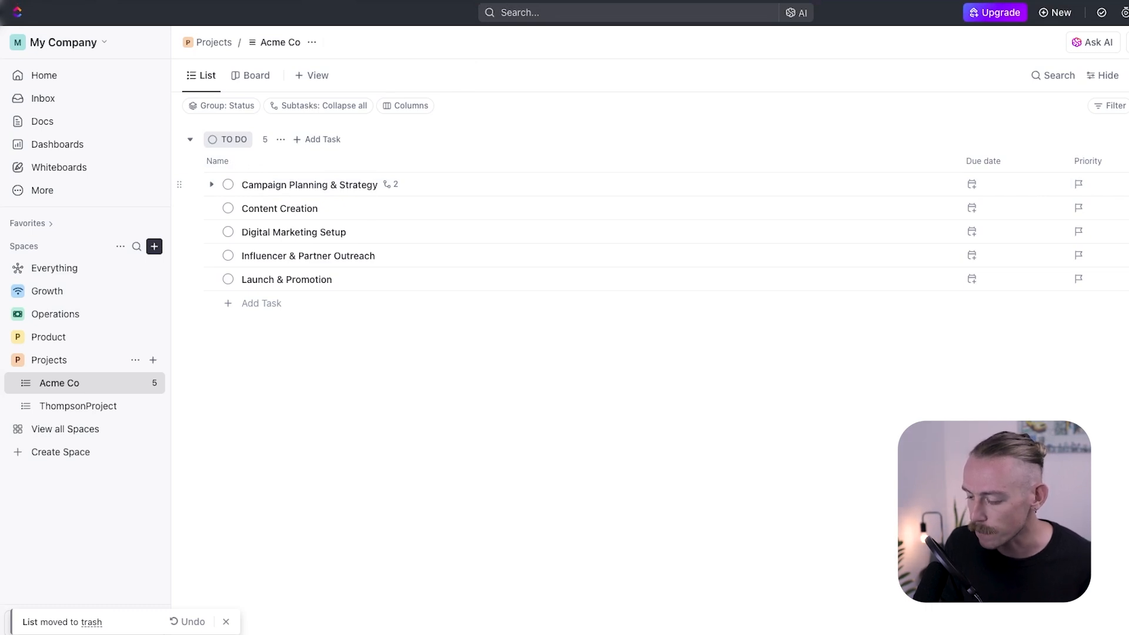
{"action": "mouse_move", "coordinate": [341, 46]}
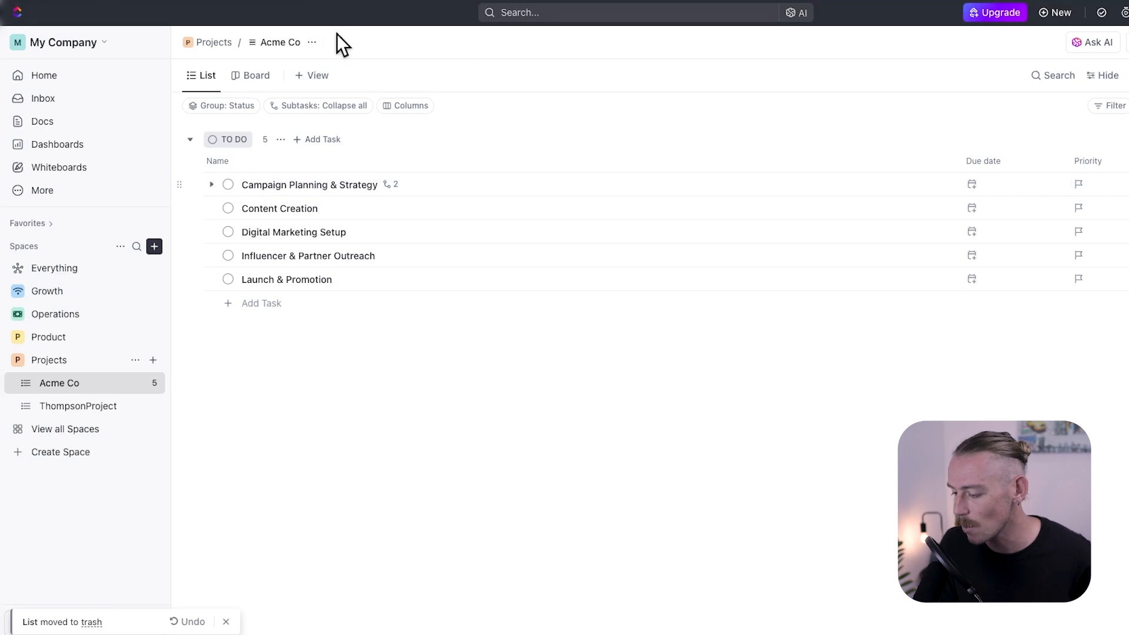
{"action": "mouse_move", "coordinate": [328, 220]}
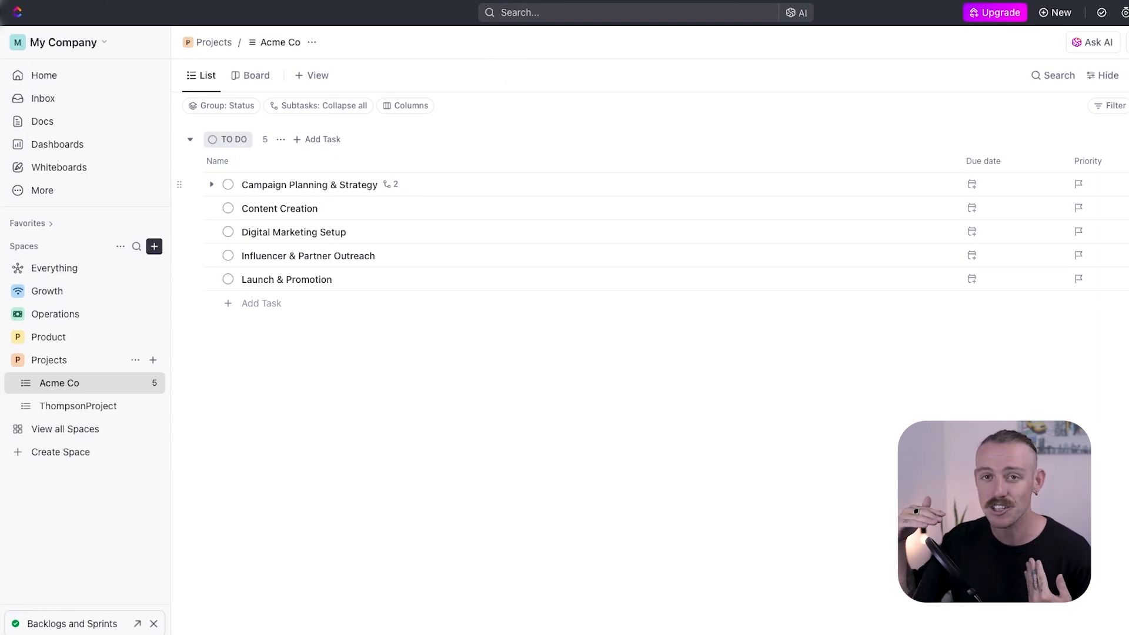
Expand then collapse the subtasks under Campaign Planning & Strategy in ClickUp's Acme Co list.
{"action": "left_click", "coordinate": [212, 185]}
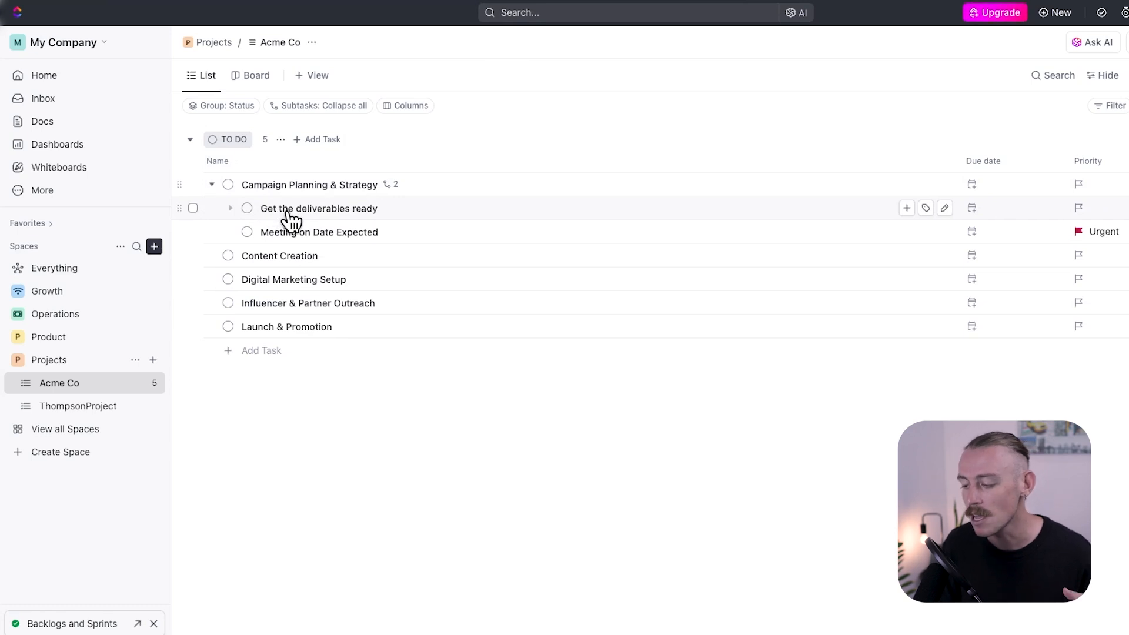
{"action": "mouse_move", "coordinate": [387, 218]}
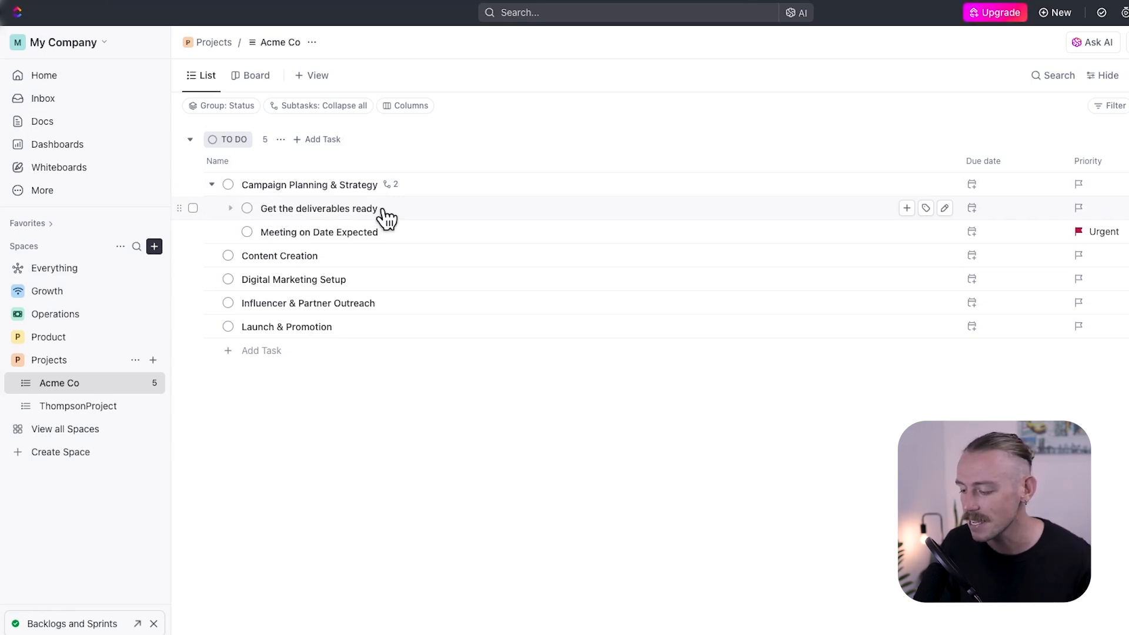
{"action": "left_click", "coordinate": [318, 209]}
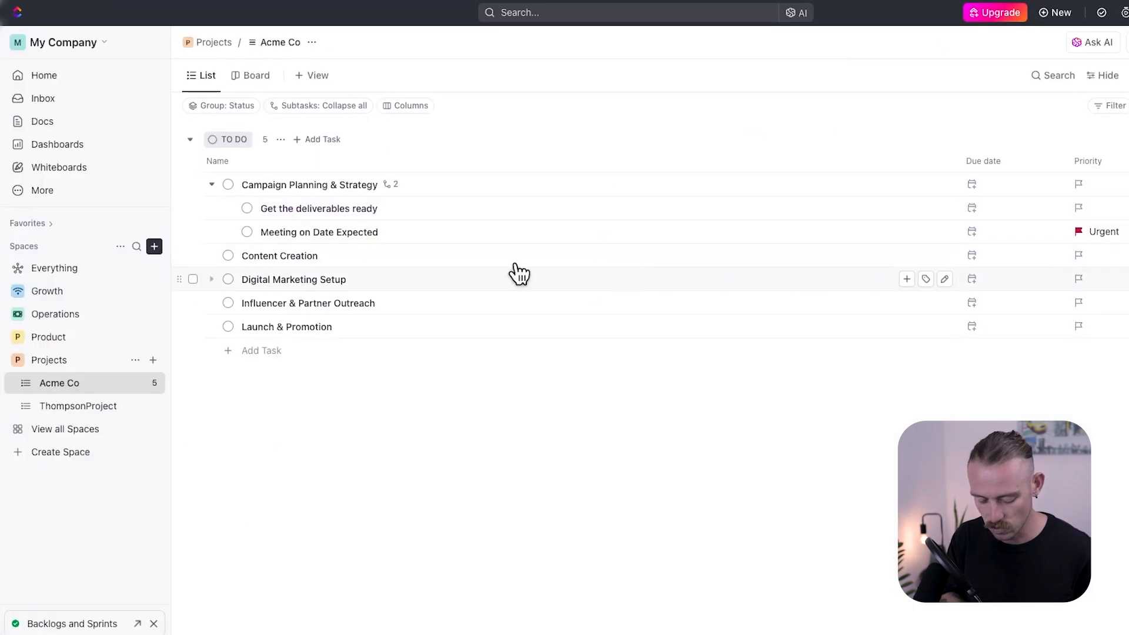
{"action": "mouse_move", "coordinate": [300, 245]}
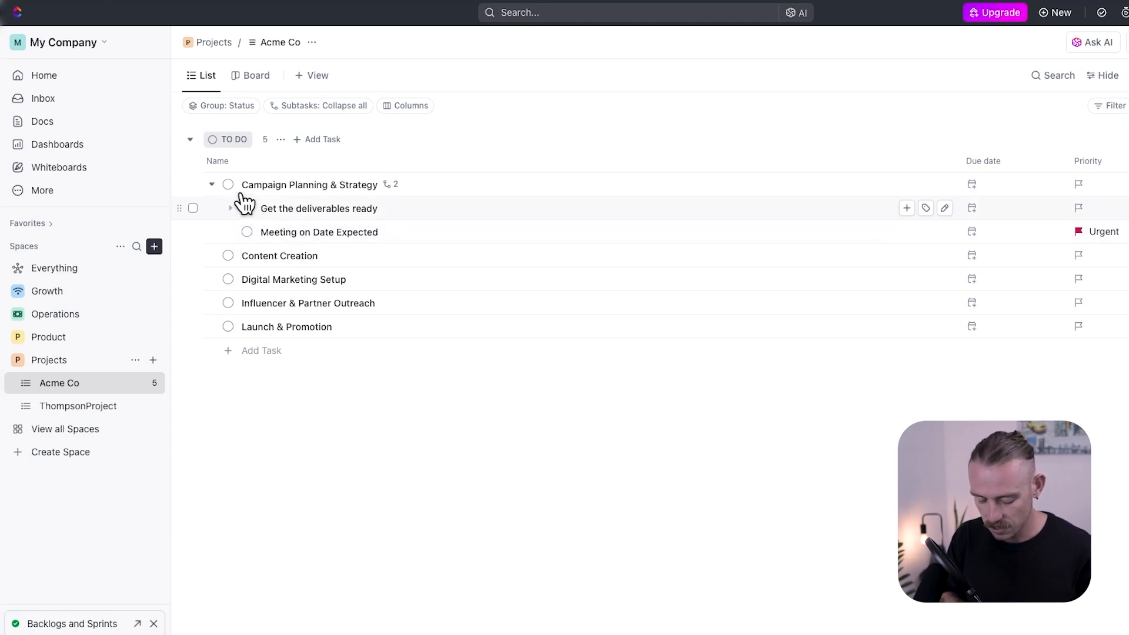
{"action": "left_click", "coordinate": [212, 185]}
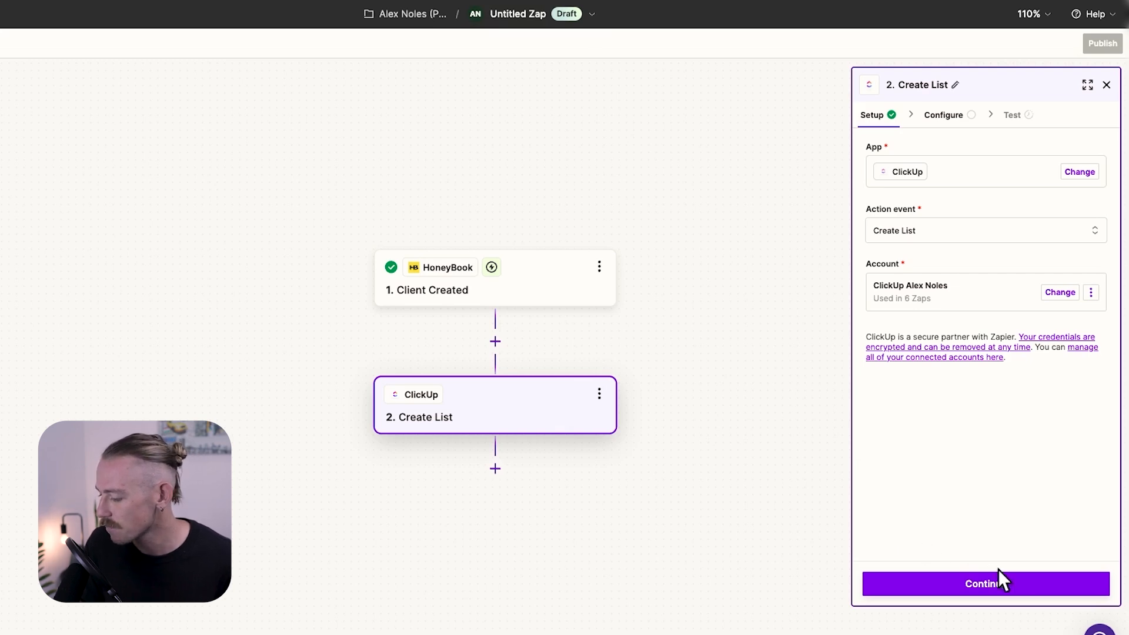
Point the Create List step at the My Company workspace and Projects space.
{"action": "left_click", "coordinate": [984, 585]}
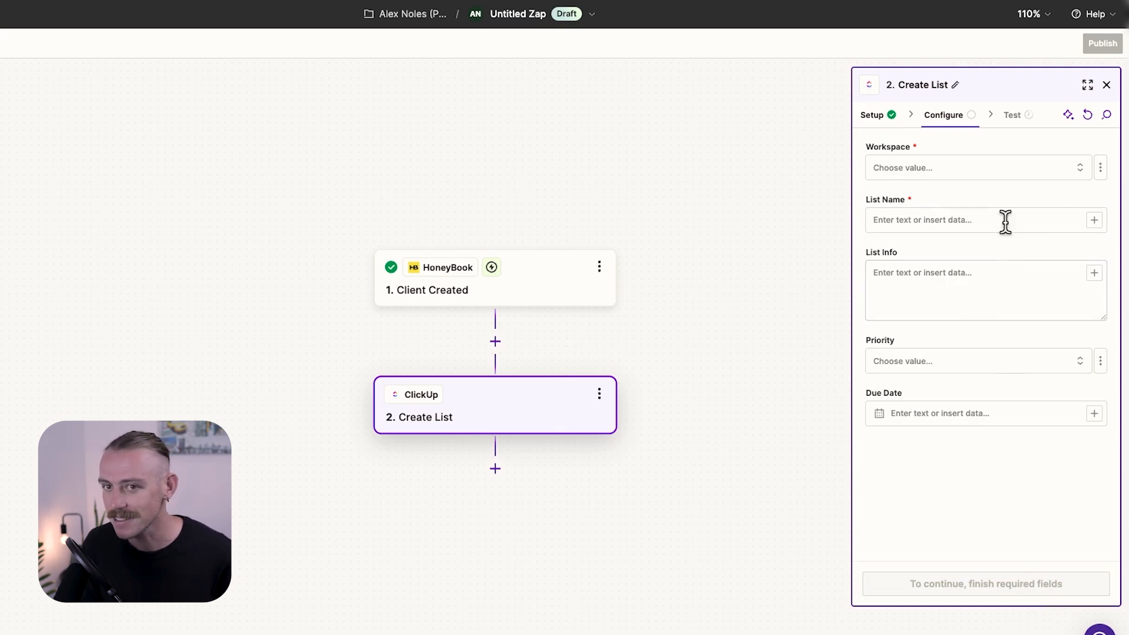
{"action": "left_click", "coordinate": [972, 167]}
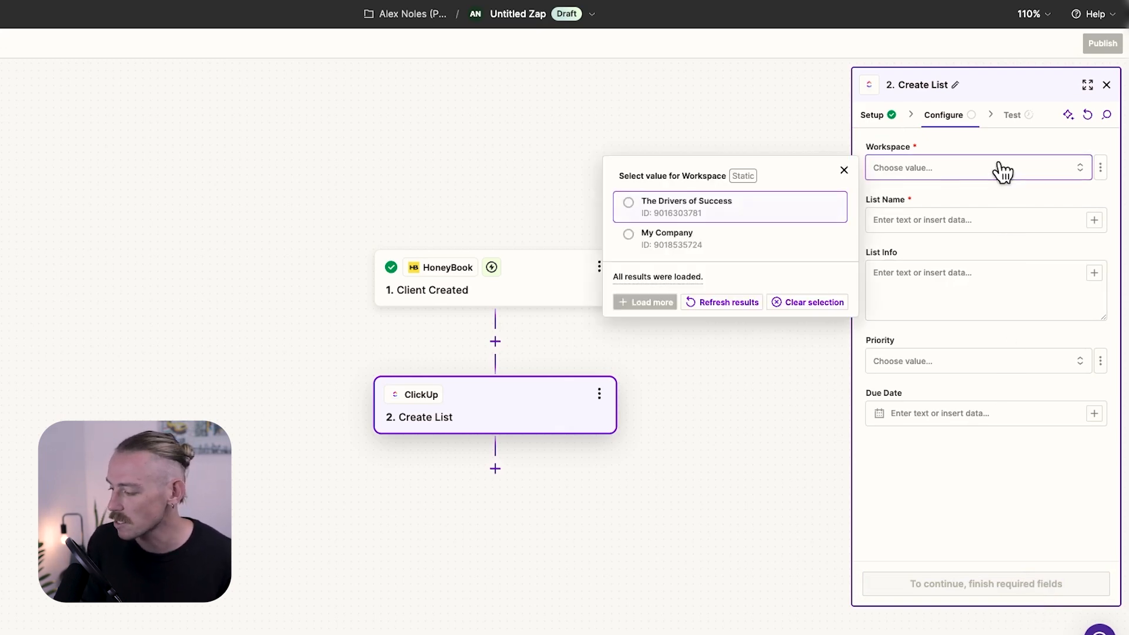
{"action": "left_click", "coordinate": [666, 233]}
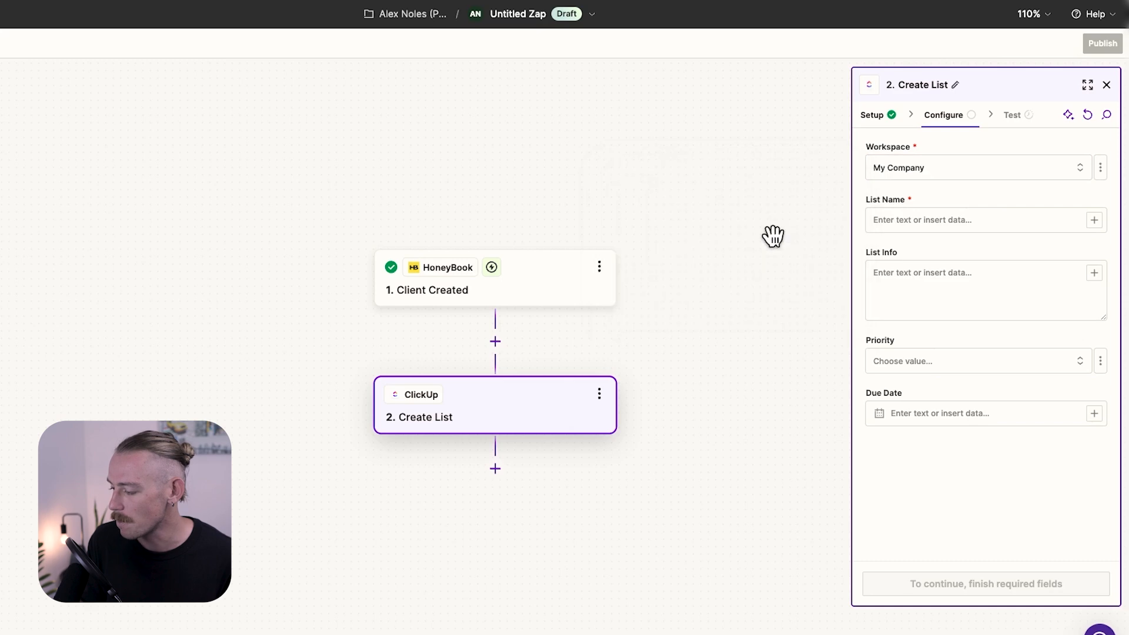
{"action": "left_click", "coordinate": [972, 220]}
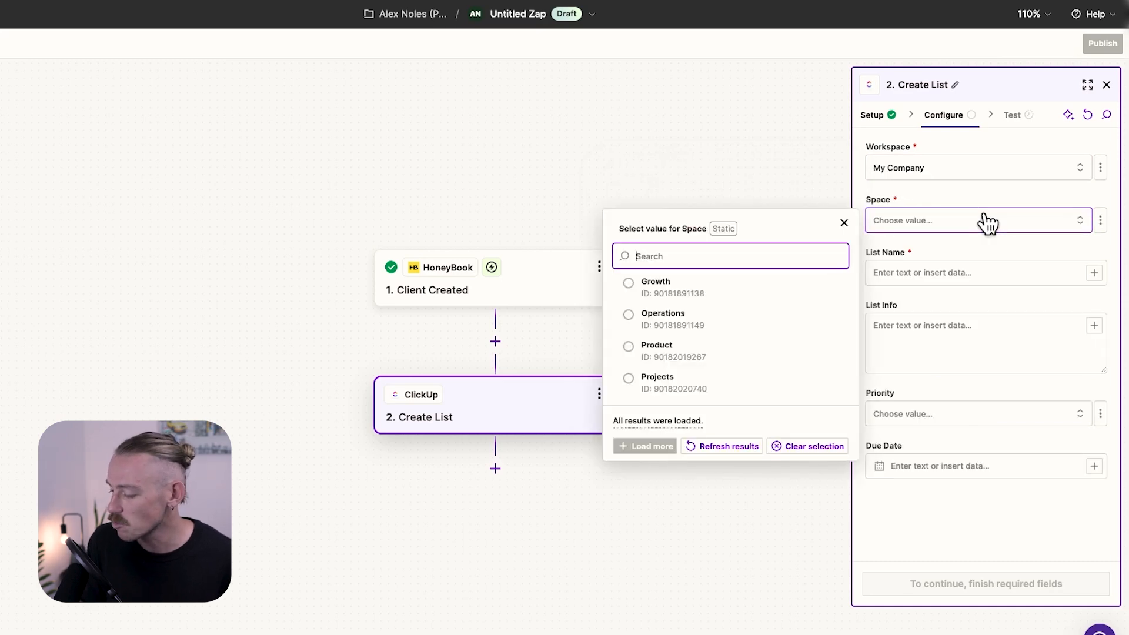
{"action": "left_click", "coordinate": [656, 382]}
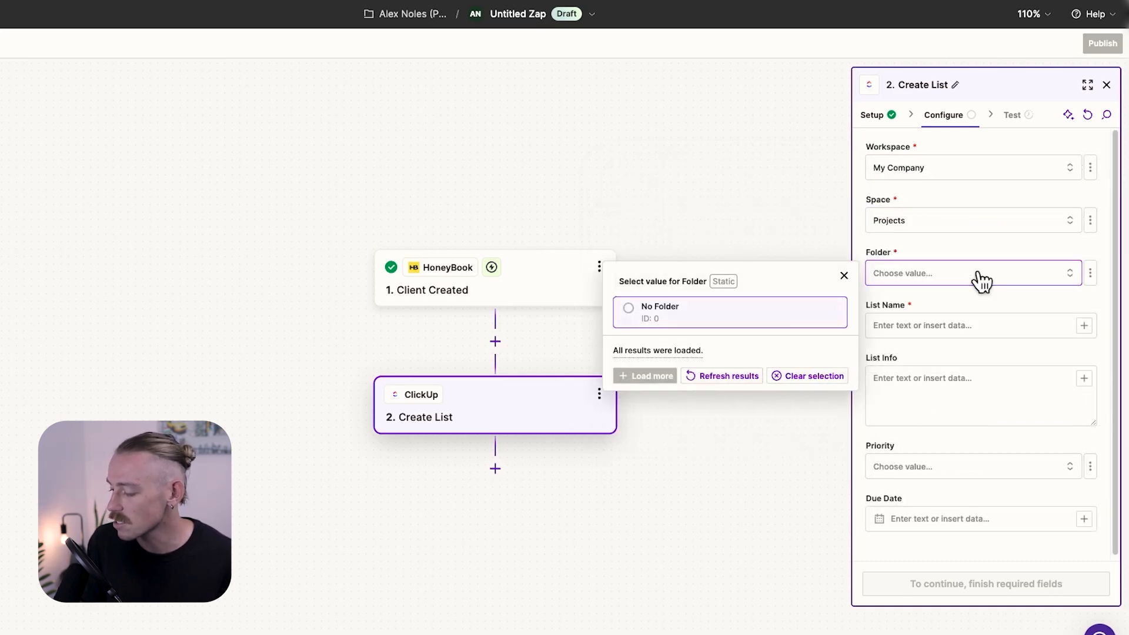
{"action": "mouse_move", "coordinate": [816, 316]}
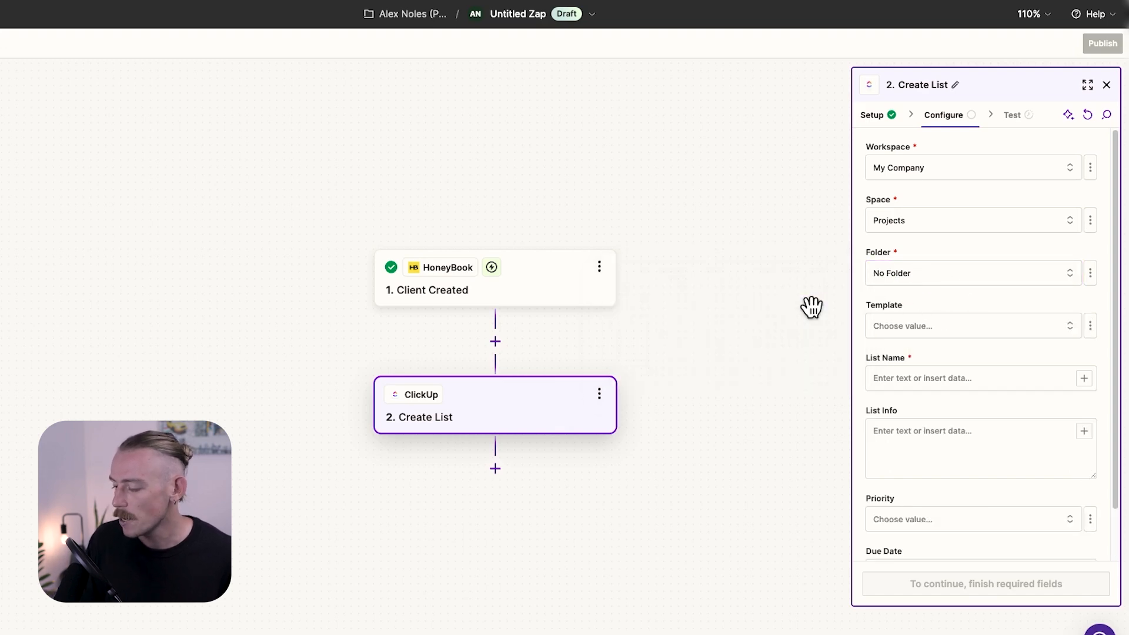
{"action": "mouse_move", "coordinate": [832, 309]}
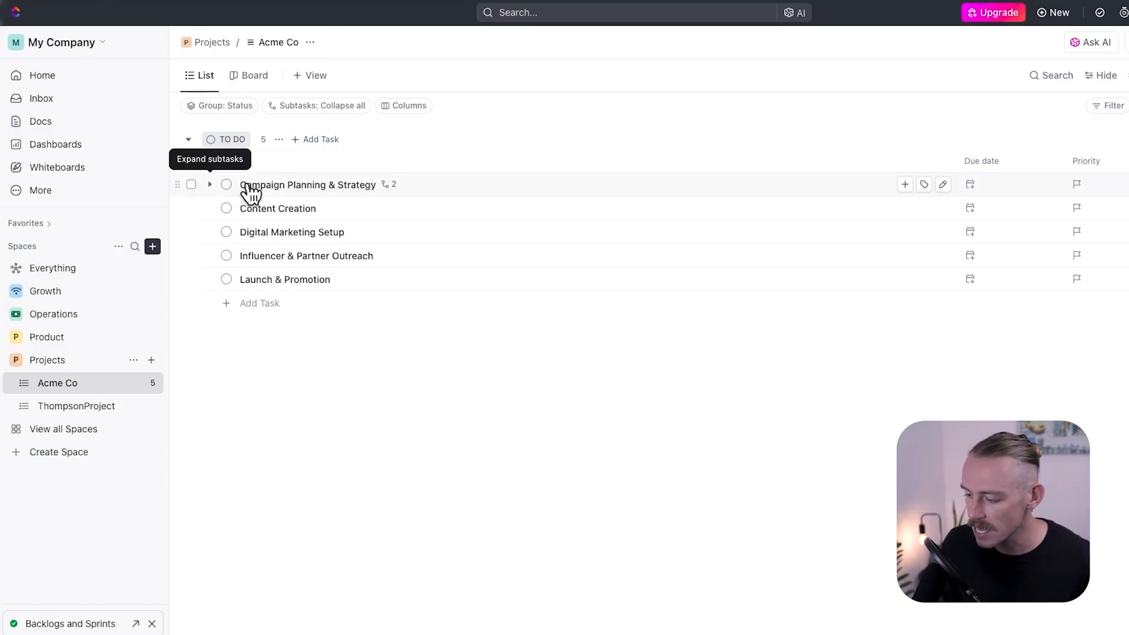
From the Campaign Planning & Strategy task's more-options menu, bring up the Template Center.
{"action": "left_click", "coordinate": [307, 185]}
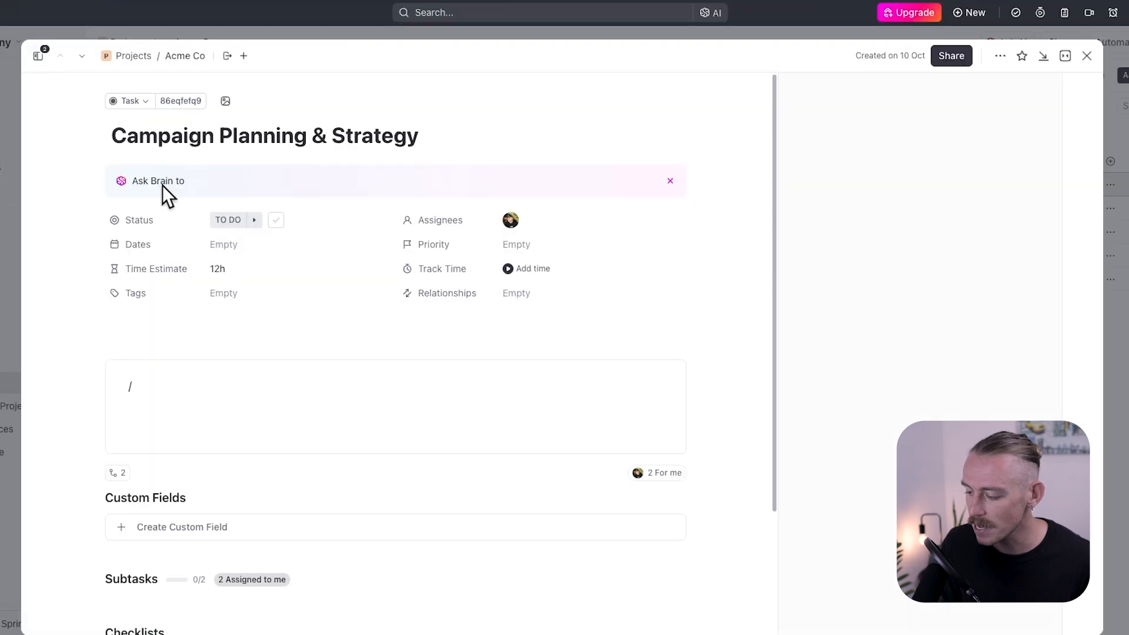
{"action": "left_click", "coordinate": [1081, 92]}
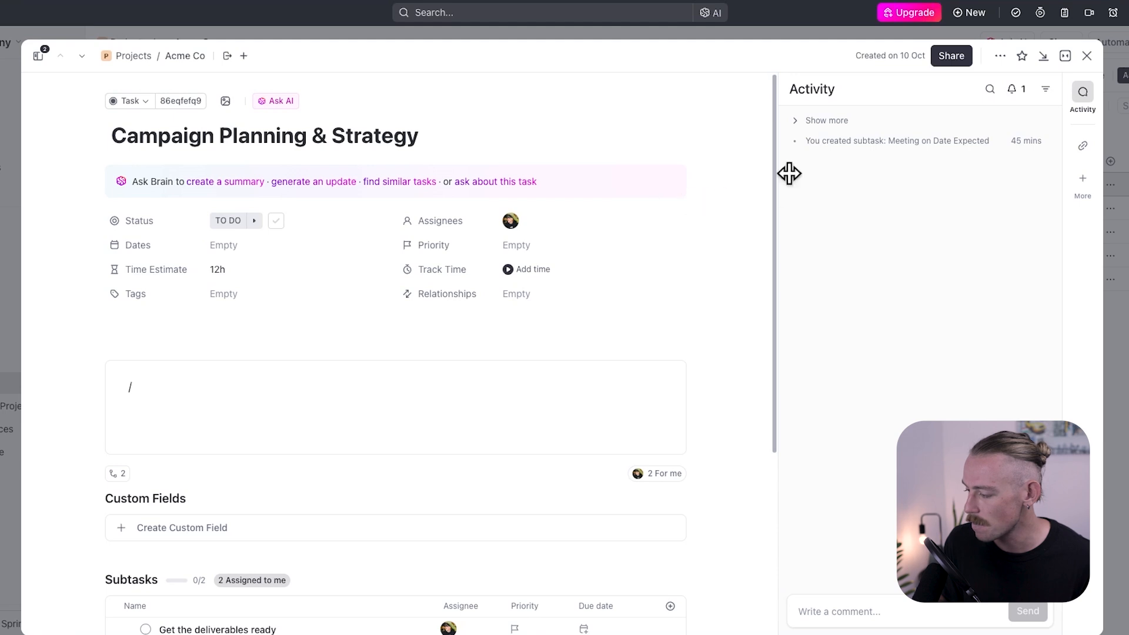
{"action": "left_click", "coordinate": [999, 55]}
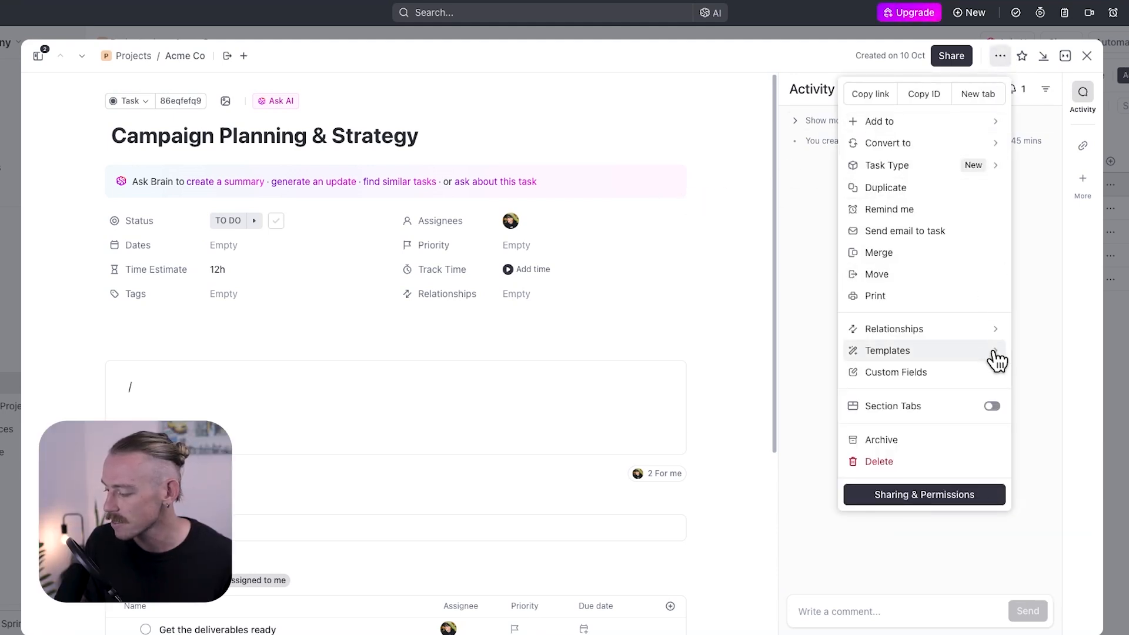
{"action": "left_click", "coordinate": [887, 350]}
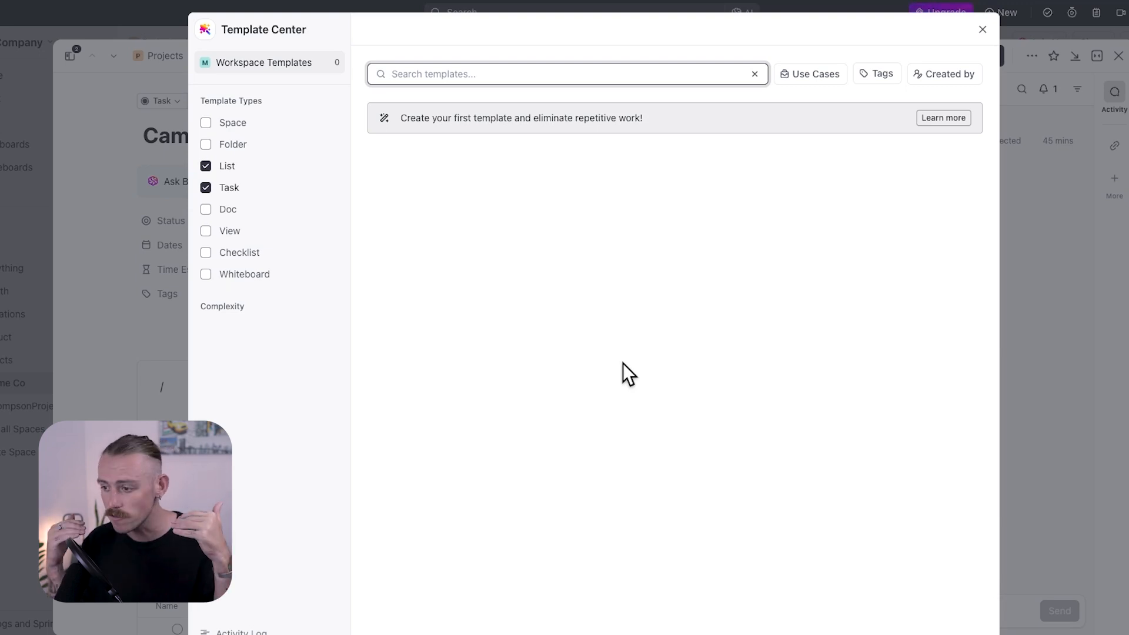
{"action": "mouse_move", "coordinate": [462, 183]}
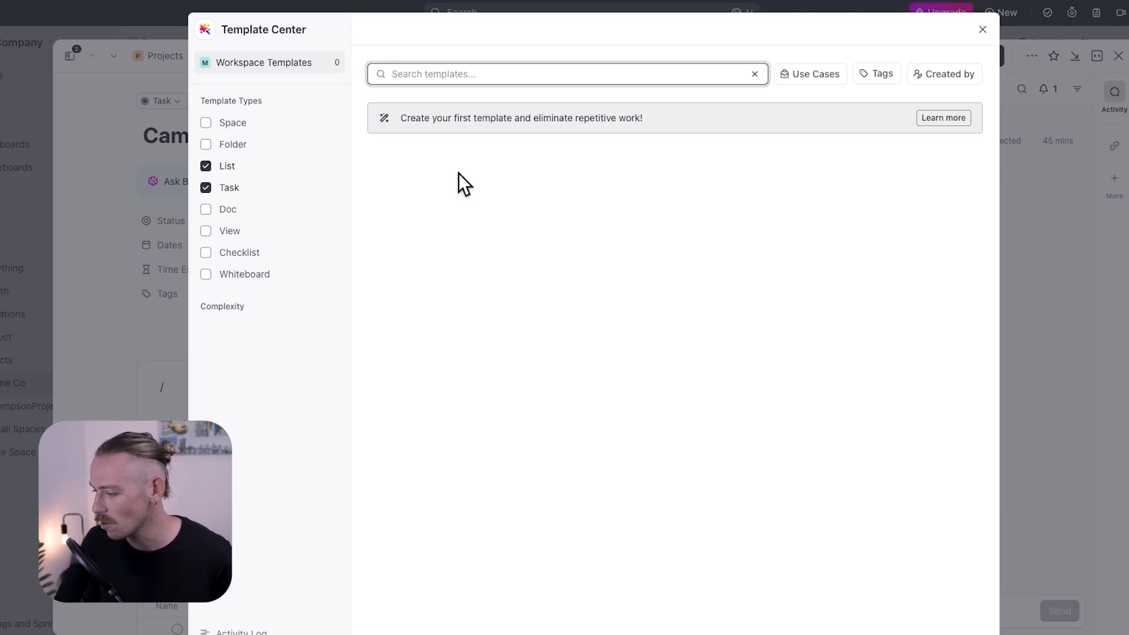
{"action": "left_click", "coordinate": [981, 30]}
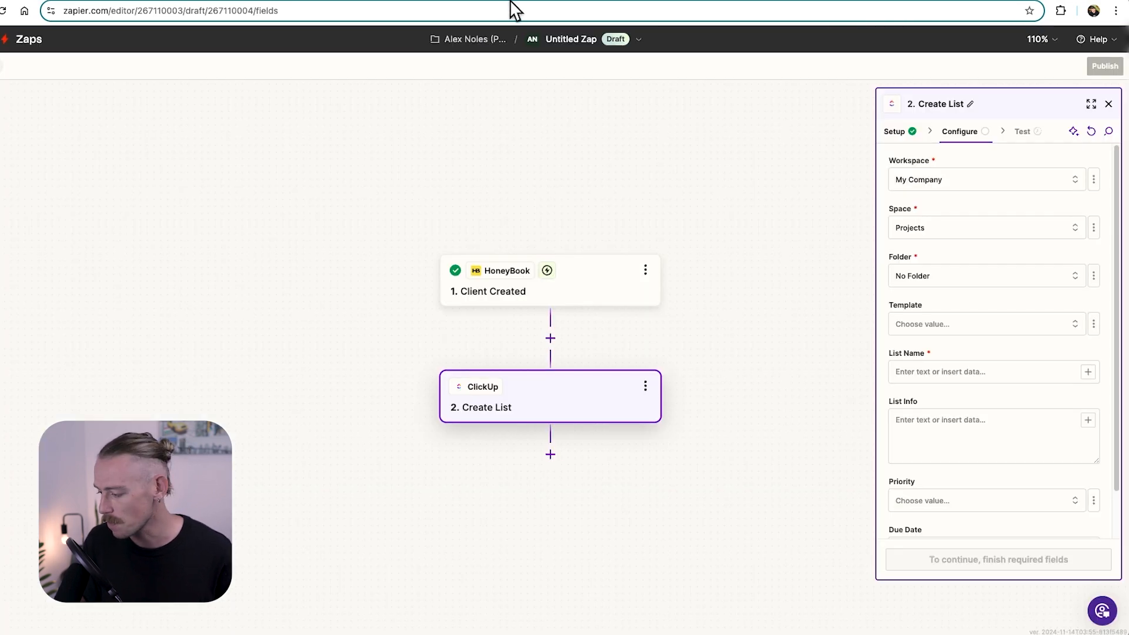
Try naming the list with First Name and Last Name, then clear the mapping.
{"action": "left_click", "coordinate": [979, 372]}
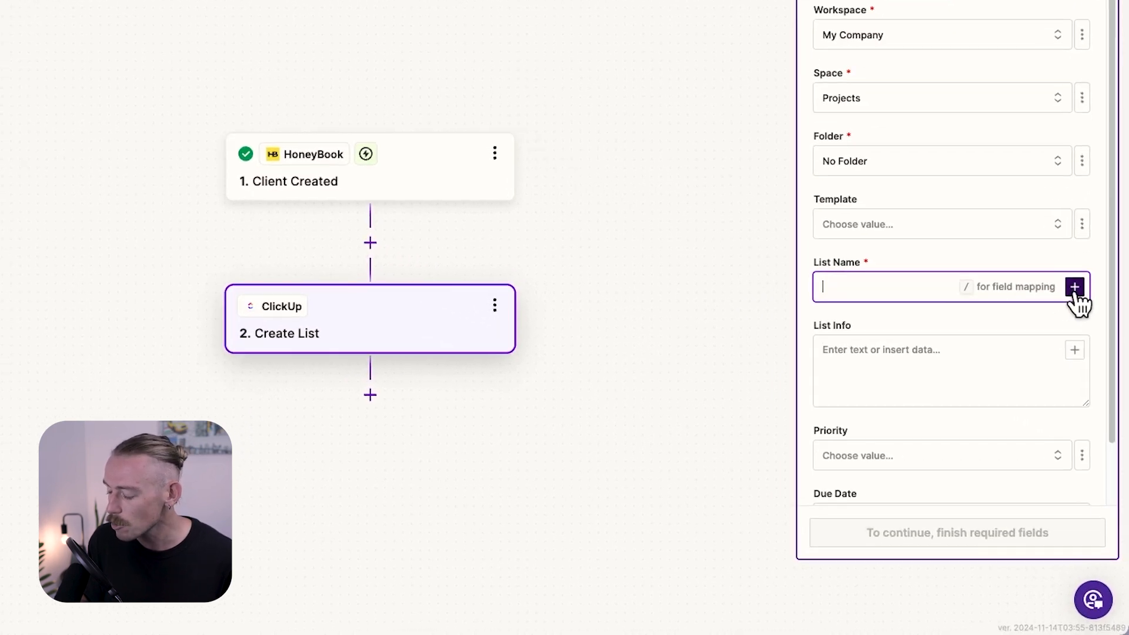
{"action": "left_click", "coordinate": [1074, 287]}
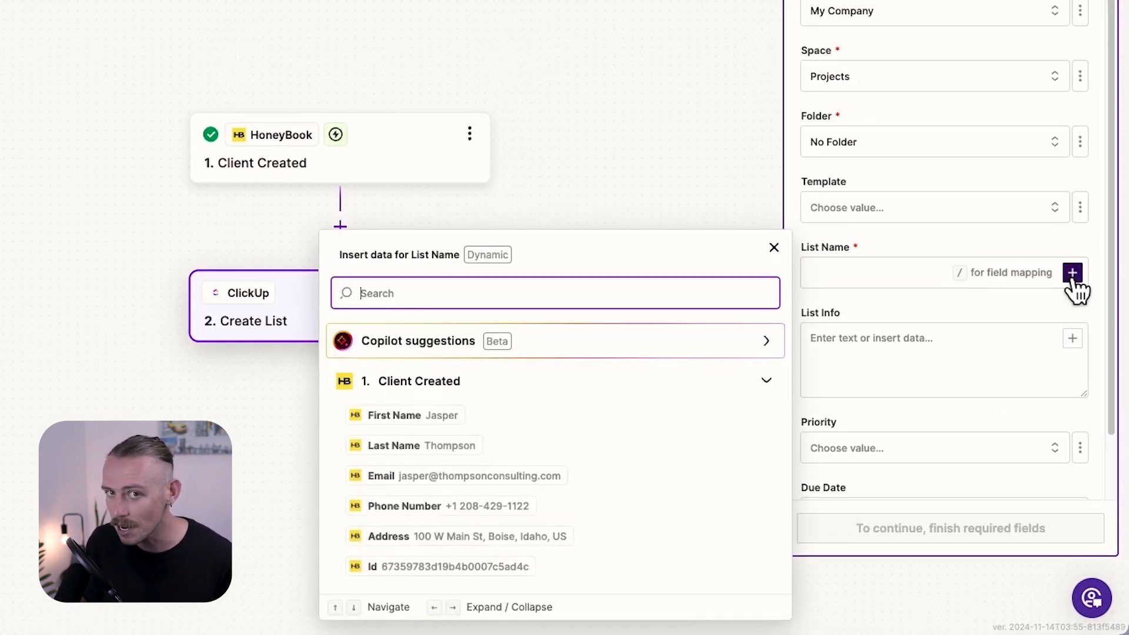
{"action": "mouse_move", "coordinate": [404, 415]}
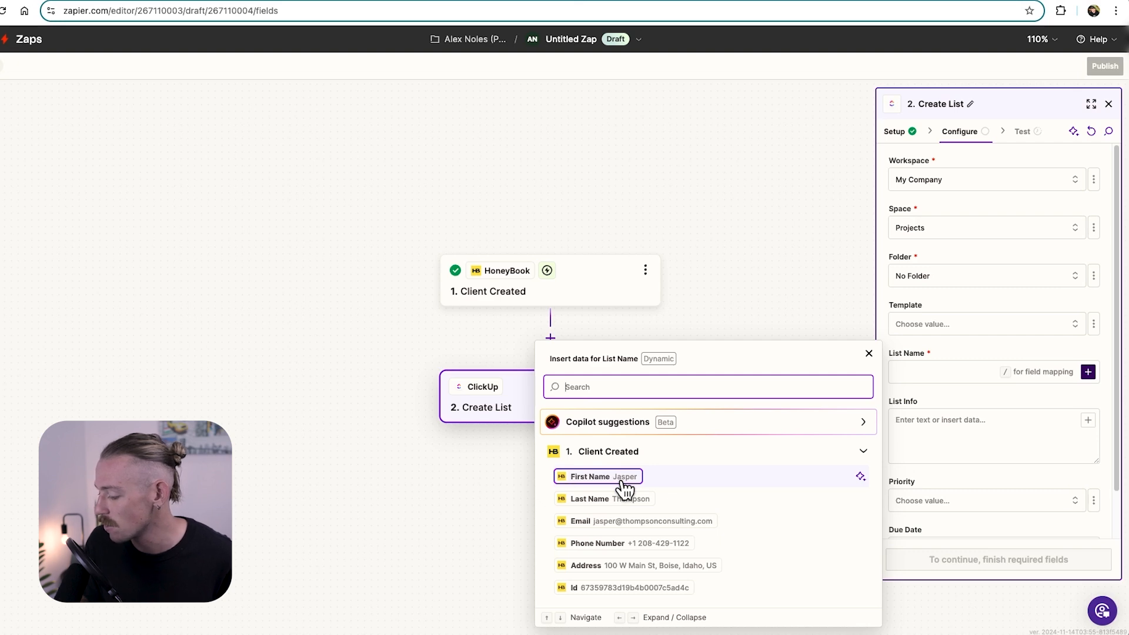
{"action": "left_click", "coordinate": [596, 476]}
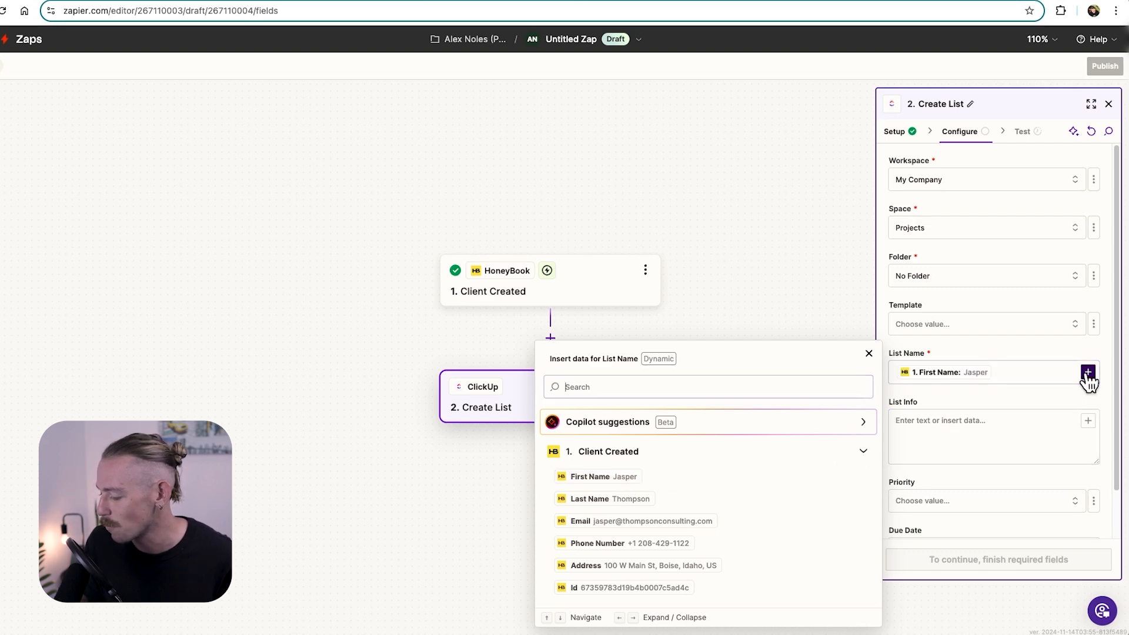
{"action": "left_click", "coordinate": [602, 498]}
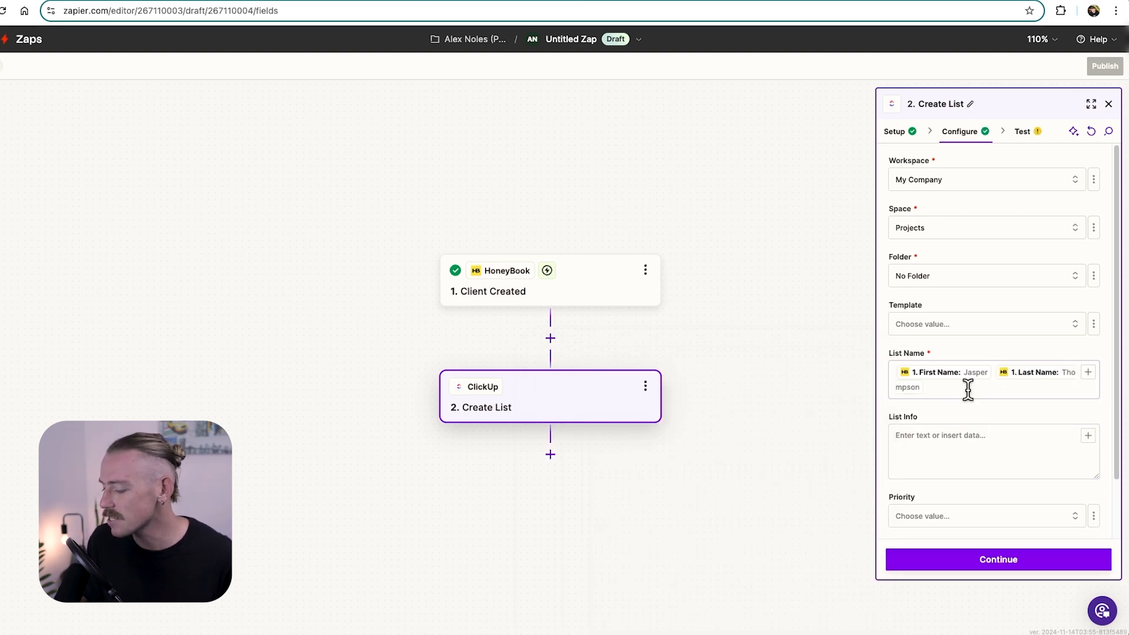
{"action": "left_click", "coordinate": [993, 380]}
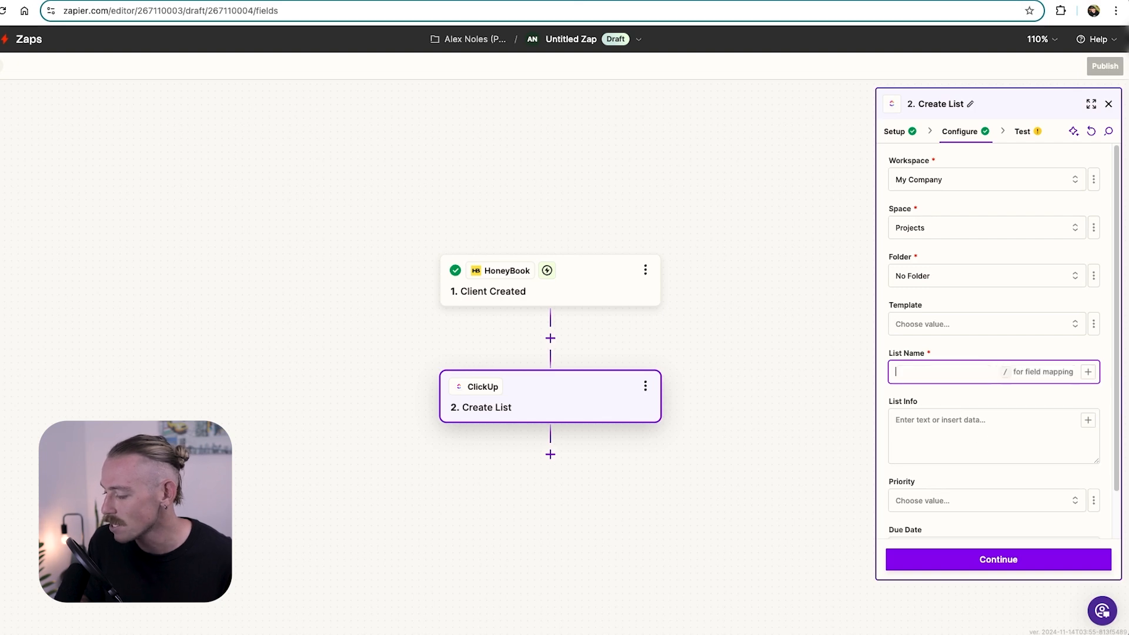
Name the new ClickUp list by the HoneyBook Last Name alone and run the test.
{"action": "left_click", "coordinate": [1088, 371]}
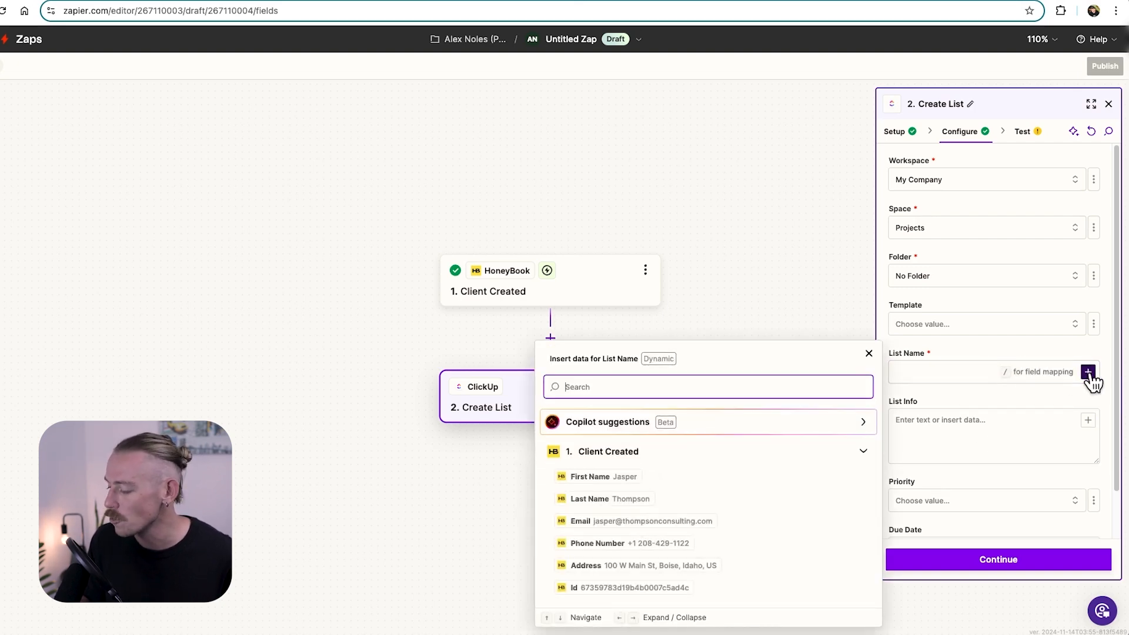
{"action": "left_click", "coordinate": [603, 498]}
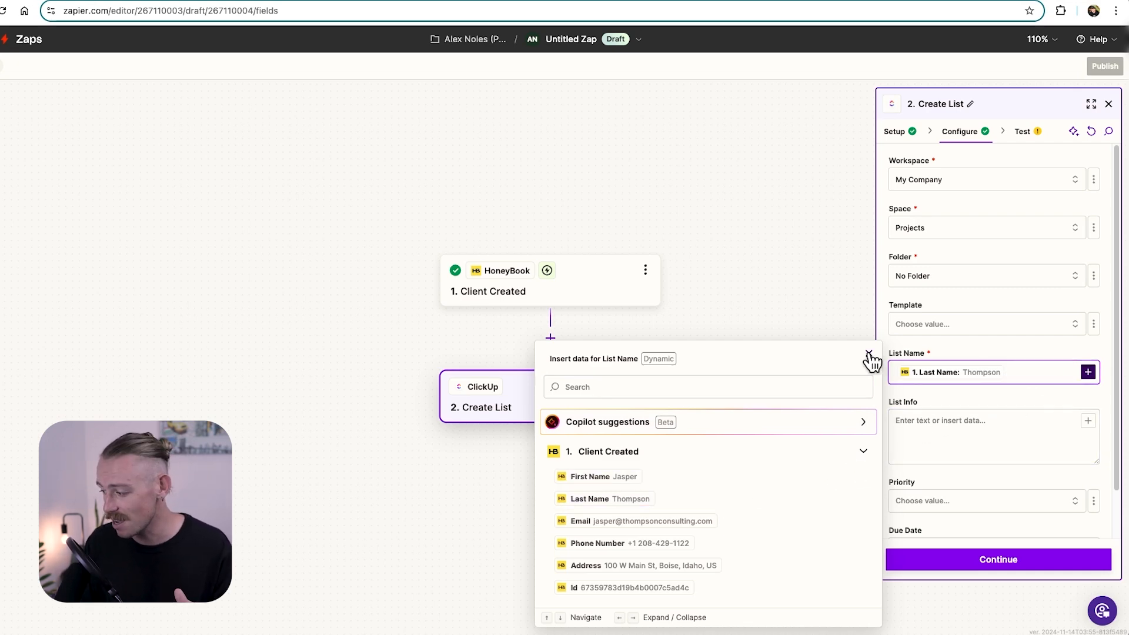
{"action": "left_click", "coordinate": [869, 356]}
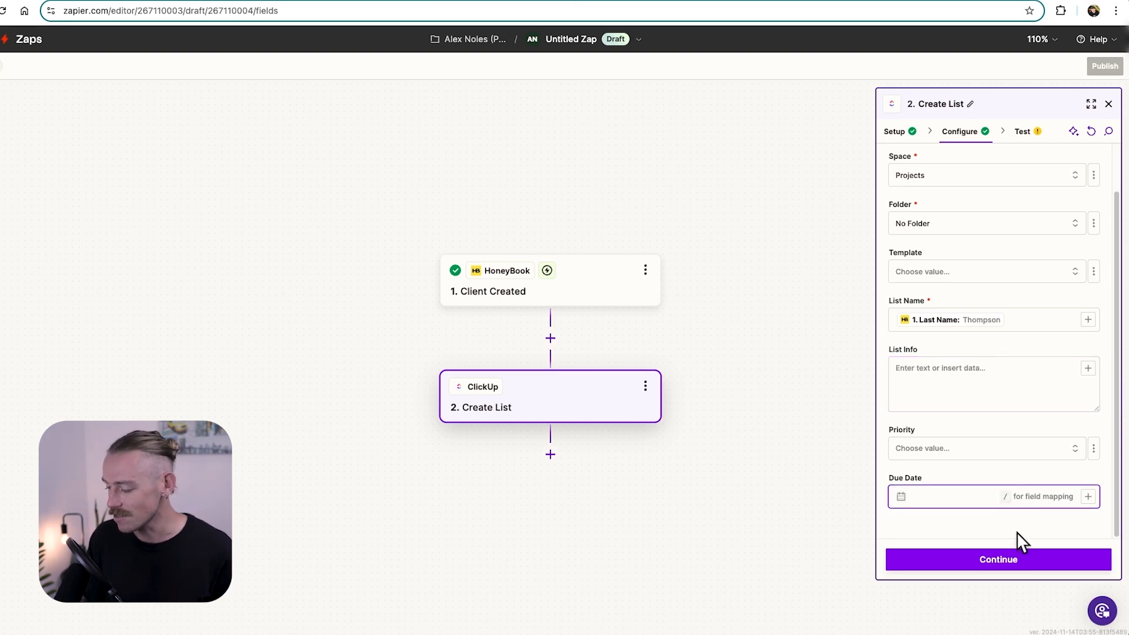
{"action": "left_click", "coordinate": [998, 560]}
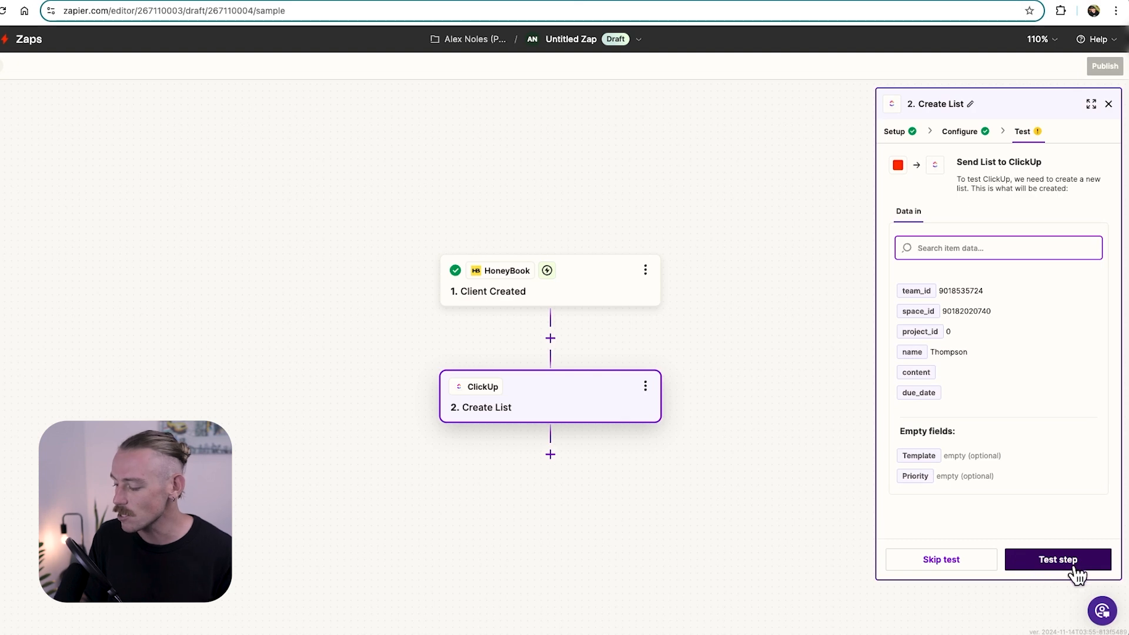
{"action": "left_click", "coordinate": [1057, 559]}
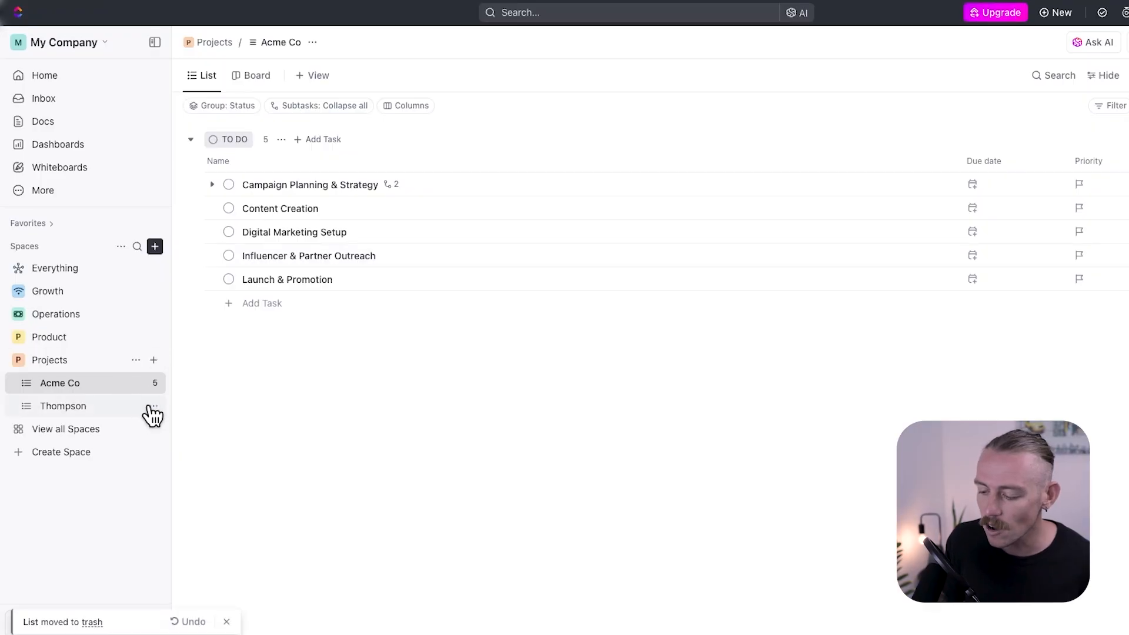
{"action": "mouse_move", "coordinate": [140, 413]}
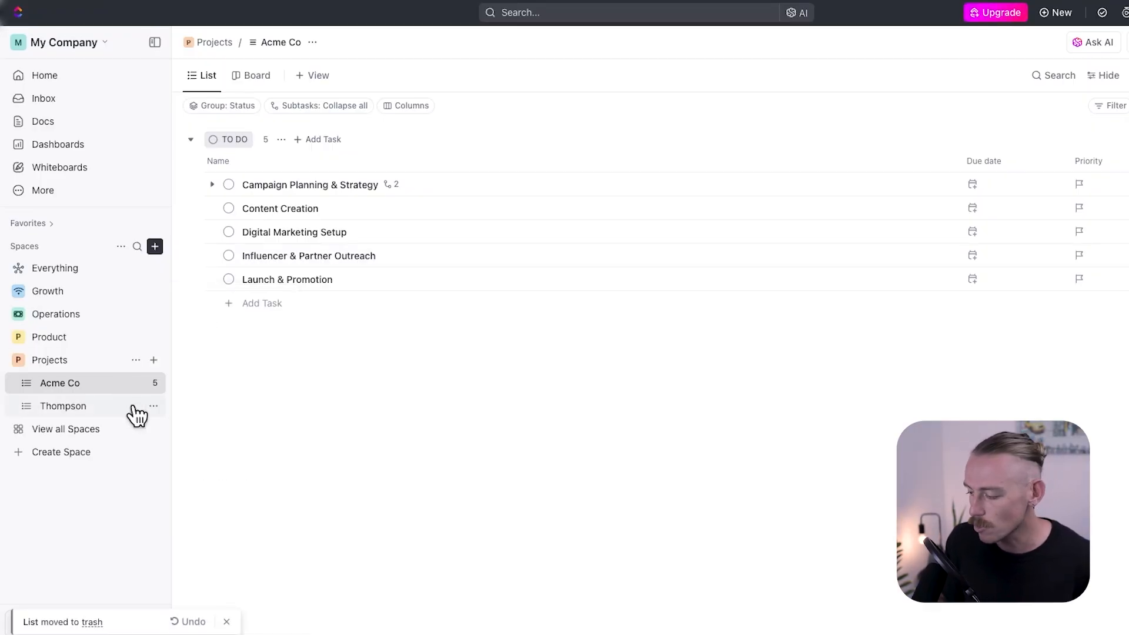
{"action": "mouse_move", "coordinate": [281, 20]}
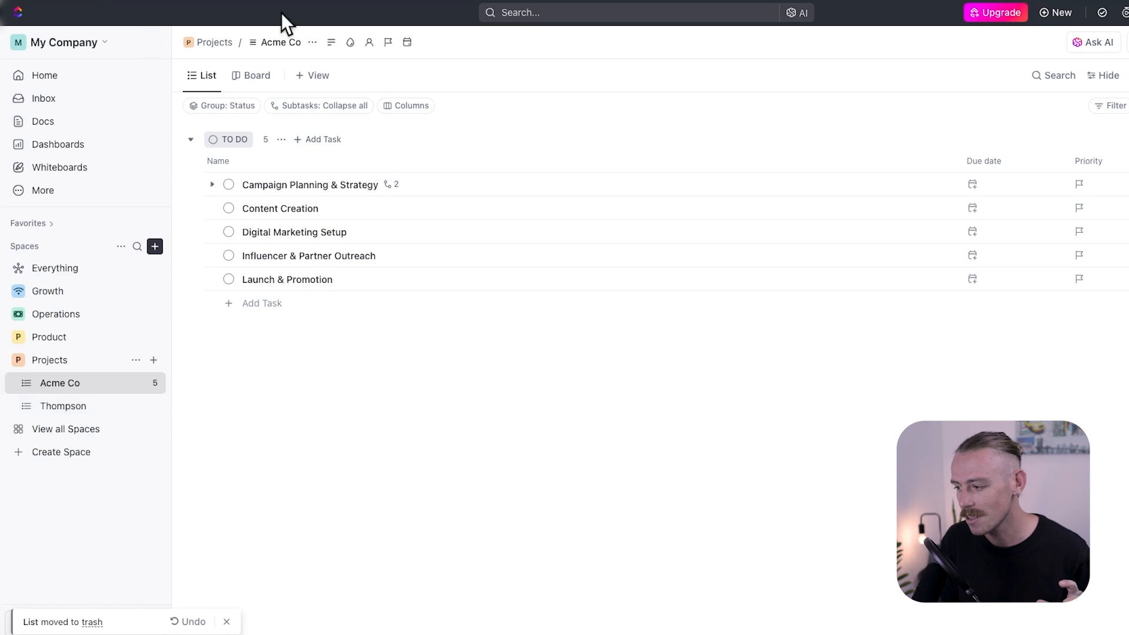
{"action": "mouse_move", "coordinate": [112, 405]}
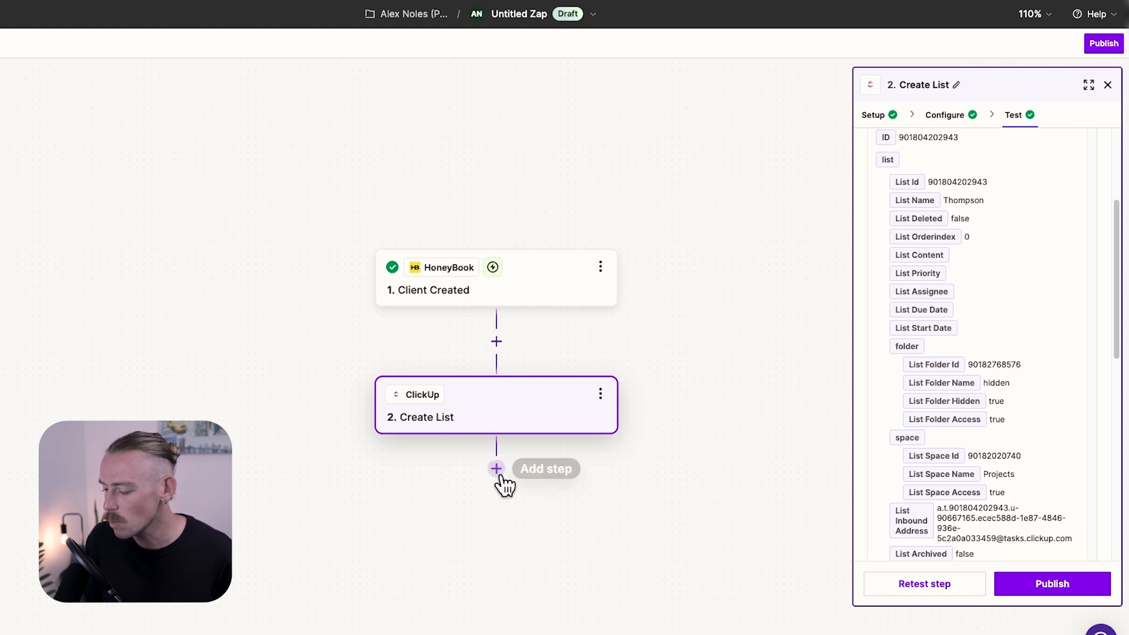
Add a third action step and search the app picker for 'slack'.
{"action": "left_click", "coordinate": [496, 469]}
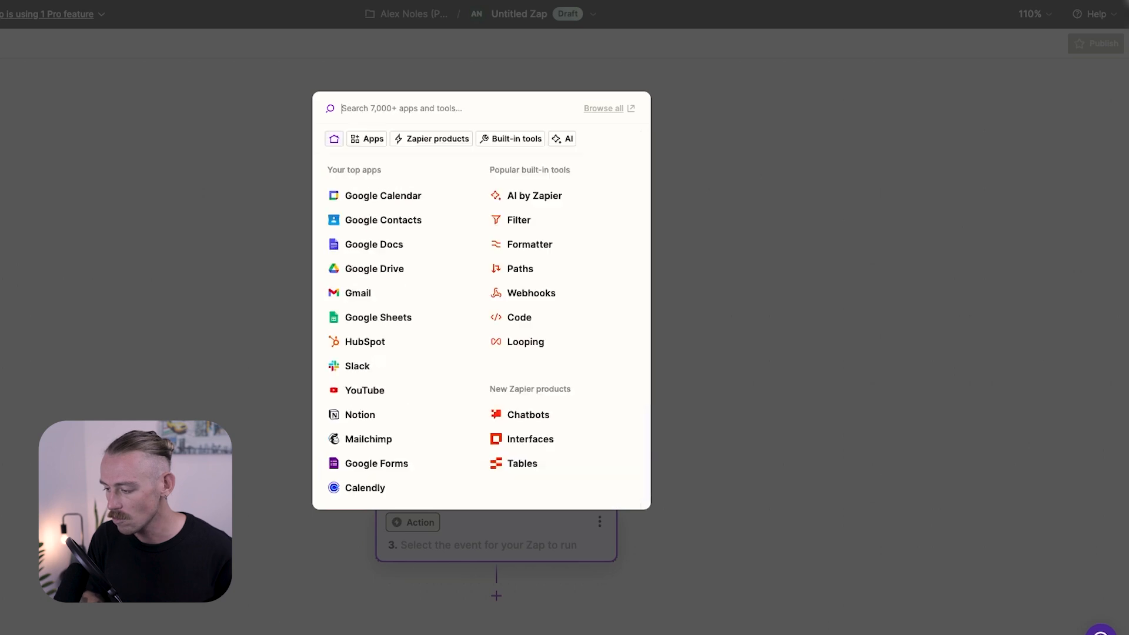
{"action": "type", "text": "slack"}
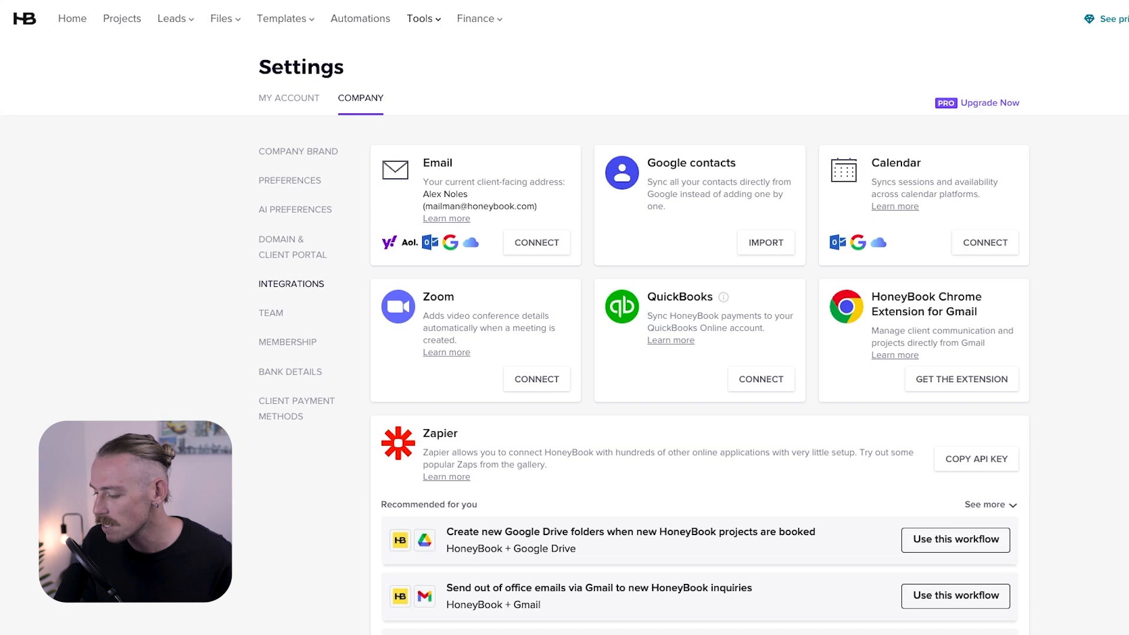
{"action": "mouse_move", "coordinate": [789, 116]}
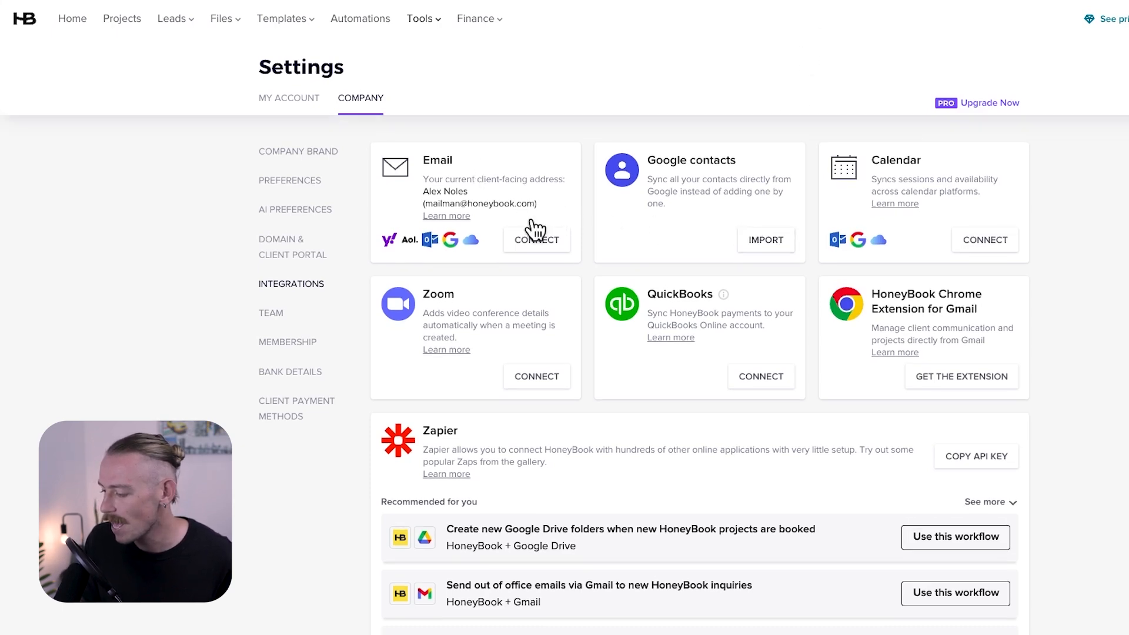
Connect Slack from HoneyBook's integrations and view the Zapier-based integration notice.
{"action": "scroll", "scroll_direction": "down", "scroll_amount": 3}
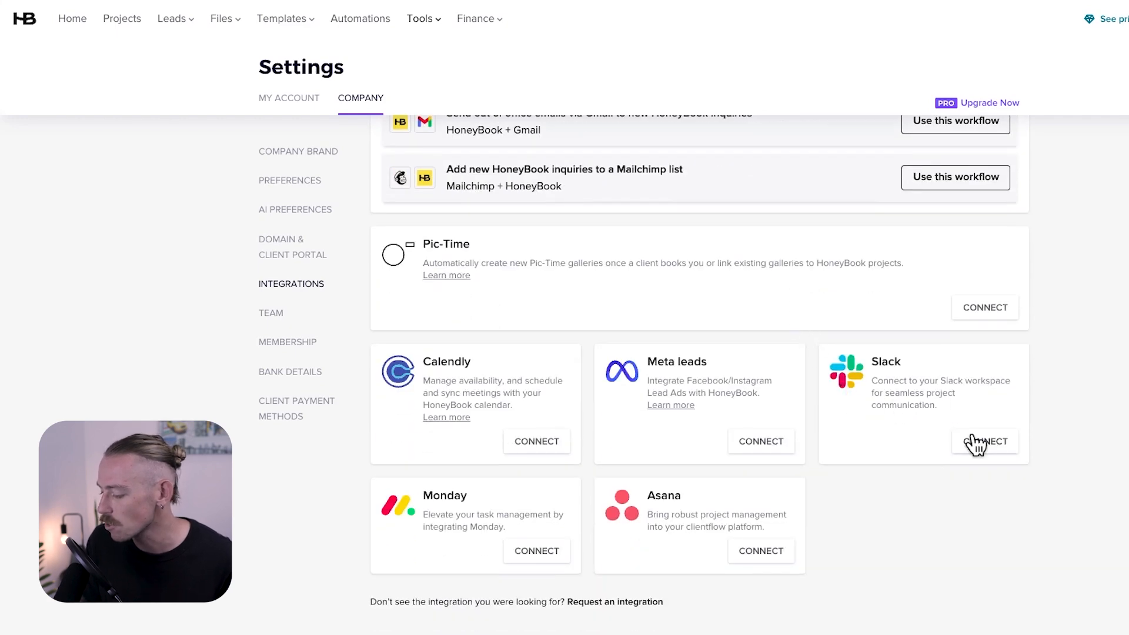
{"action": "left_click", "coordinate": [983, 441]}
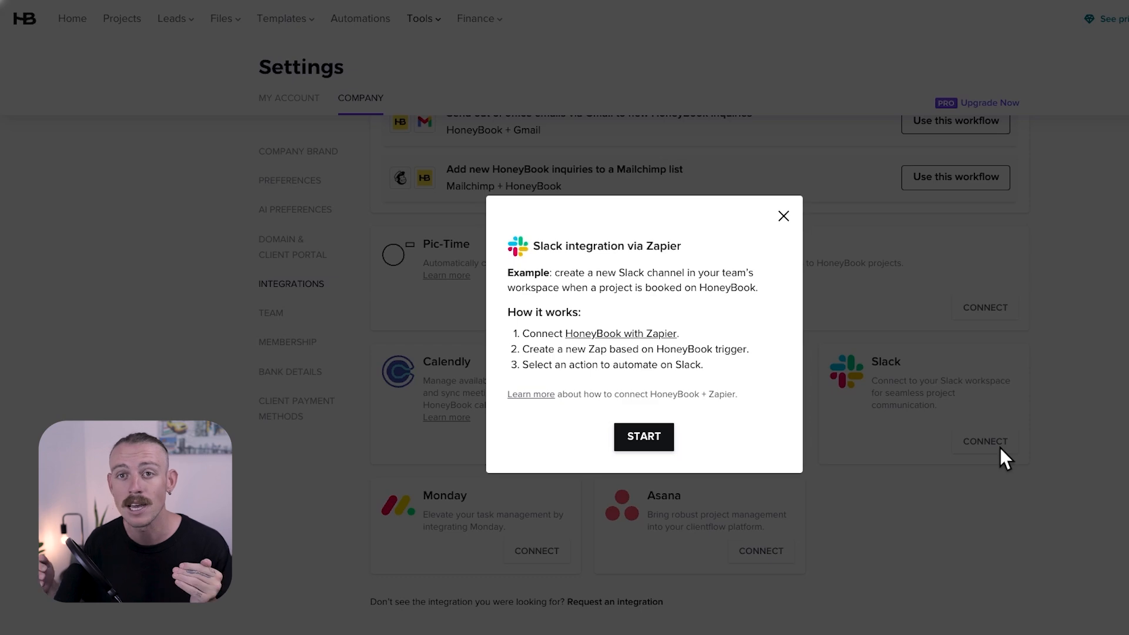
{"action": "left_click", "coordinate": [783, 217]}
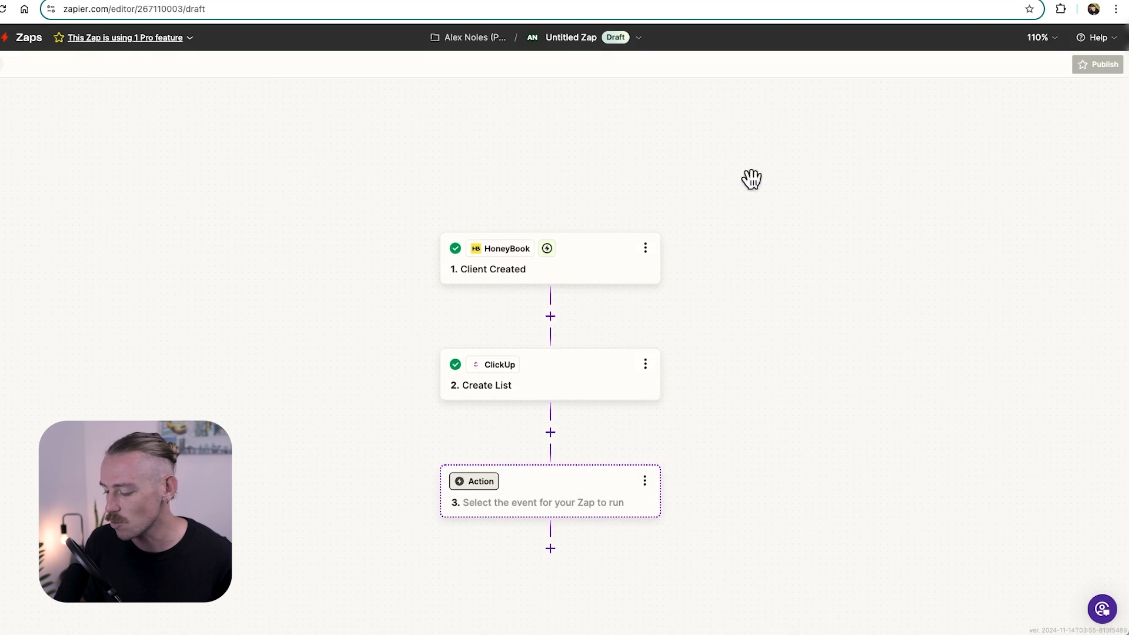
Delete the empty third step and publish the two-step HoneyBook-to-ClickUp Zap.
{"action": "left_click", "coordinate": [643, 481]}
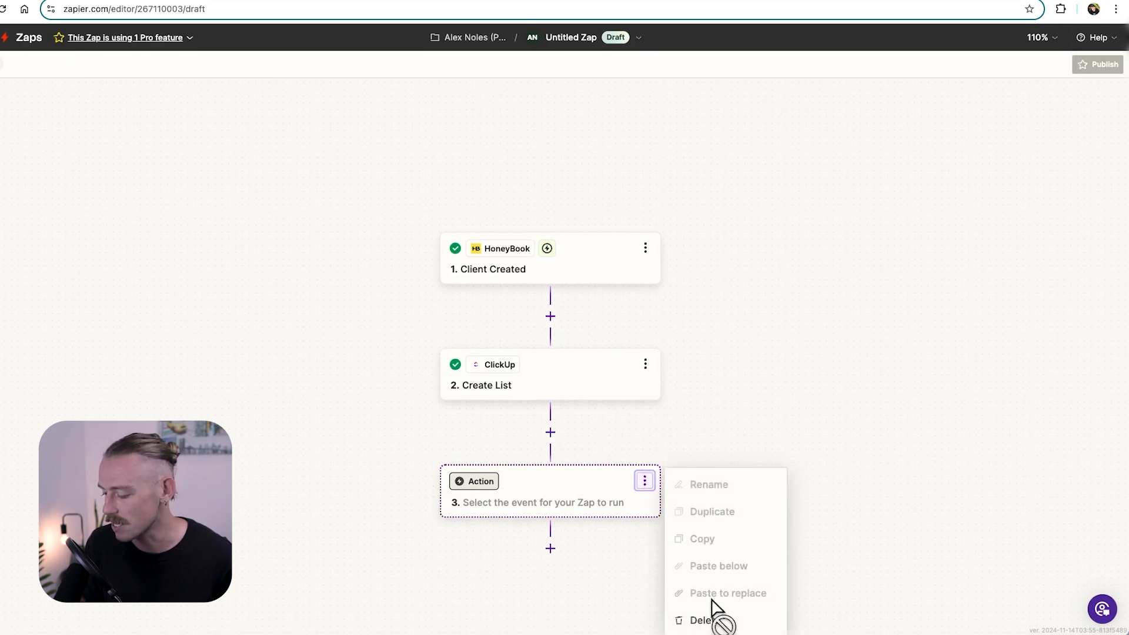
{"action": "left_click", "coordinate": [701, 620]}
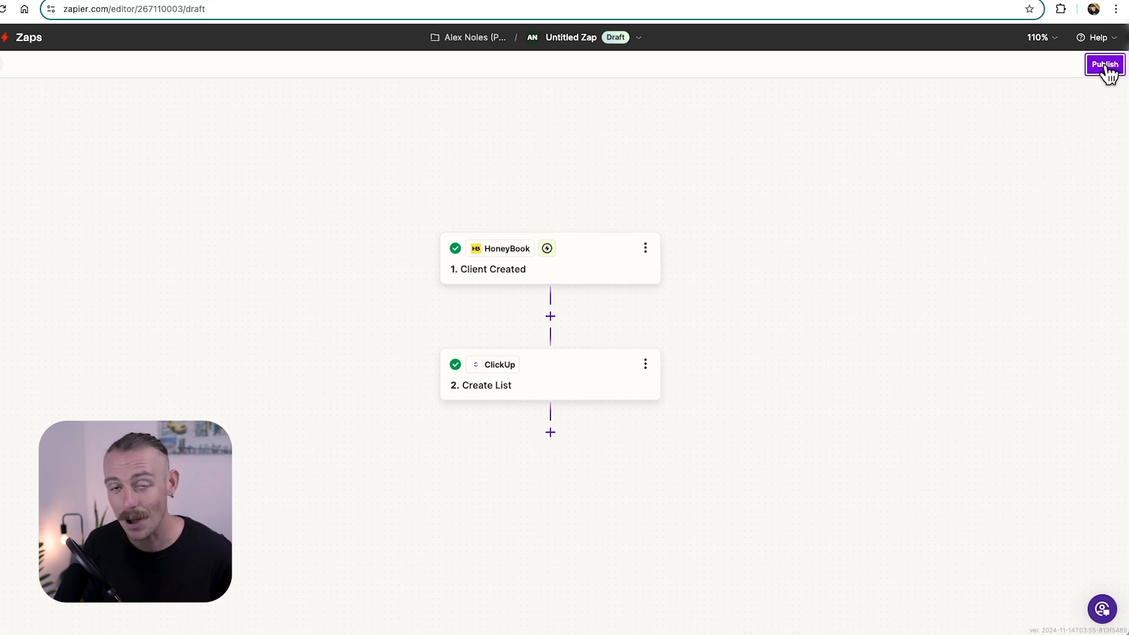
{"action": "left_click", "coordinate": [1104, 63]}
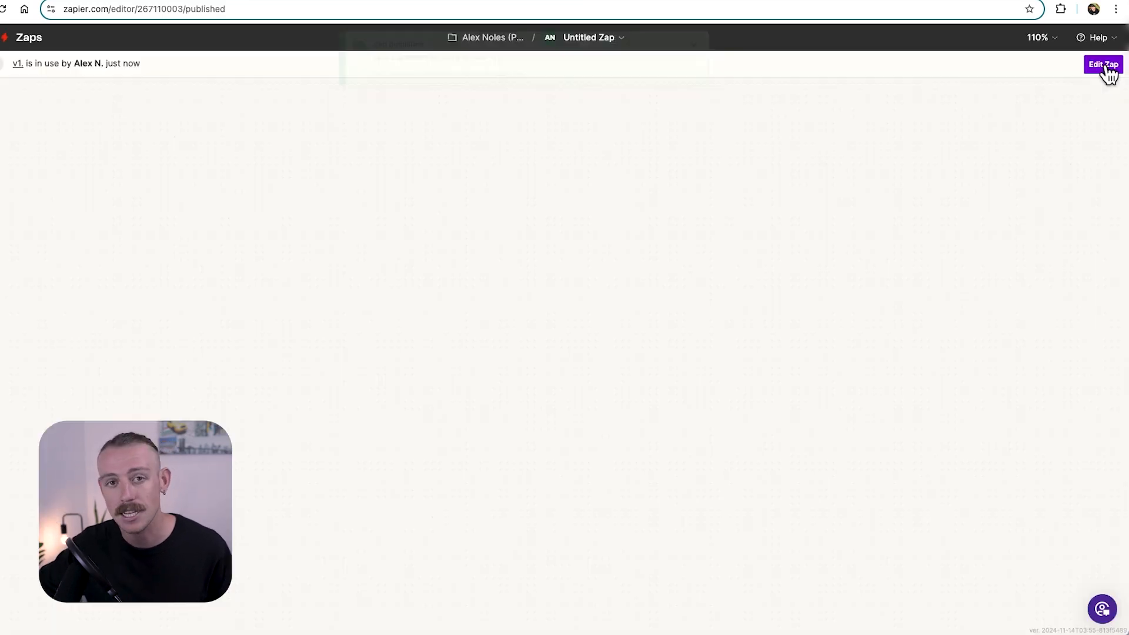
{"action": "left_click", "coordinate": [1102, 64]}
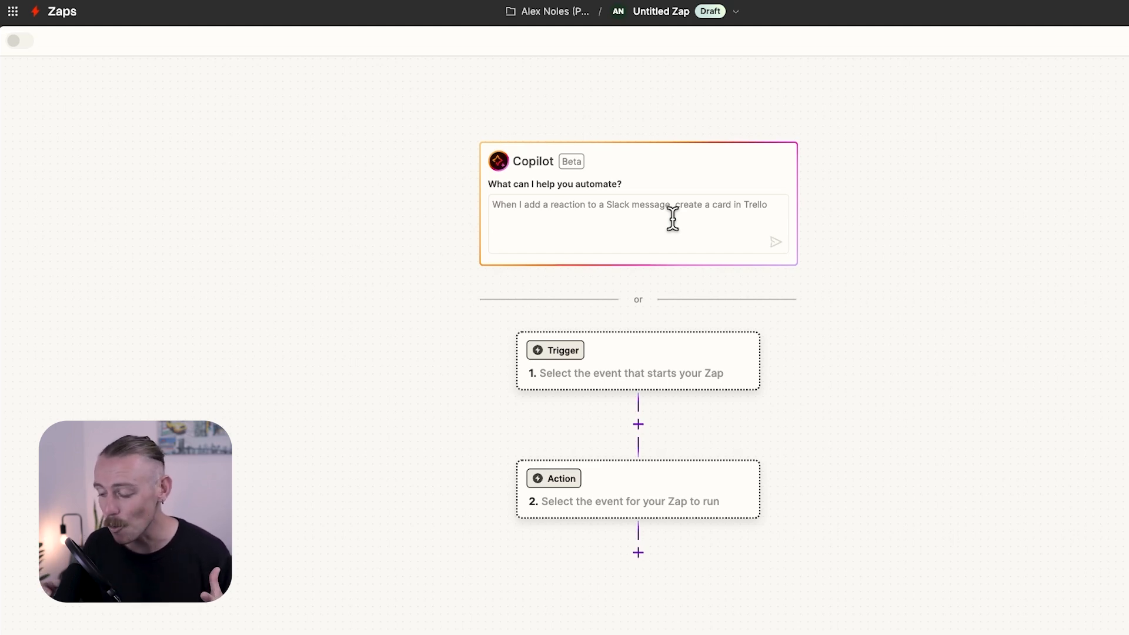
{"action": "mouse_move", "coordinate": [676, 369]}
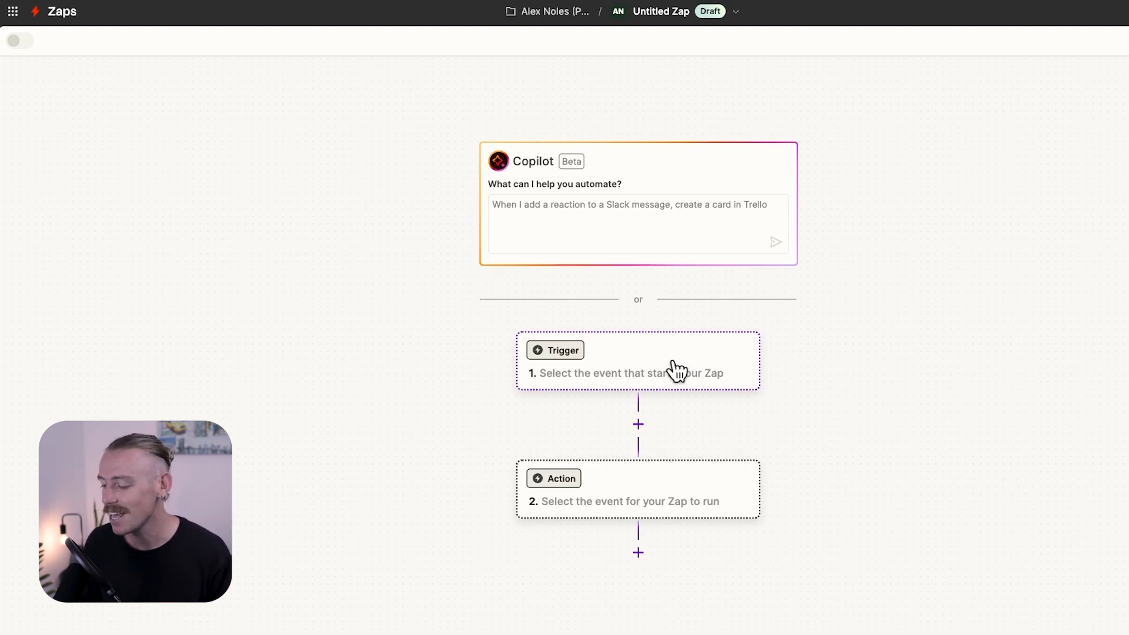
{"action": "mouse_move", "coordinate": [602, 224]}
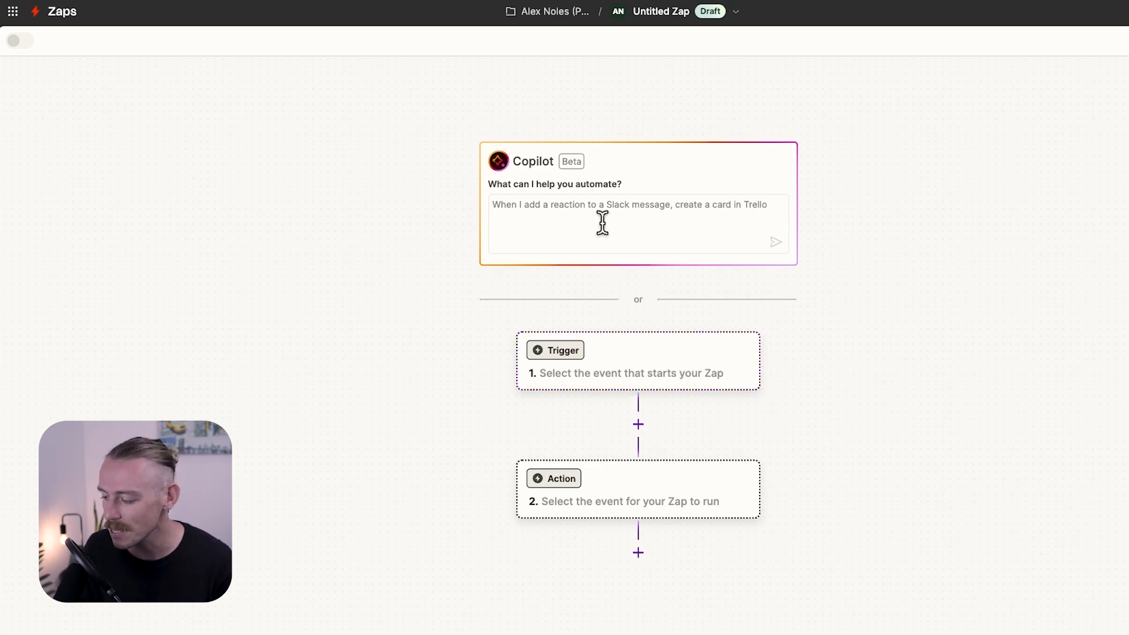
Send Copilot: 'A task in clickup is completed, then create a honeybook project'.
{"action": "left_click", "coordinate": [637, 224]}
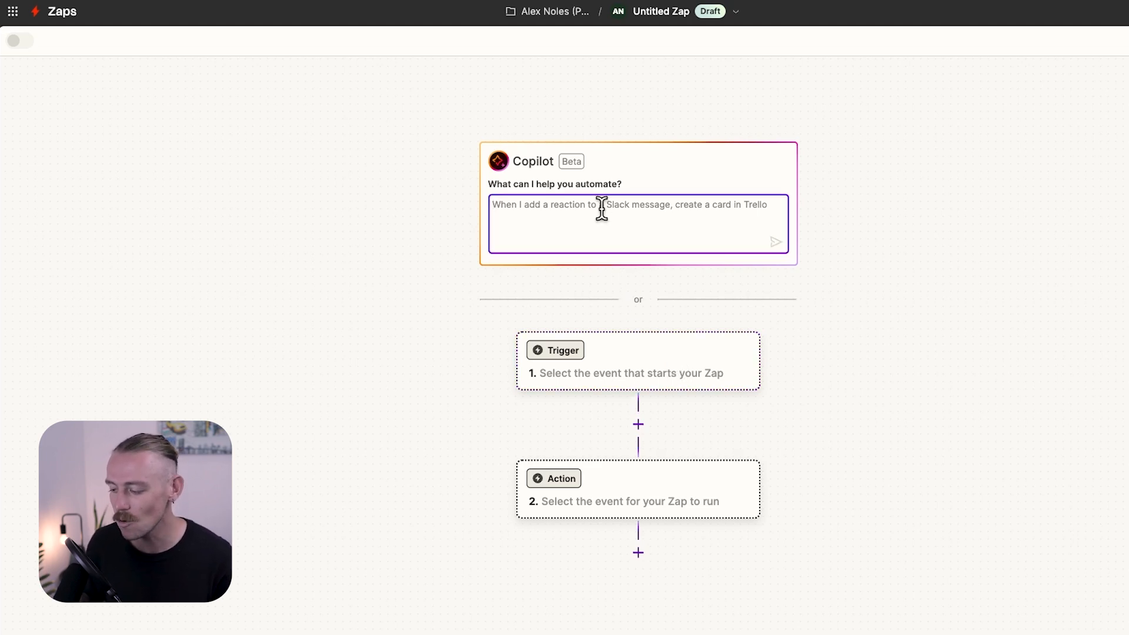
{"action": "type", "text": "A tas"}
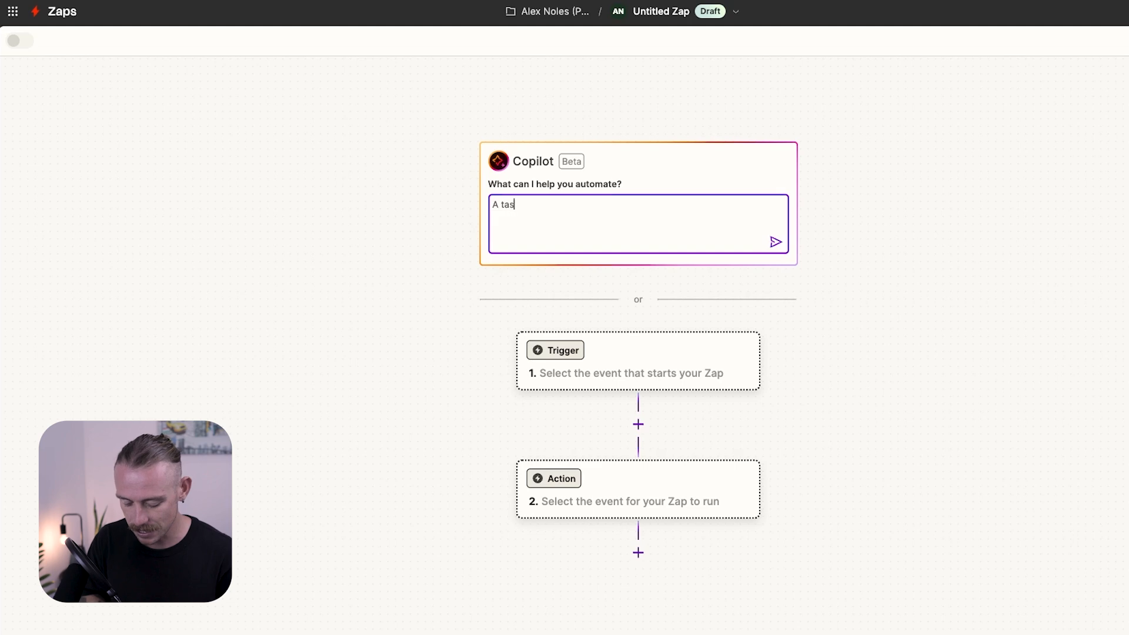
{"action": "type", "text": "k in clickup is"}
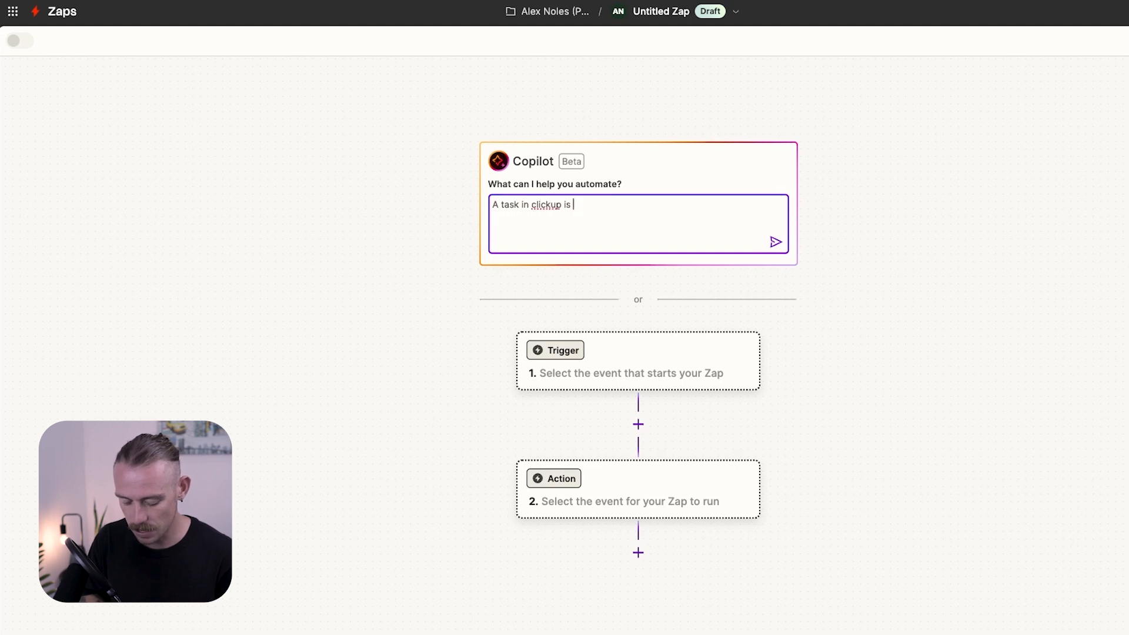
{"action": "type", "text": "fin"}
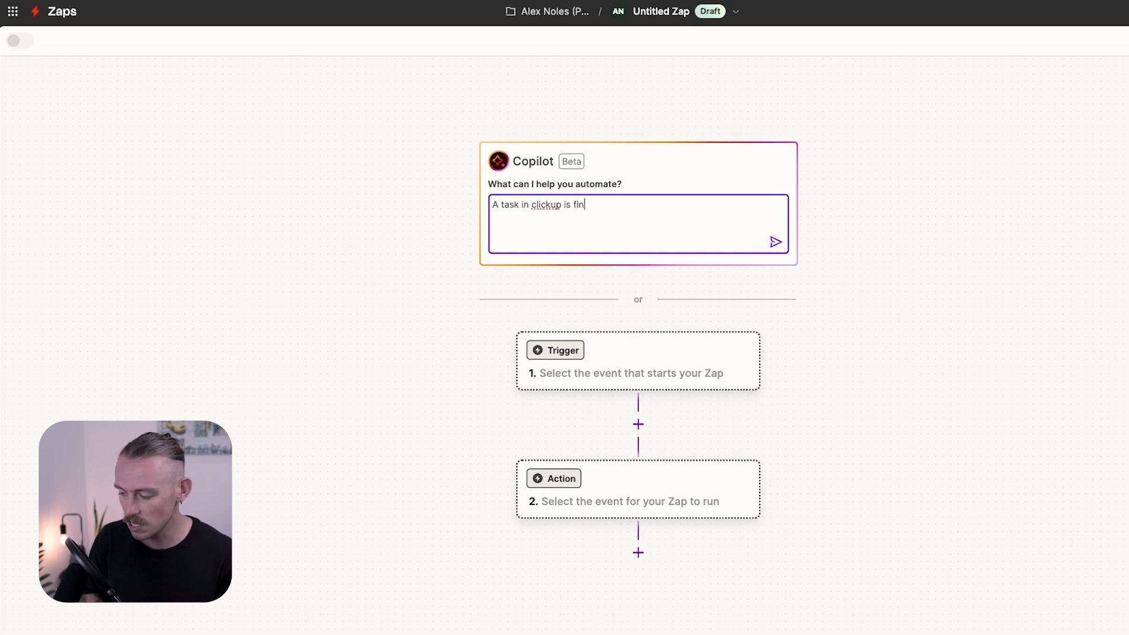
{"action": "type", "text": "complete"}
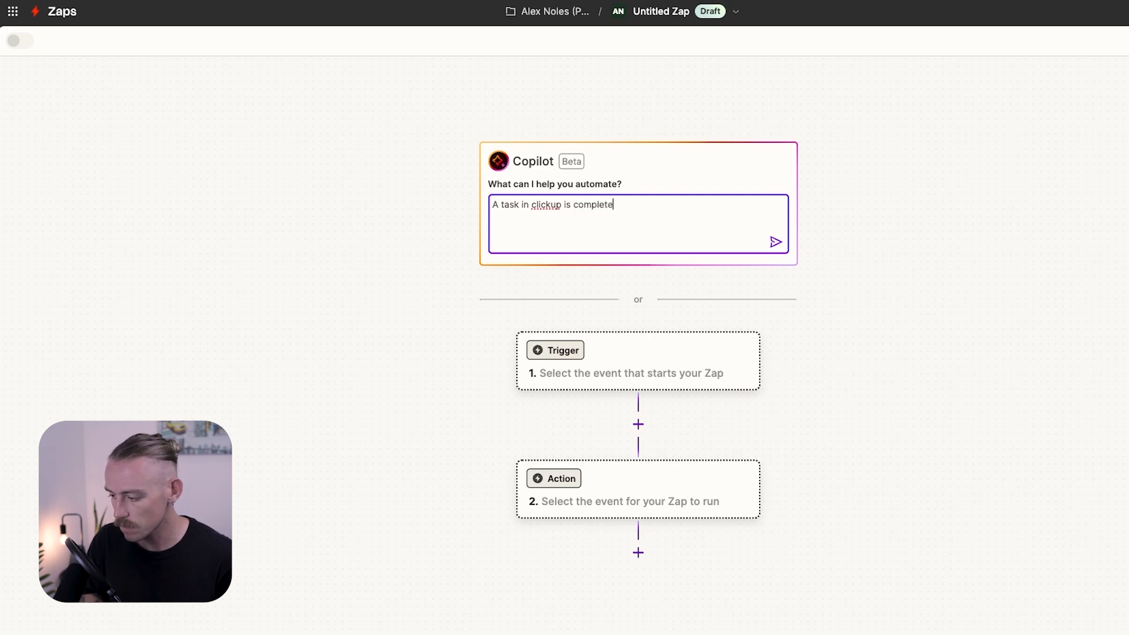
{"action": "type", "text": "d, then crea"}
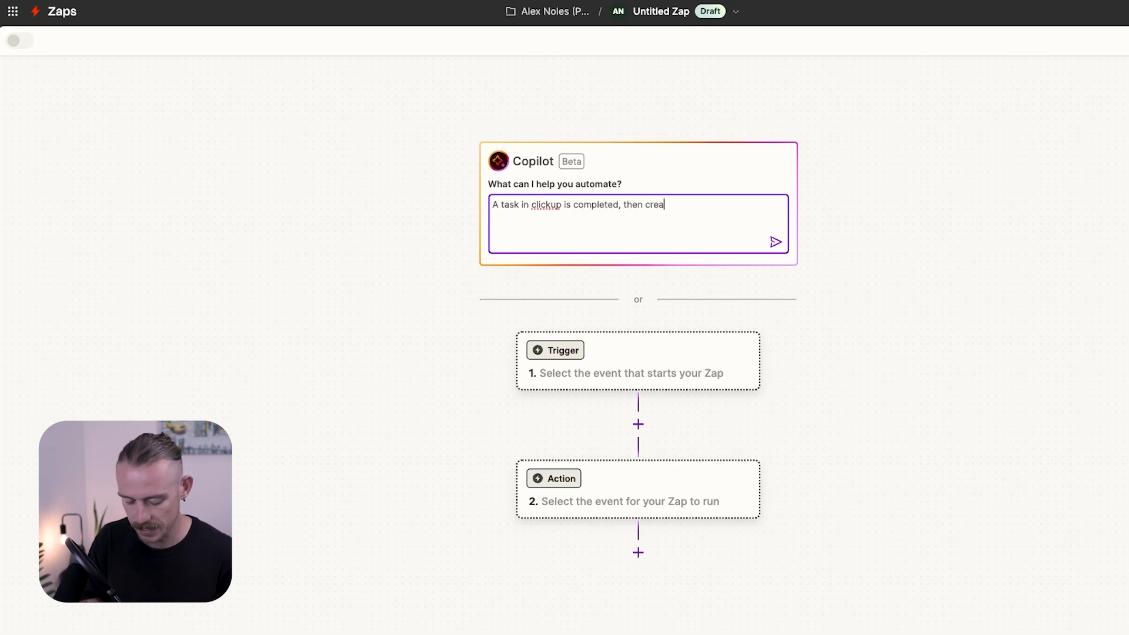
{"action": "type", "text": "te a honeybo"}
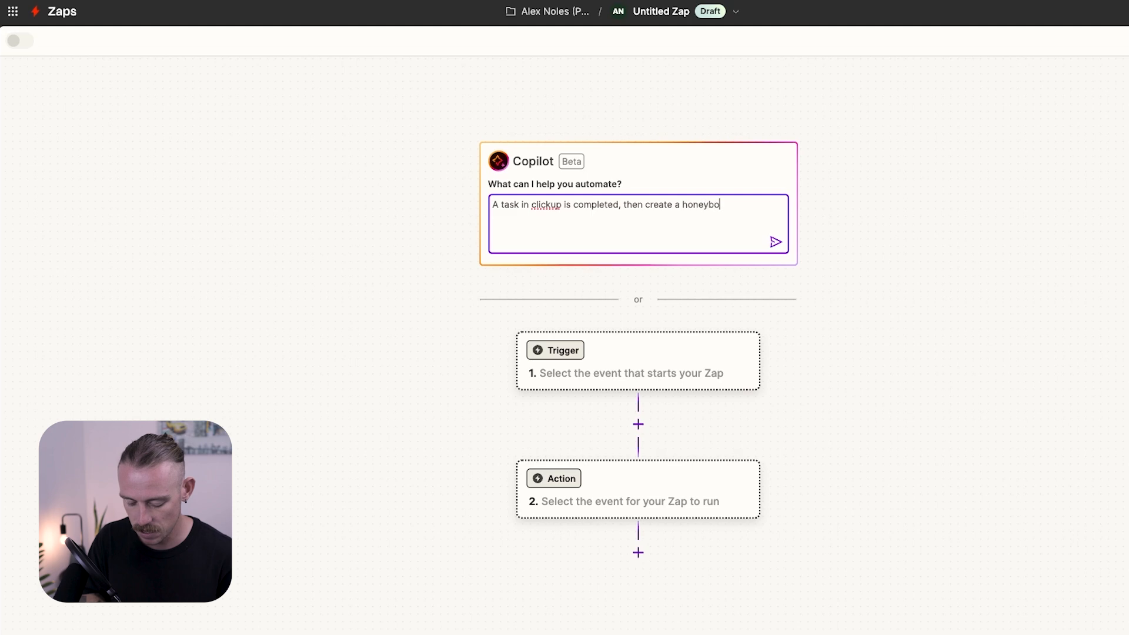
{"action": "type", "text": "ok project"}
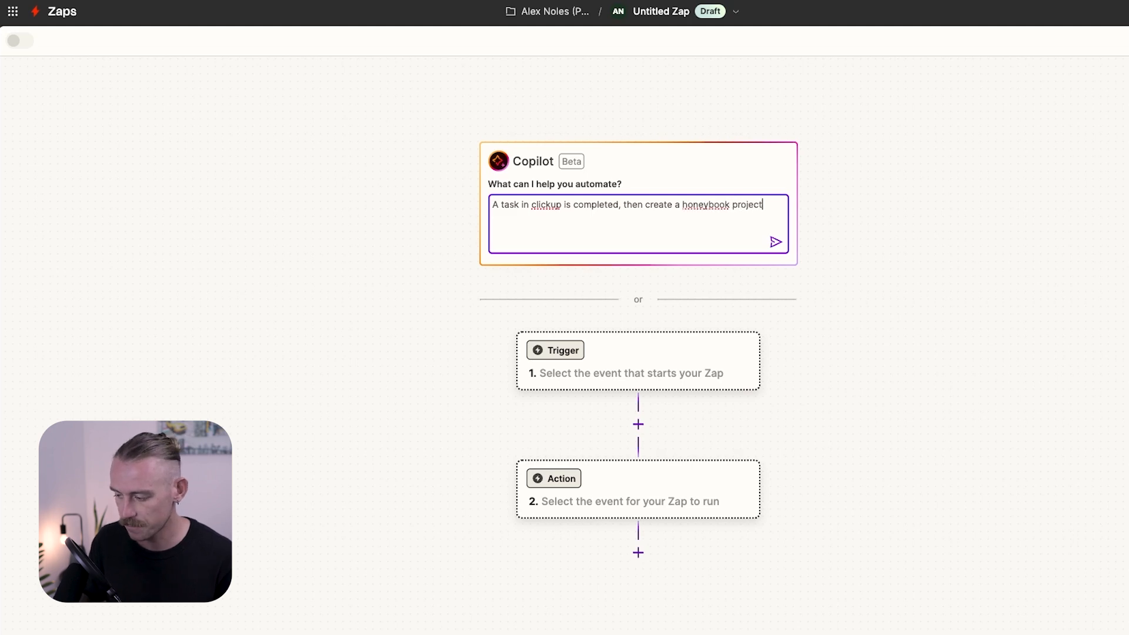
{"action": "left_click", "coordinate": [774, 243]}
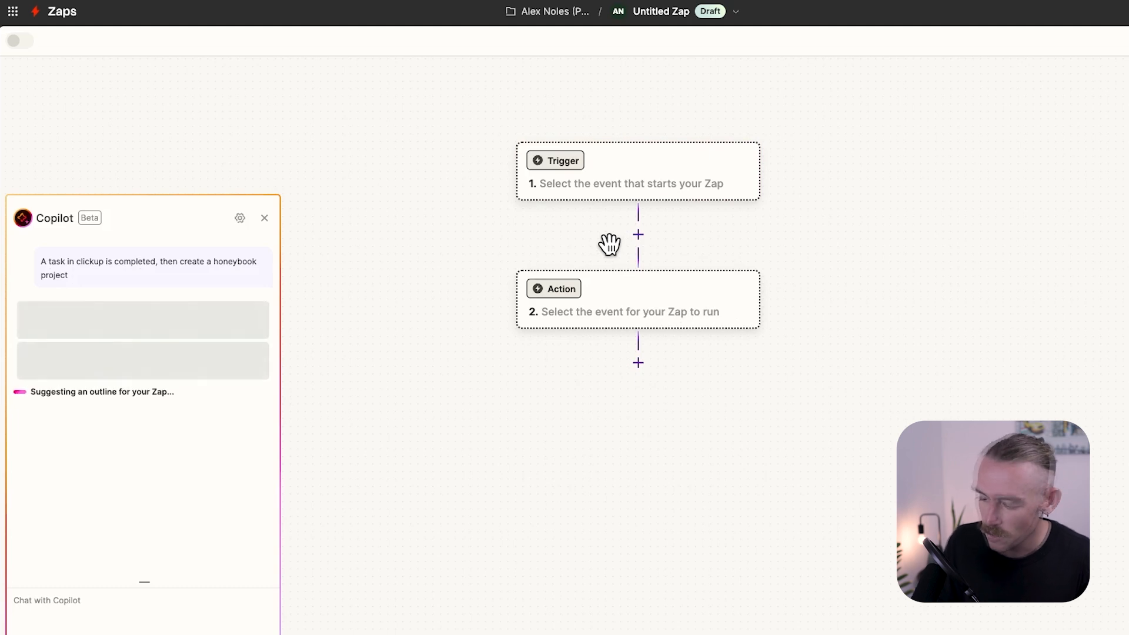
{"action": "mouse_move", "coordinate": [203, 398]}
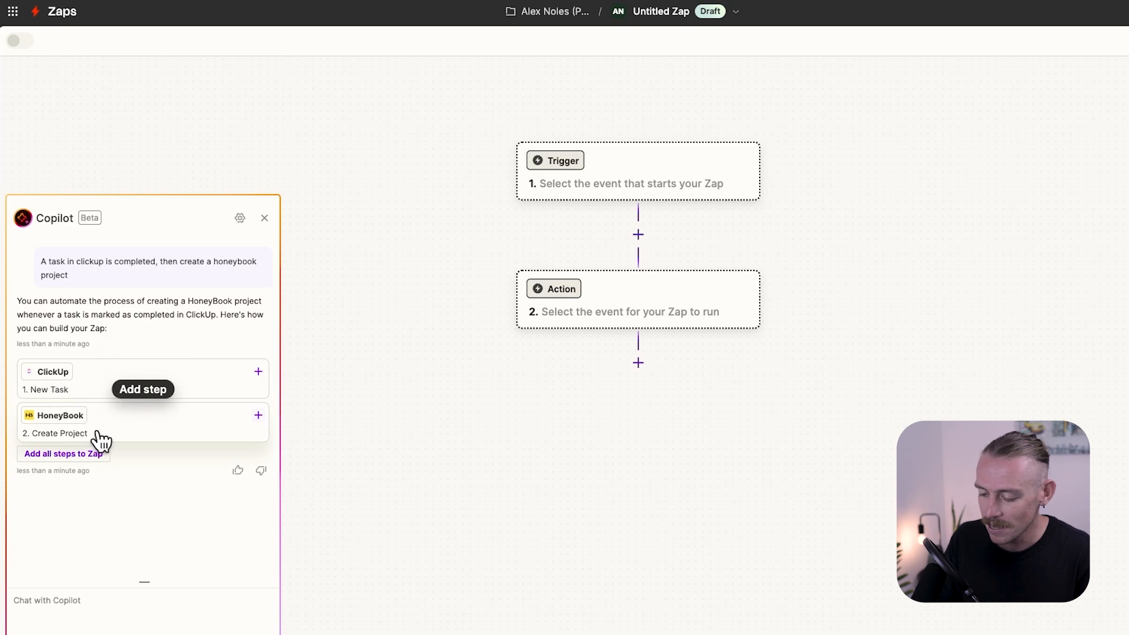
{"action": "mouse_move", "coordinate": [63, 454]}
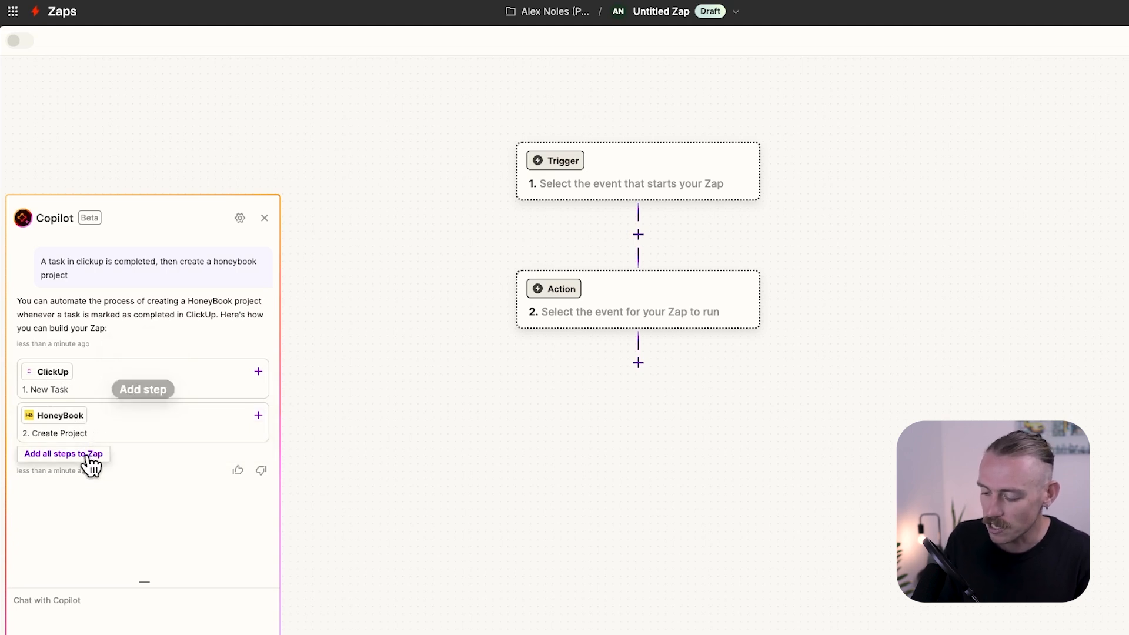
Add all of Copilot's suggested ClickUp trigger and HoneyBook action steps to the Zap.
{"action": "left_click", "coordinate": [63, 454]}
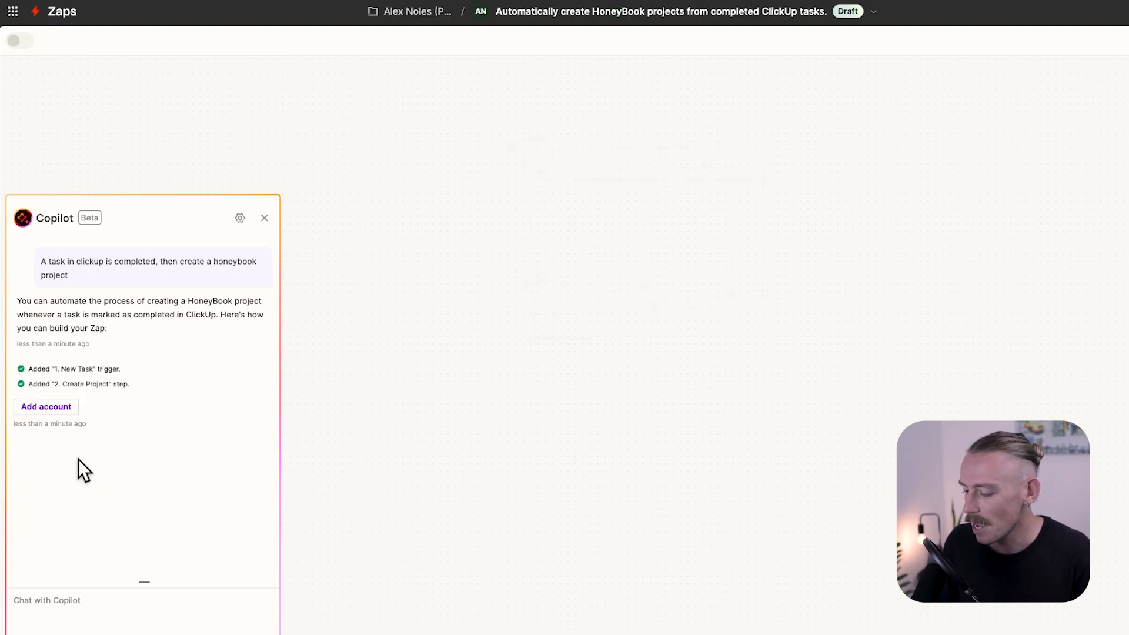
{"action": "left_click", "coordinate": [46, 406]}
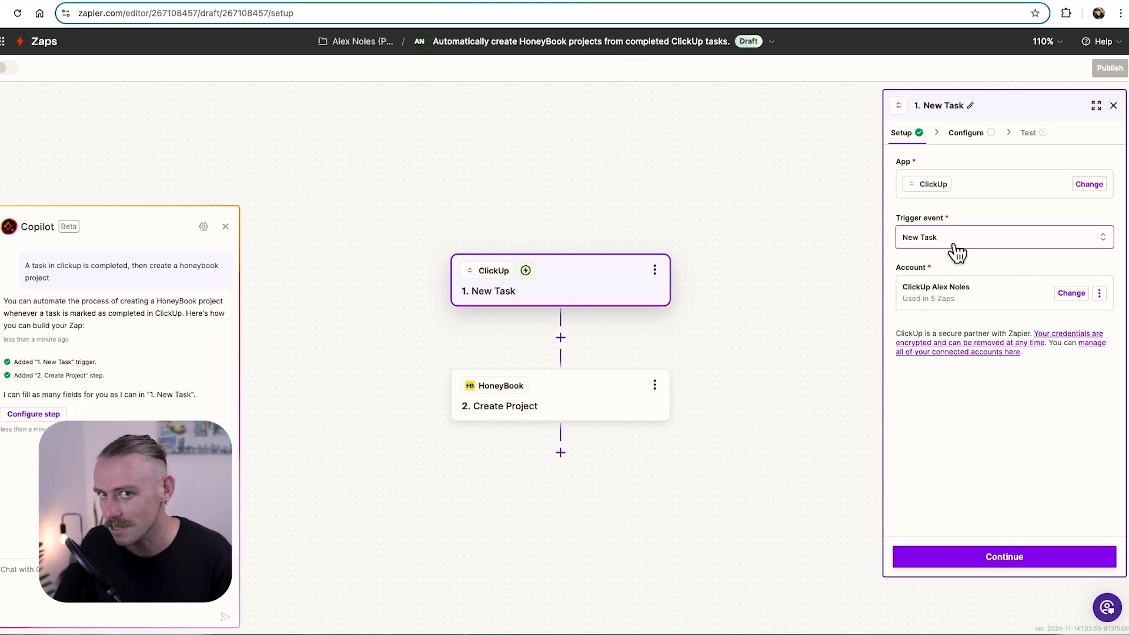
Change the ClickUp trigger event to Task Changes and confirm the setup.
{"action": "left_click", "coordinate": [1001, 236]}
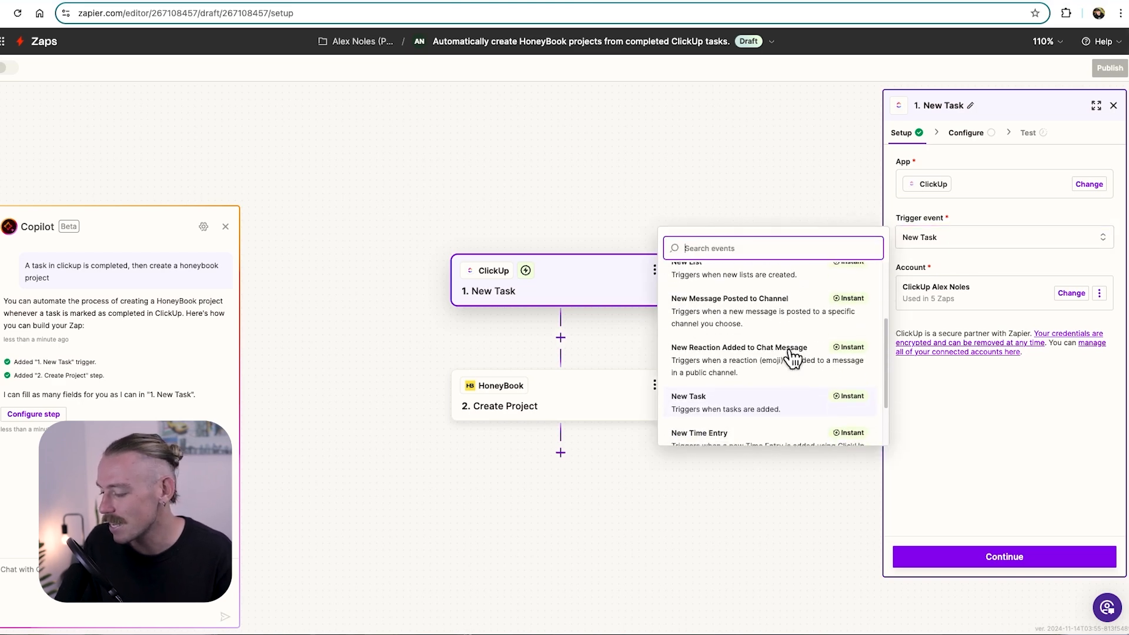
{"action": "scroll", "scroll_direction": "down", "scroll_amount": 3}
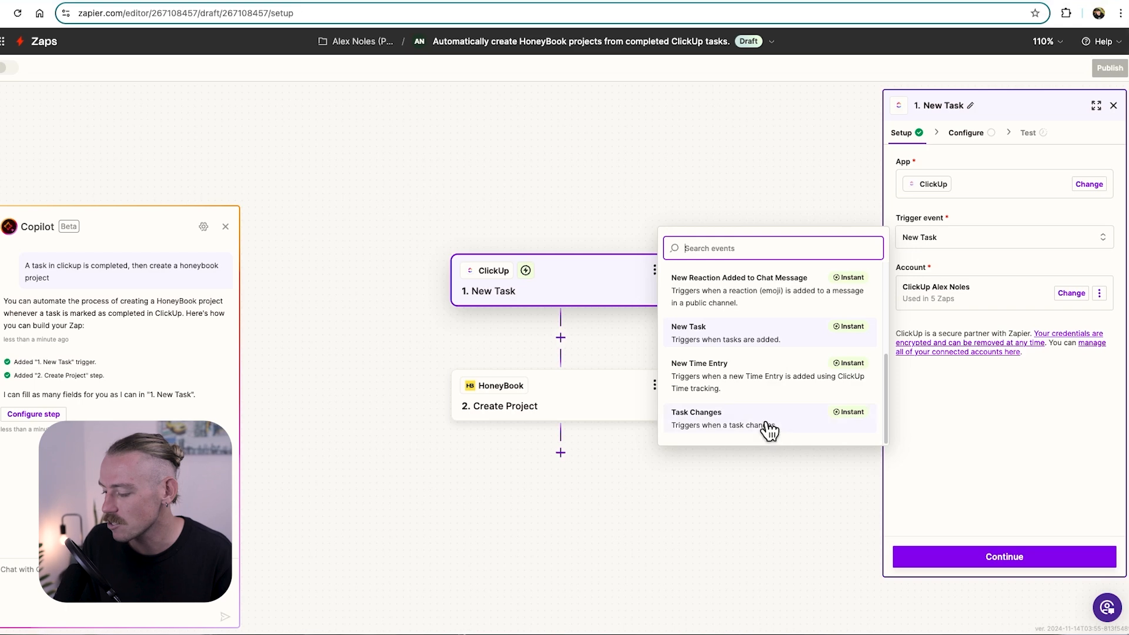
{"action": "left_click", "coordinate": [696, 411]}
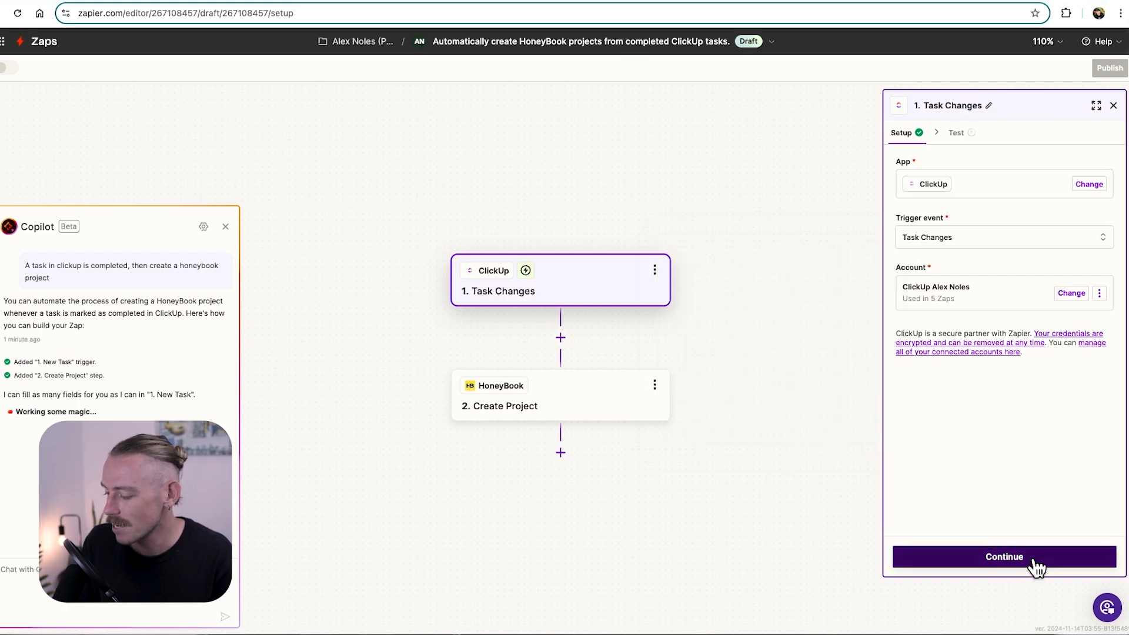
{"action": "left_click", "coordinate": [1003, 556]}
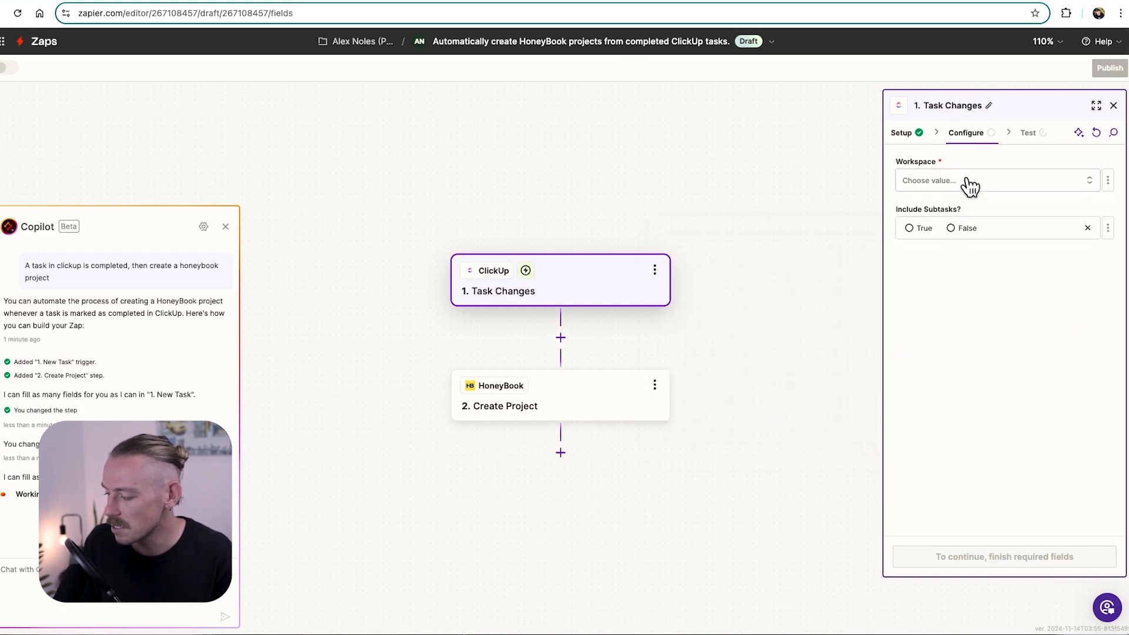
Set workspace My Company, space Projects and No Folder for the trigger.
{"action": "left_click", "coordinate": [997, 180]}
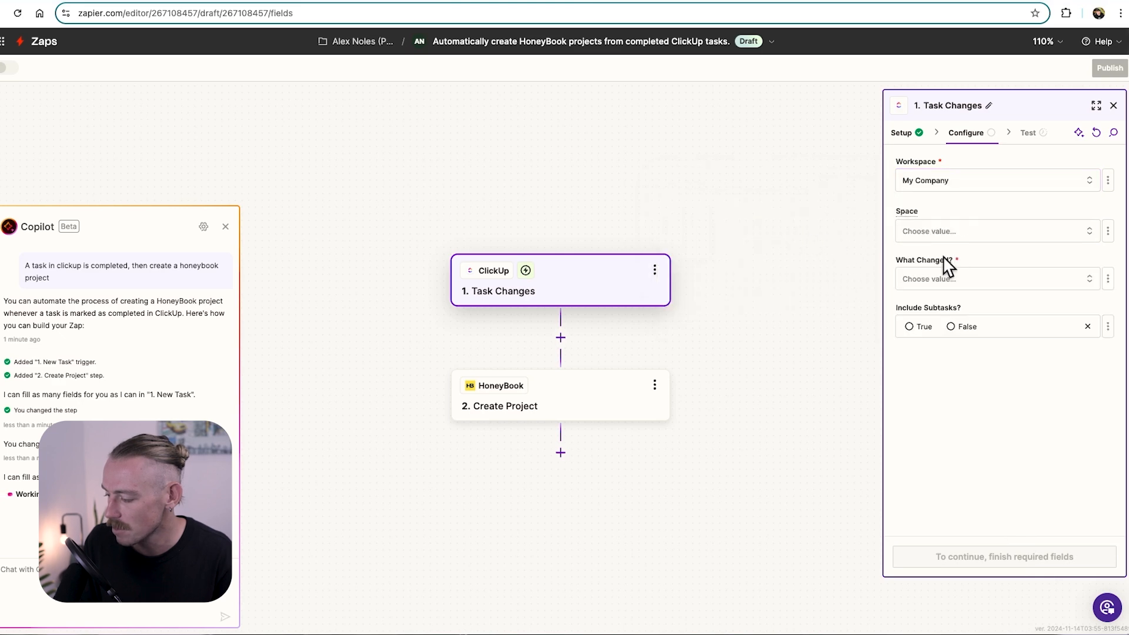
{"action": "left_click", "coordinate": [997, 232]}
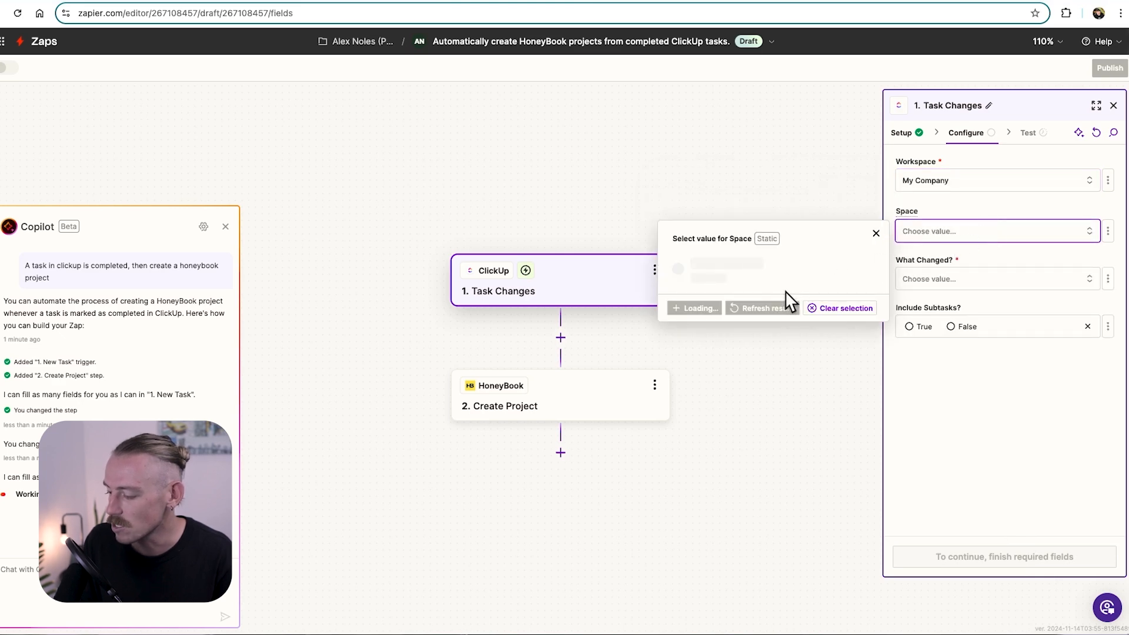
{"action": "left_click", "coordinate": [726, 274]}
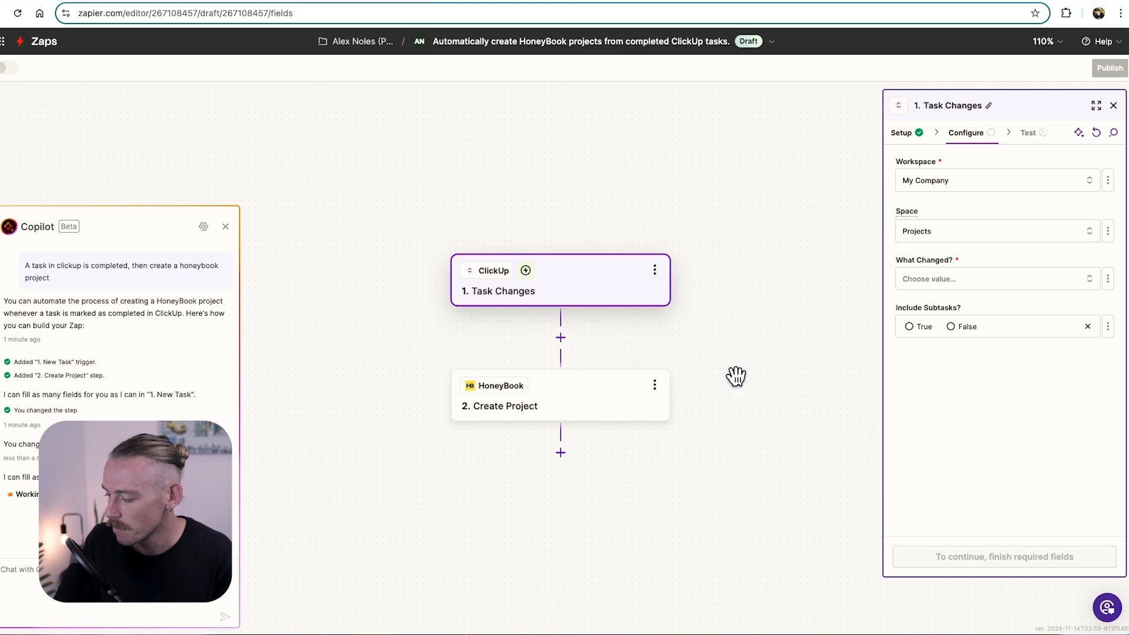
{"action": "left_click", "coordinate": [997, 281]}
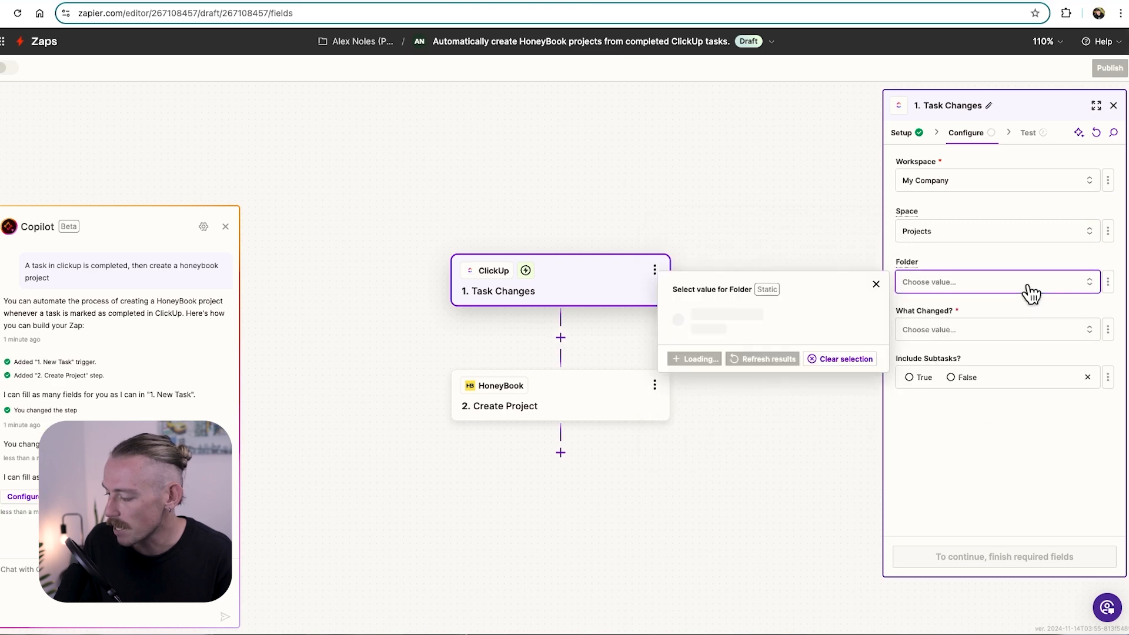
{"action": "left_click", "coordinate": [876, 284]}
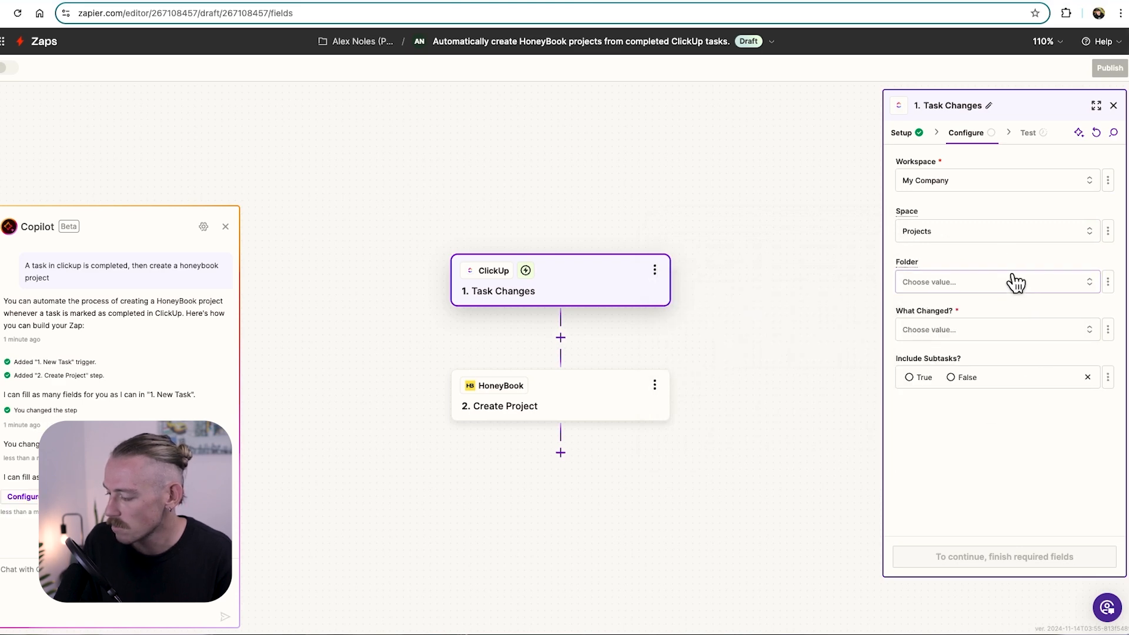
{"action": "left_click", "coordinate": [997, 281]}
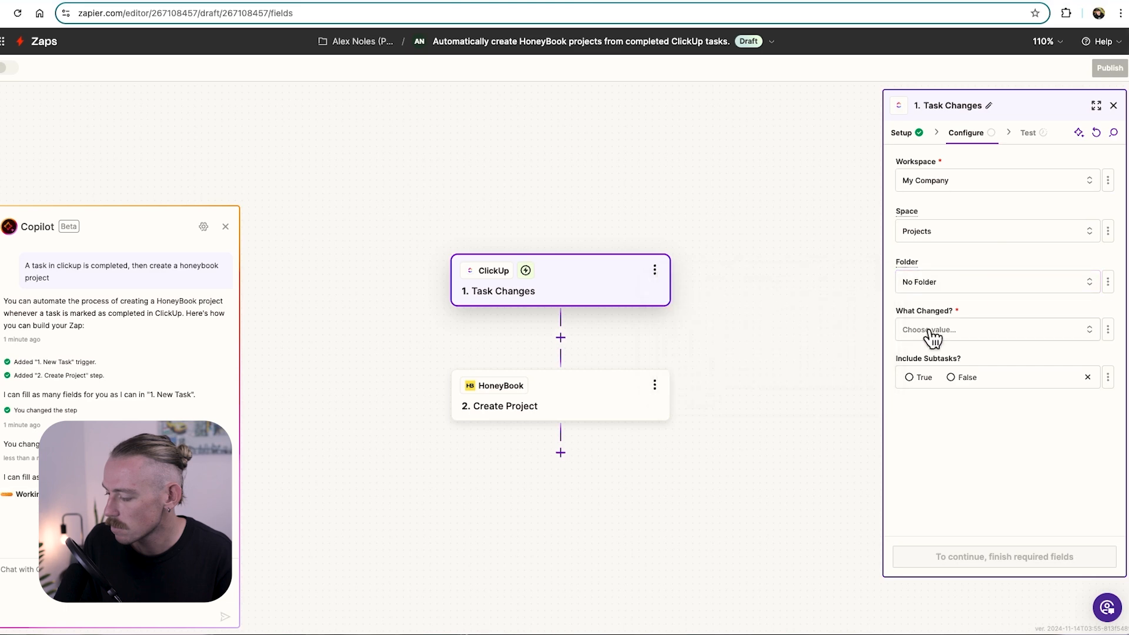
{"action": "left_click", "coordinate": [993, 332]}
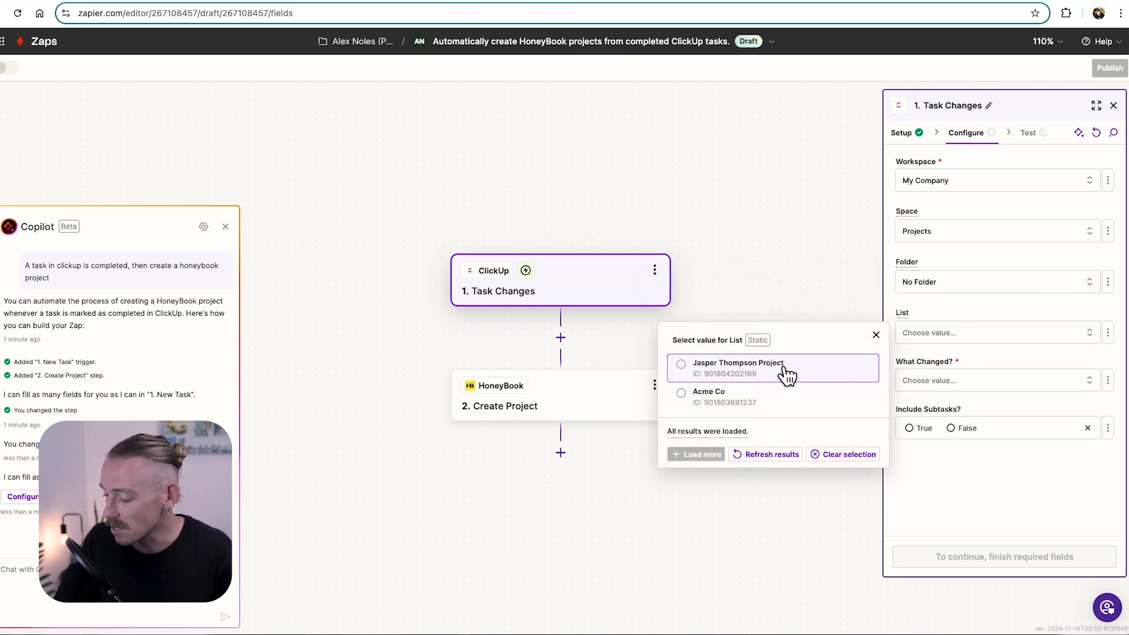
{"action": "mouse_move", "coordinate": [779, 390]}
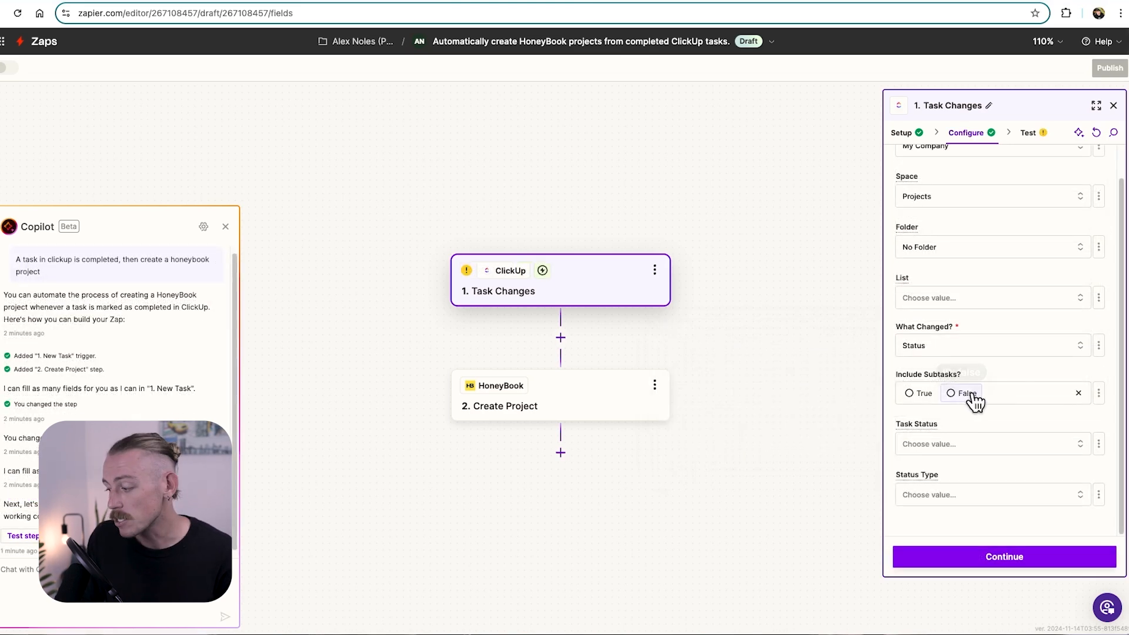
{"action": "mouse_move", "coordinate": [968, 396]}
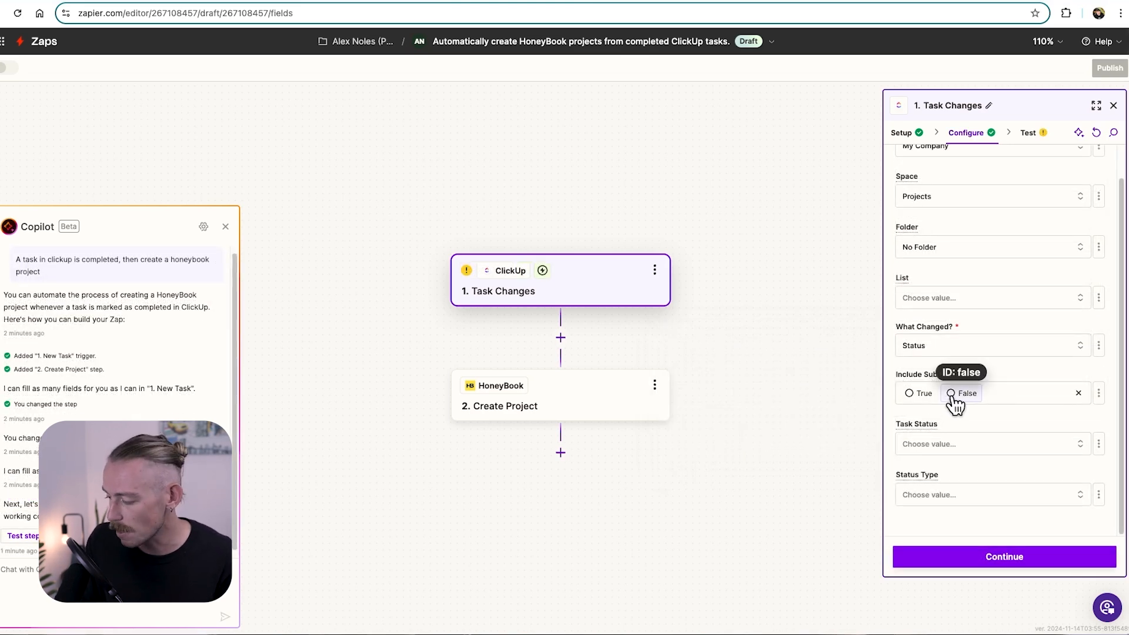
Exclude subtasks, set status type Closed, test the trigger and continue with Task A.
{"action": "left_click", "coordinate": [950, 393]}
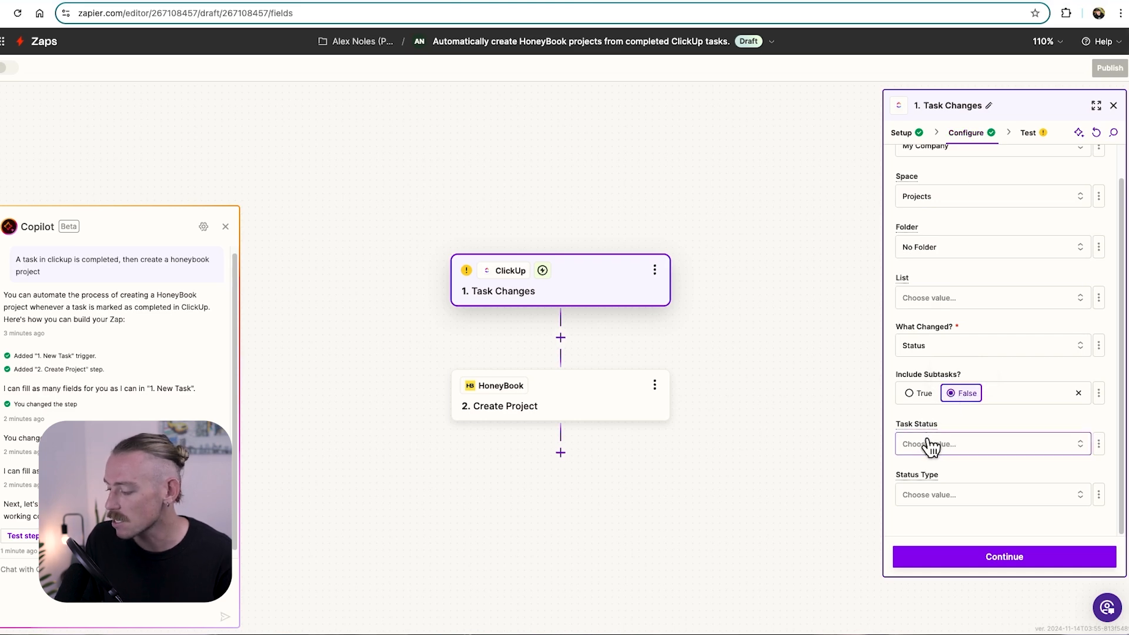
{"action": "left_click", "coordinate": [990, 495]}
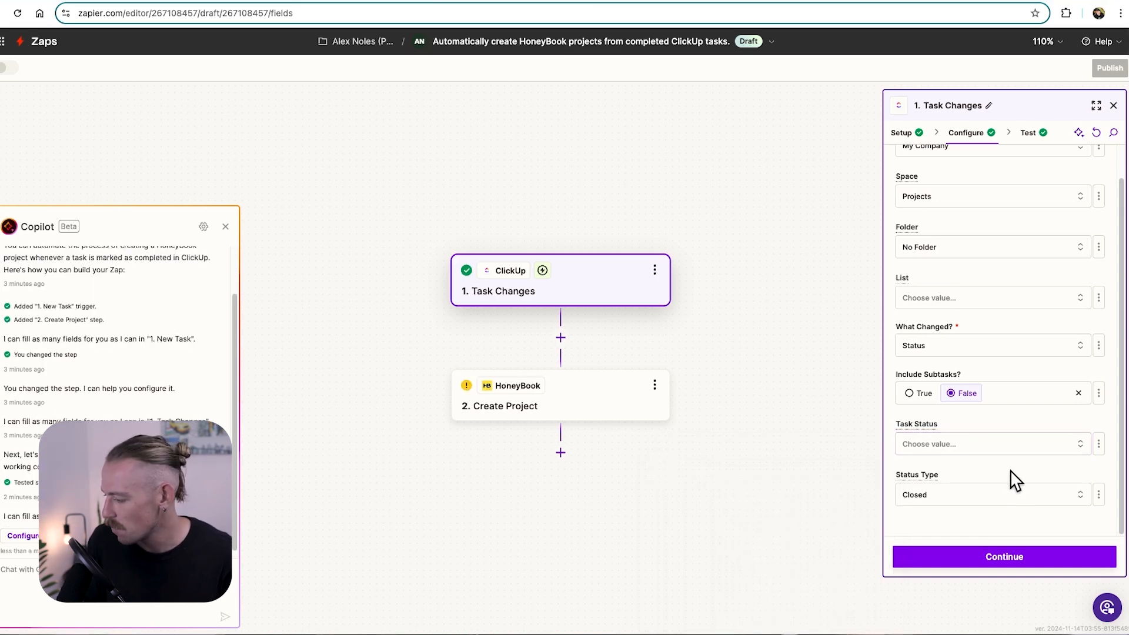
{"action": "left_click", "coordinate": [1003, 556]}
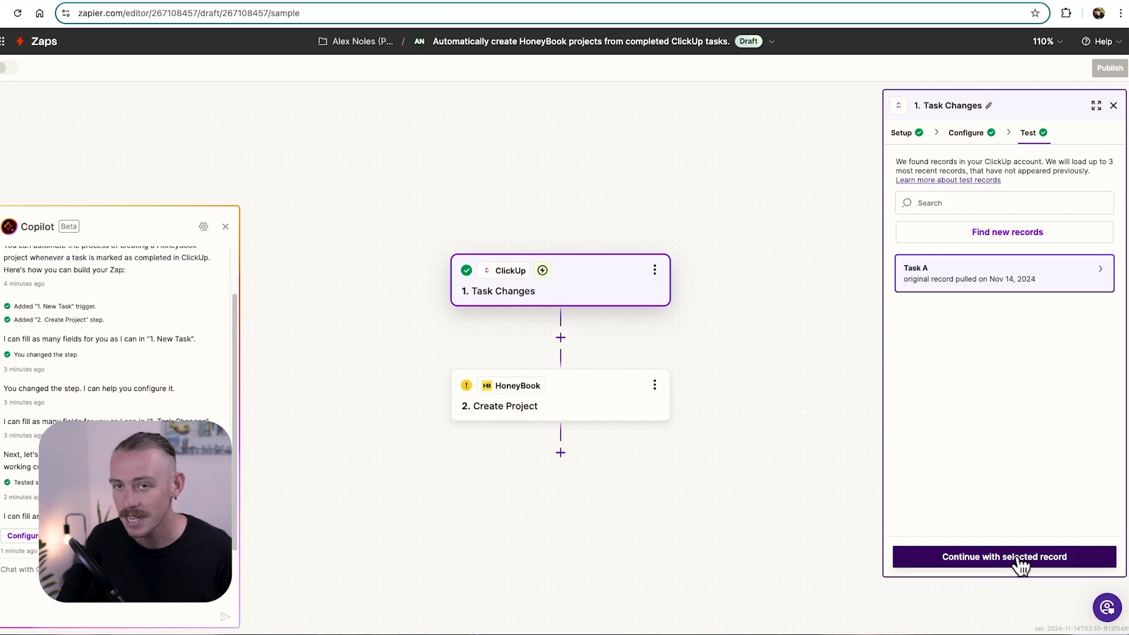
{"action": "left_click", "coordinate": [1003, 556]}
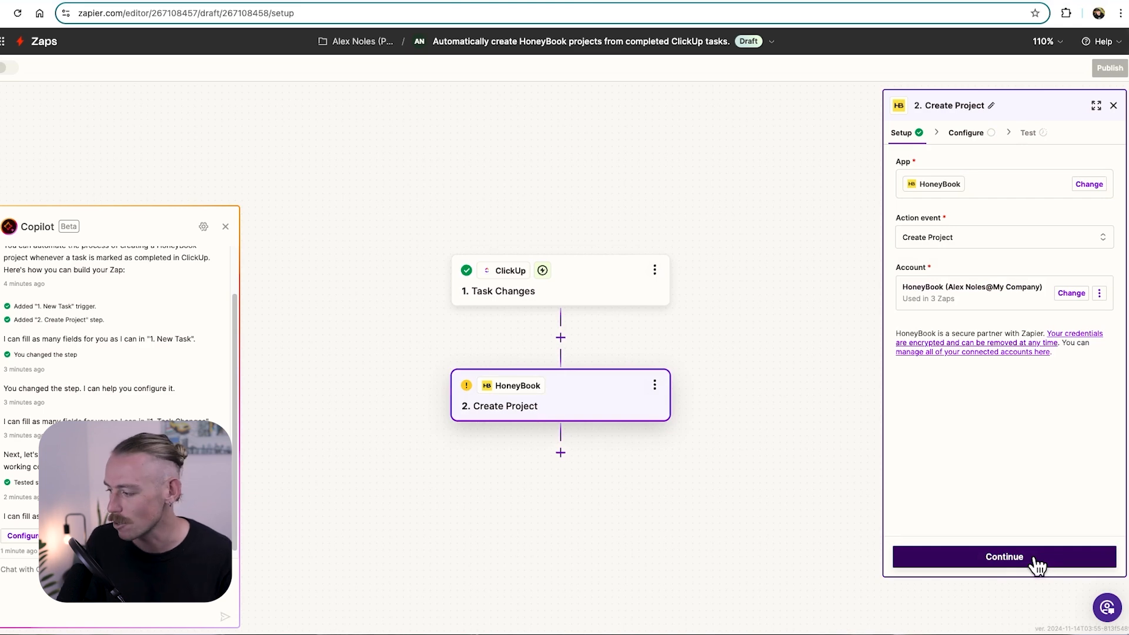
{"action": "mouse_move", "coordinate": [1000, 306]}
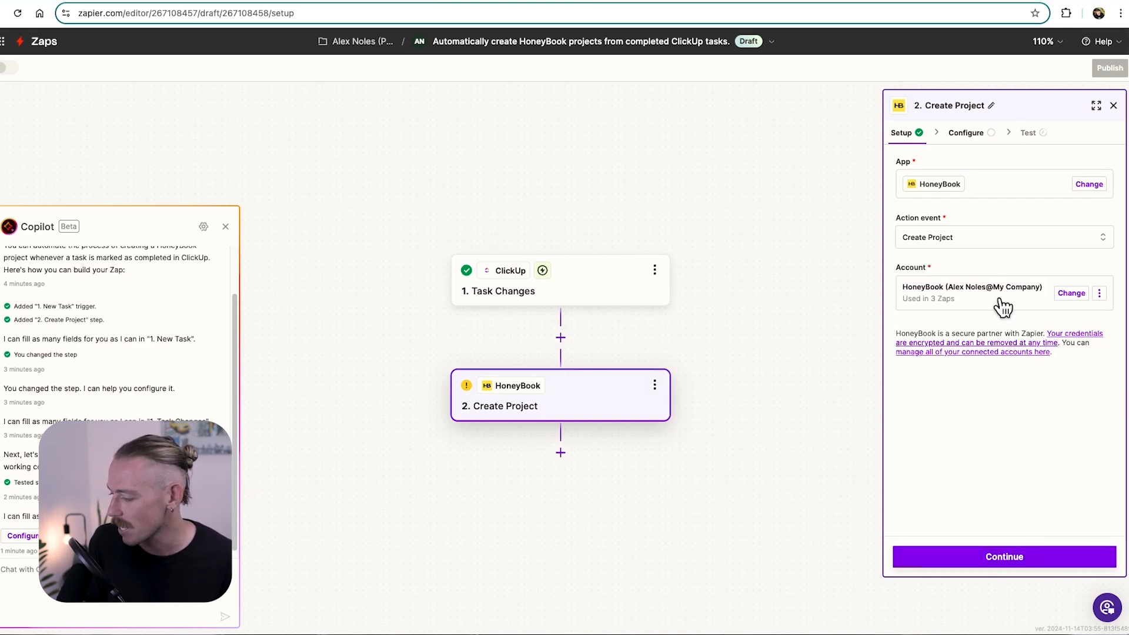
{"action": "left_click", "coordinate": [1001, 556]}
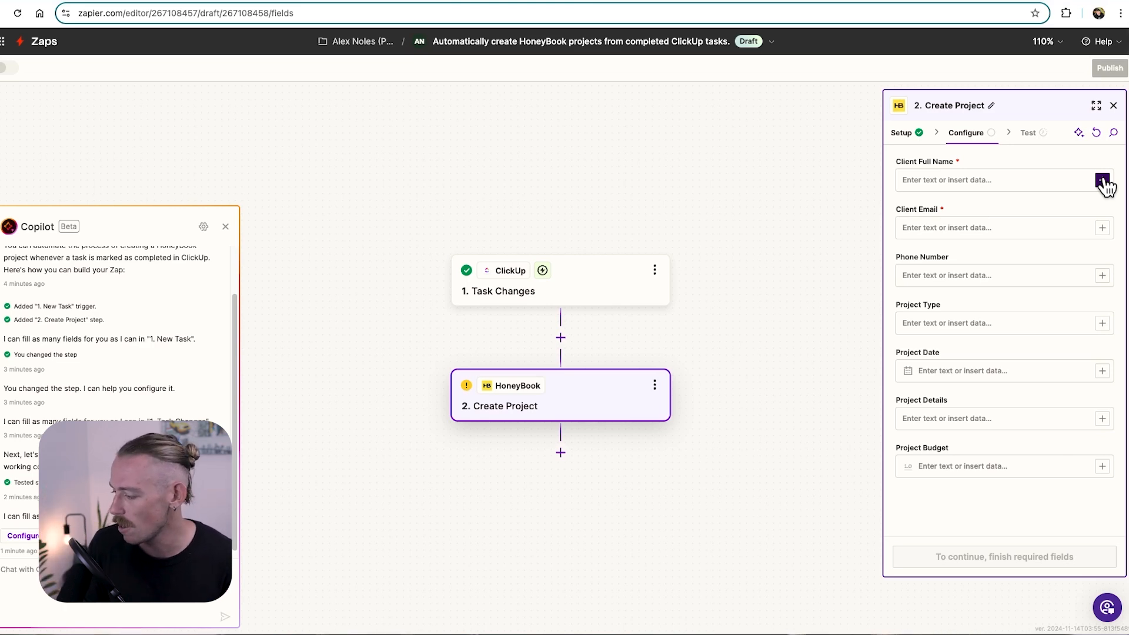
{"action": "left_click", "coordinate": [1102, 180]}
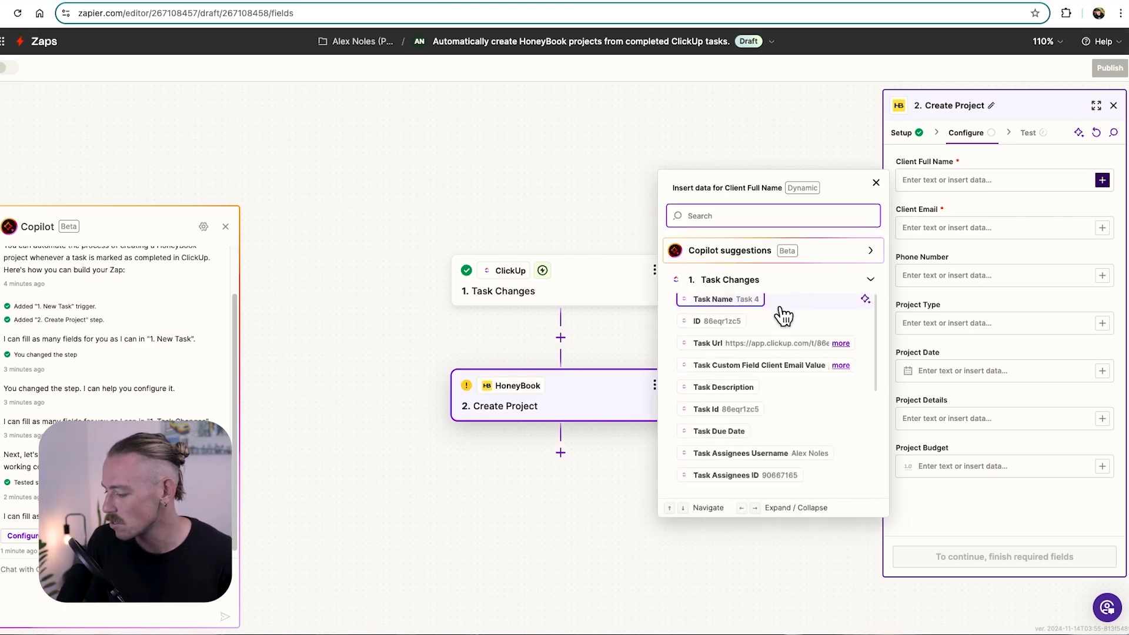
{"action": "scroll", "scroll_direction": "down", "scroll_amount": 3}
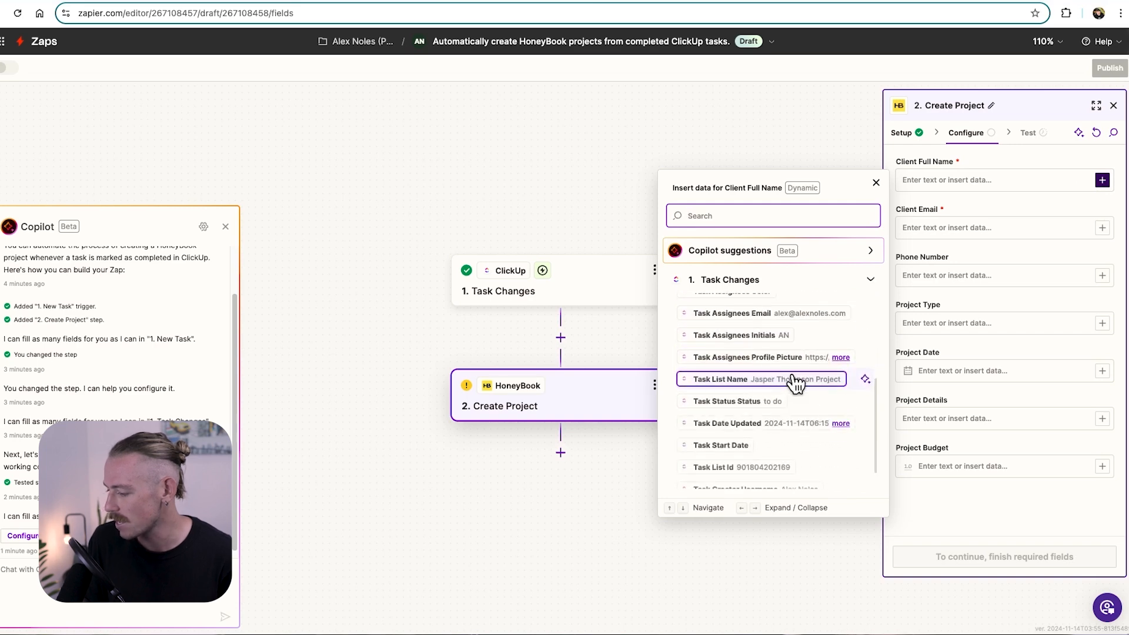
{"action": "type", "text": "cl"}
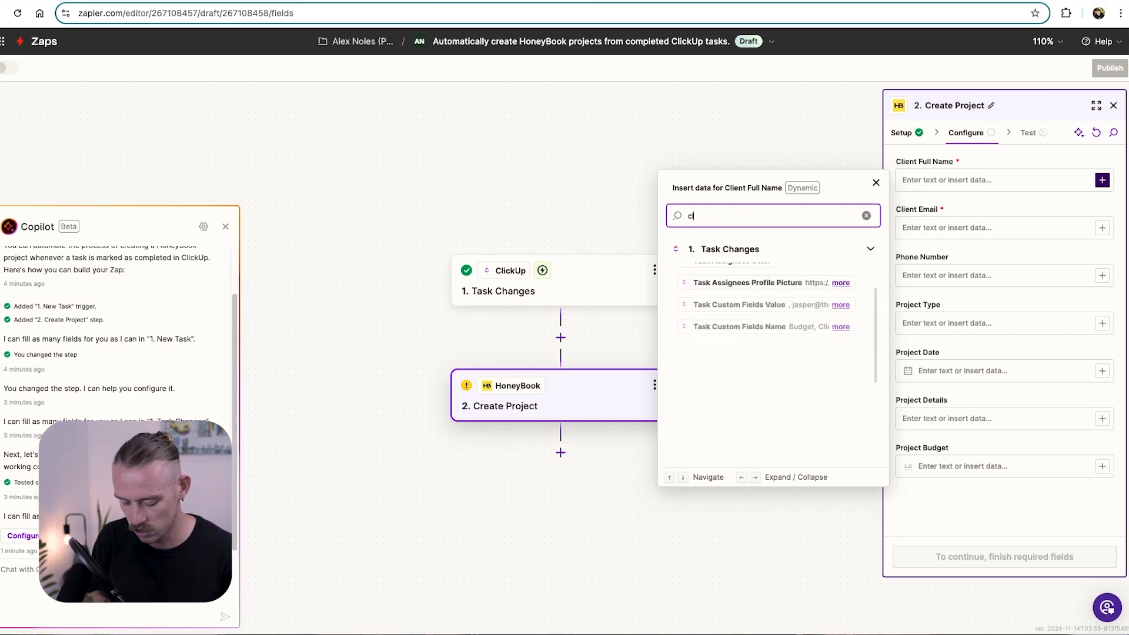
{"action": "type", "text": "ient name"}
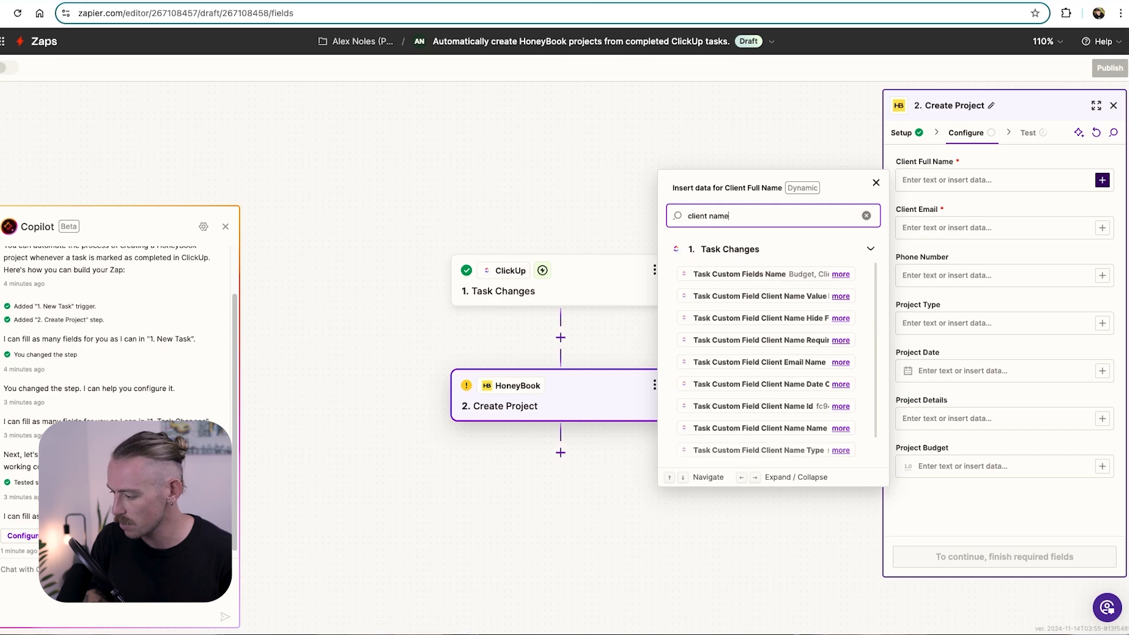
{"action": "mouse_move", "coordinate": [798, 370]}
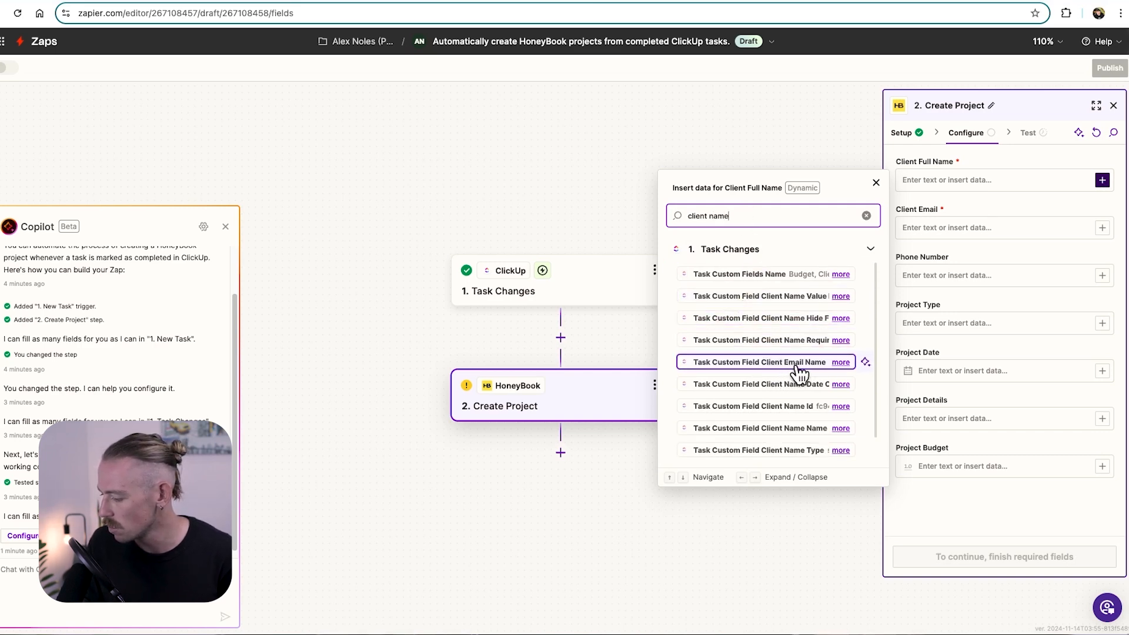
{"action": "mouse_move", "coordinate": [803, 386]}
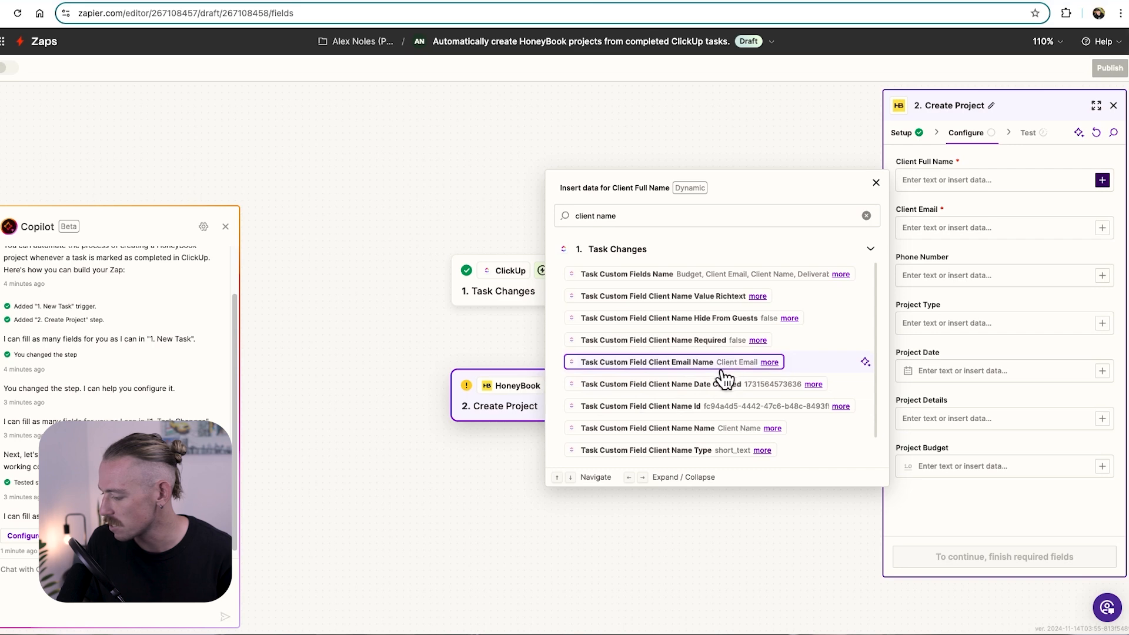
{"action": "mouse_move", "coordinate": [749, 377]}
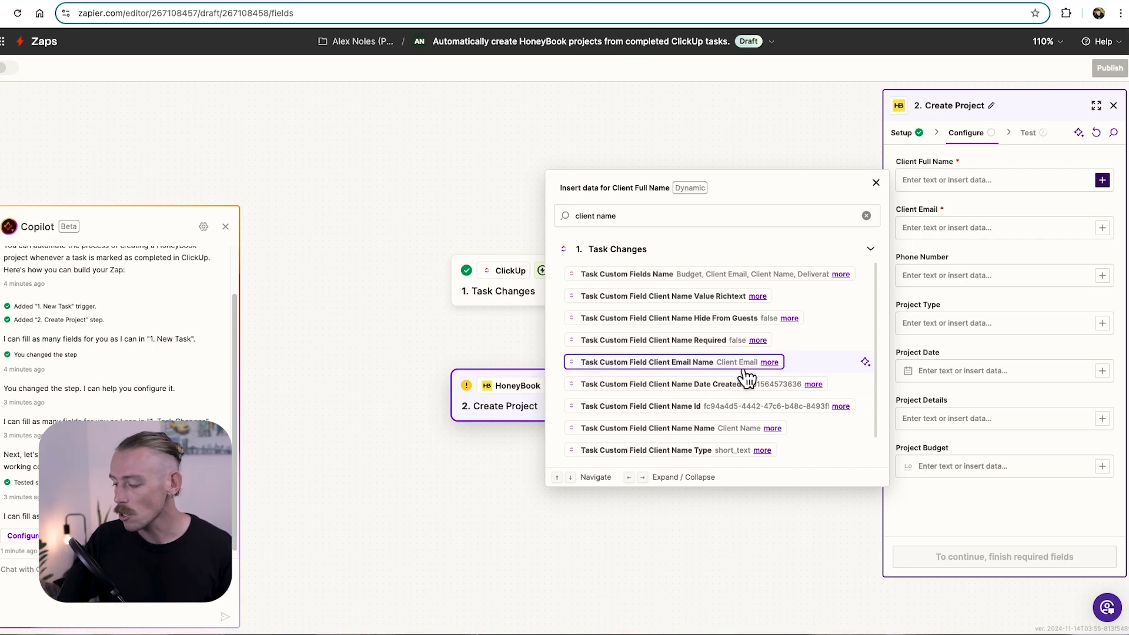
{"action": "mouse_move", "coordinate": [749, 374]}
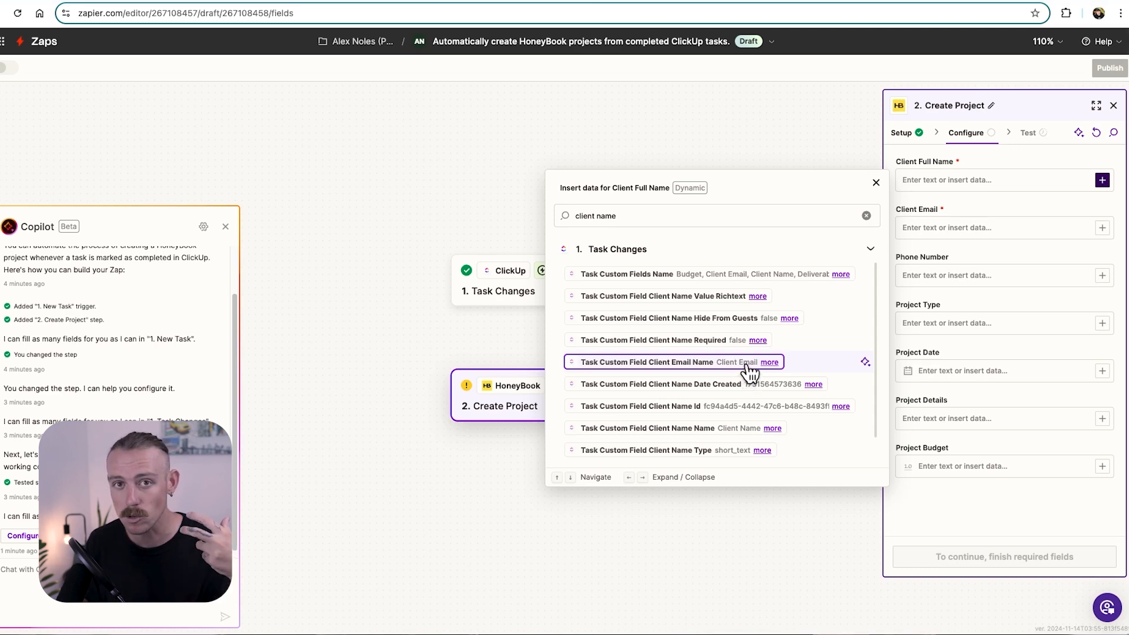
{"action": "mouse_move", "coordinate": [738, 373]}
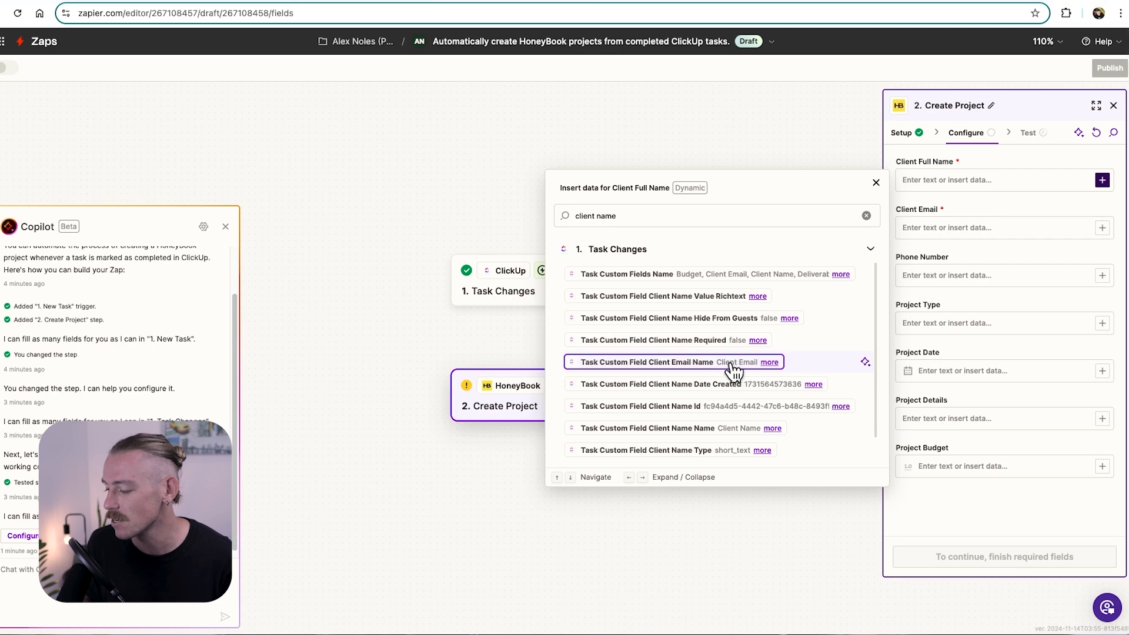
{"action": "mouse_move", "coordinate": [744, 374]}
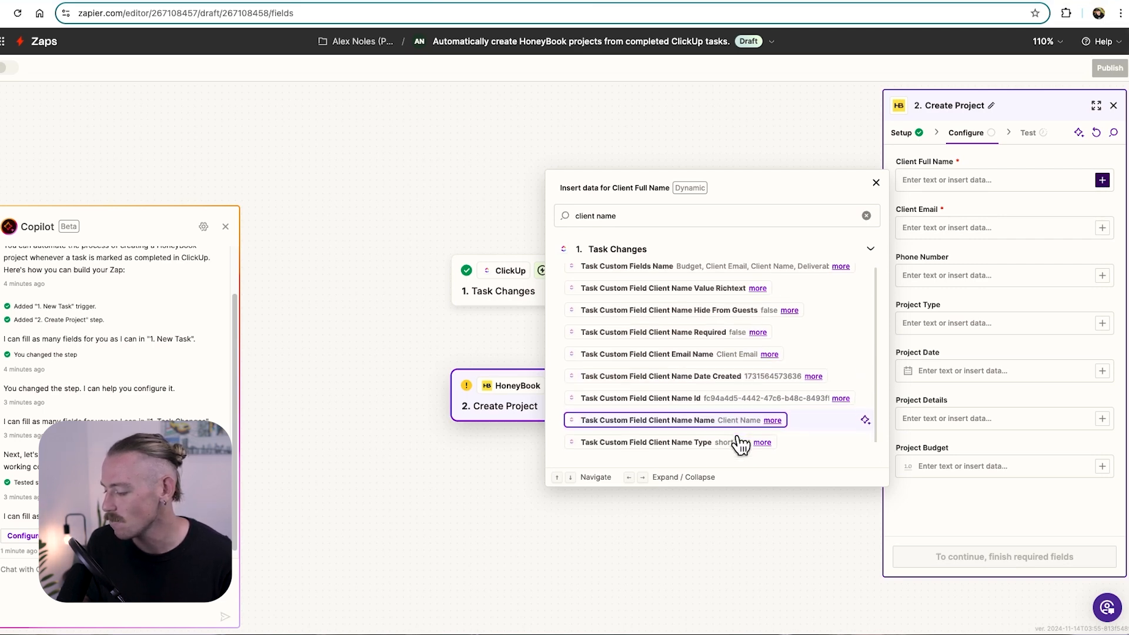
{"action": "scroll", "scroll_direction": "down", "scroll_amount": 3}
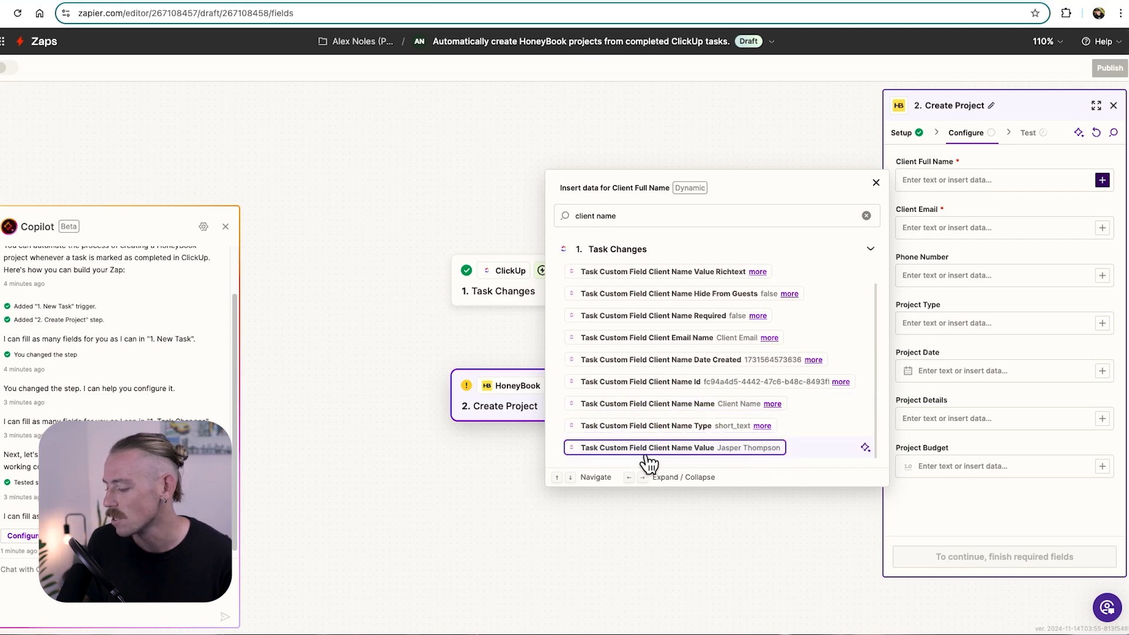
{"action": "mouse_move", "coordinate": [675, 463]}
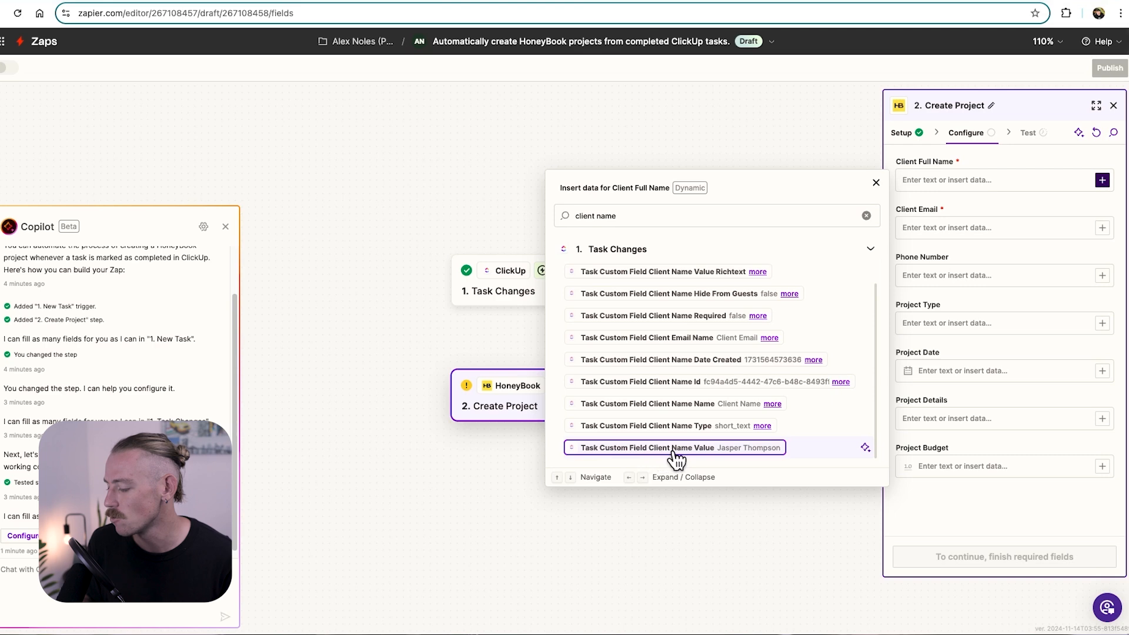
{"action": "mouse_move", "coordinate": [648, 438]}
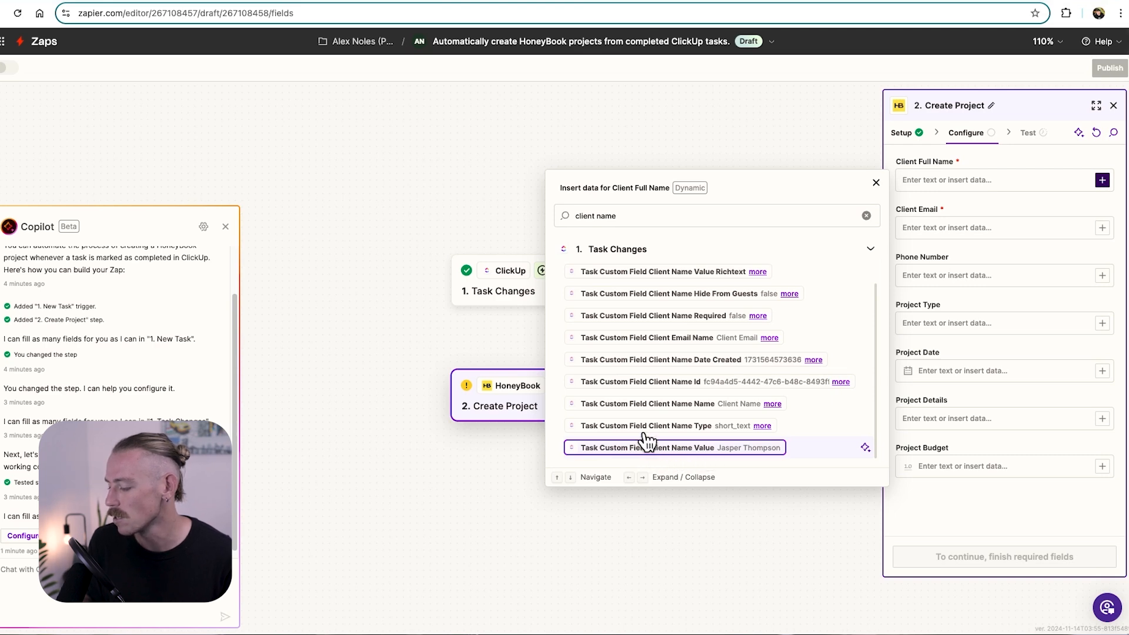
{"action": "mouse_move", "coordinate": [720, 404]}
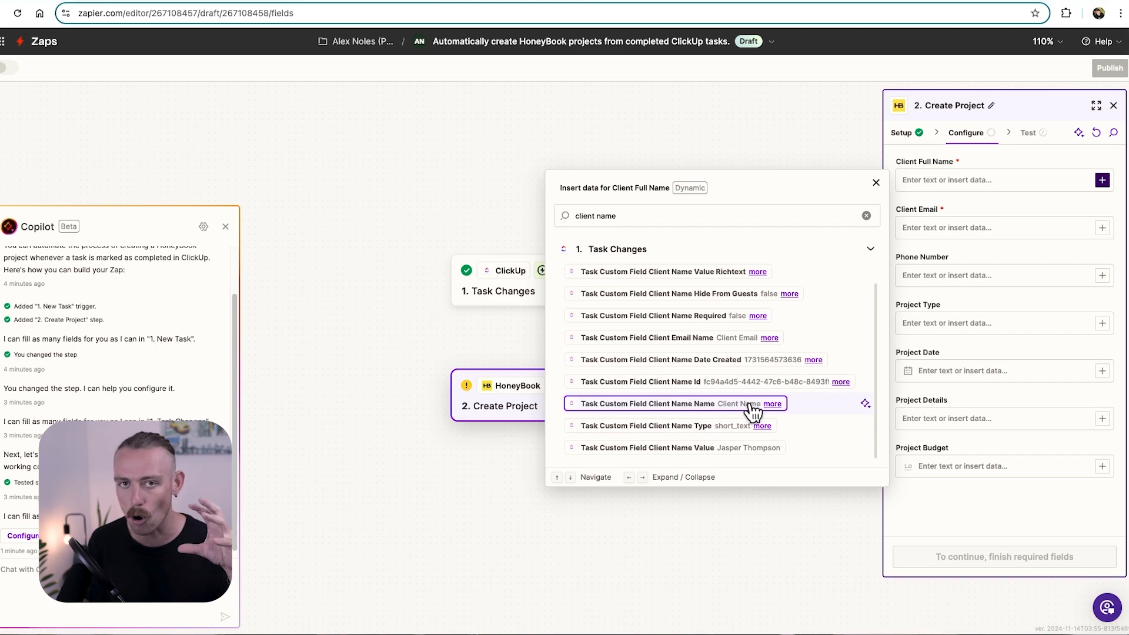
{"action": "mouse_move", "coordinate": [755, 452]}
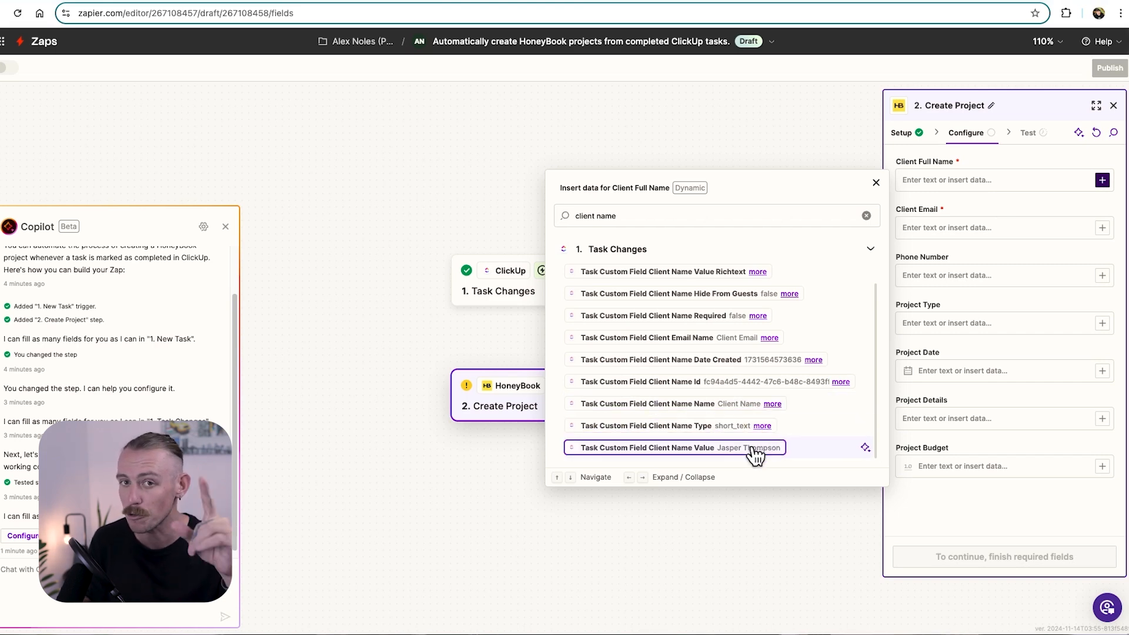
{"action": "left_click", "coordinate": [673, 447]}
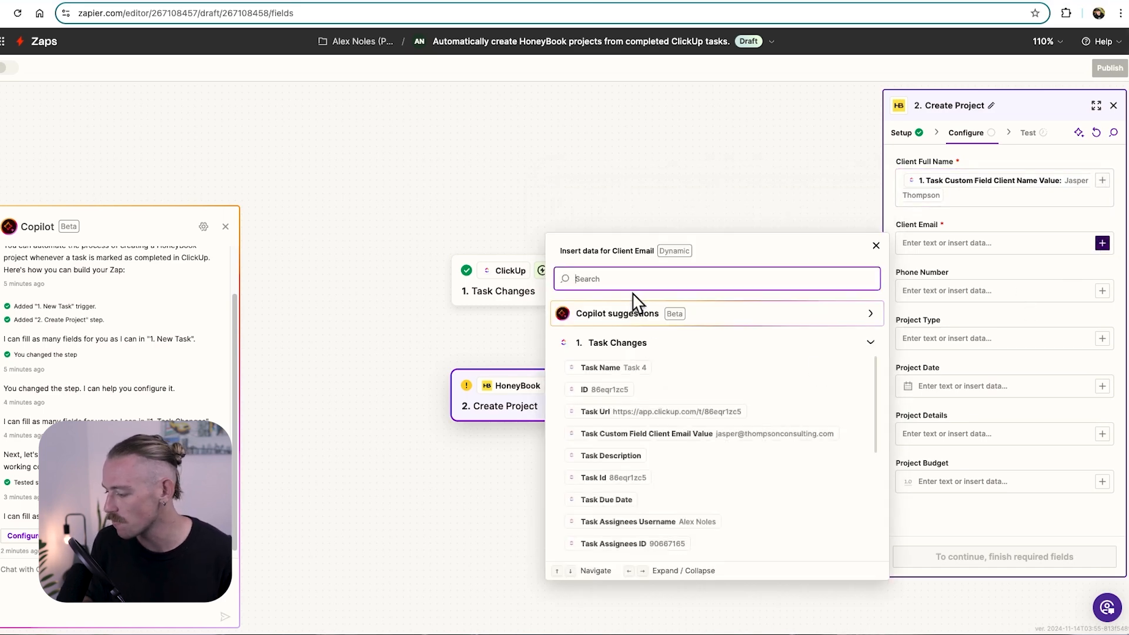
Map the client email and set Project Type to the ClickUp Deliverable value.
{"action": "type", "text": "email"}
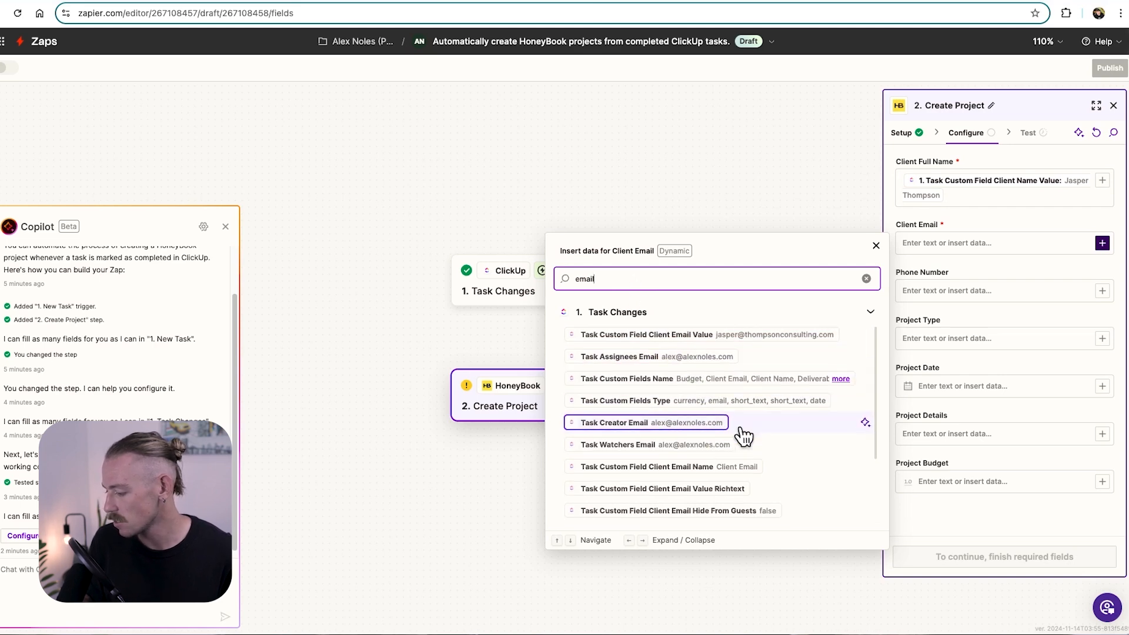
{"action": "mouse_move", "coordinate": [702, 333]}
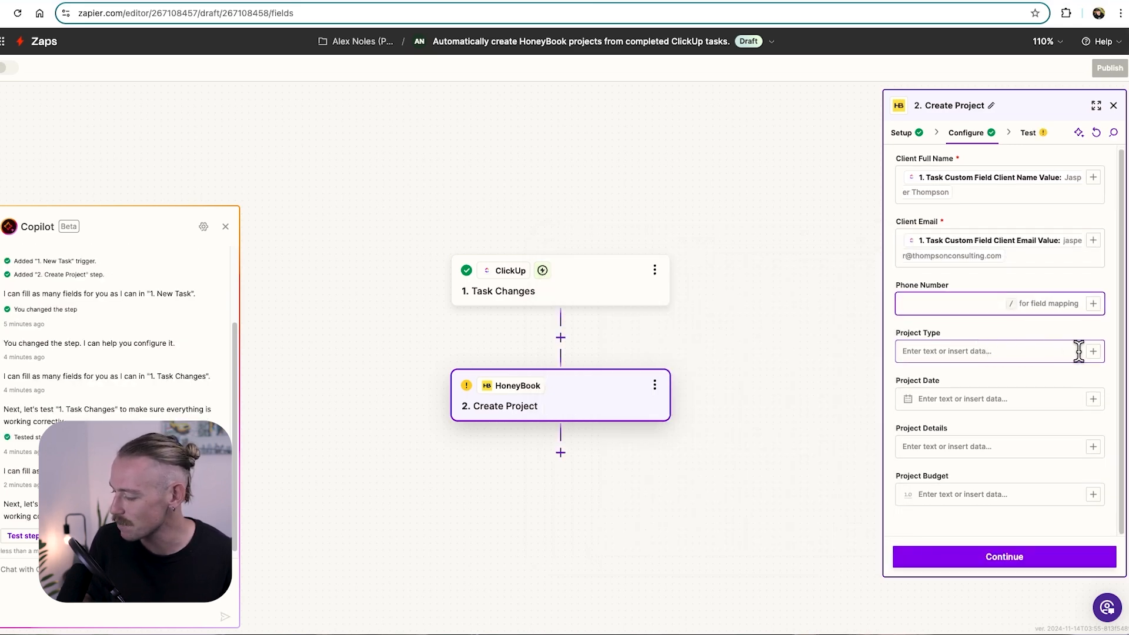
{"action": "left_click", "coordinate": [1092, 351]}
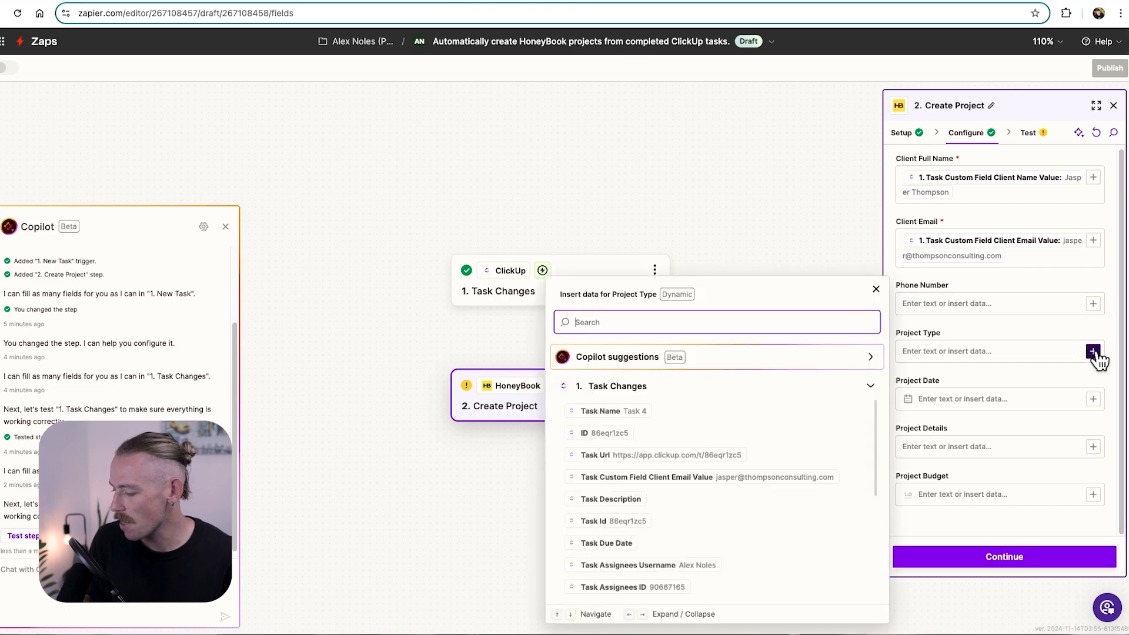
{"action": "type", "text": "deliv"}
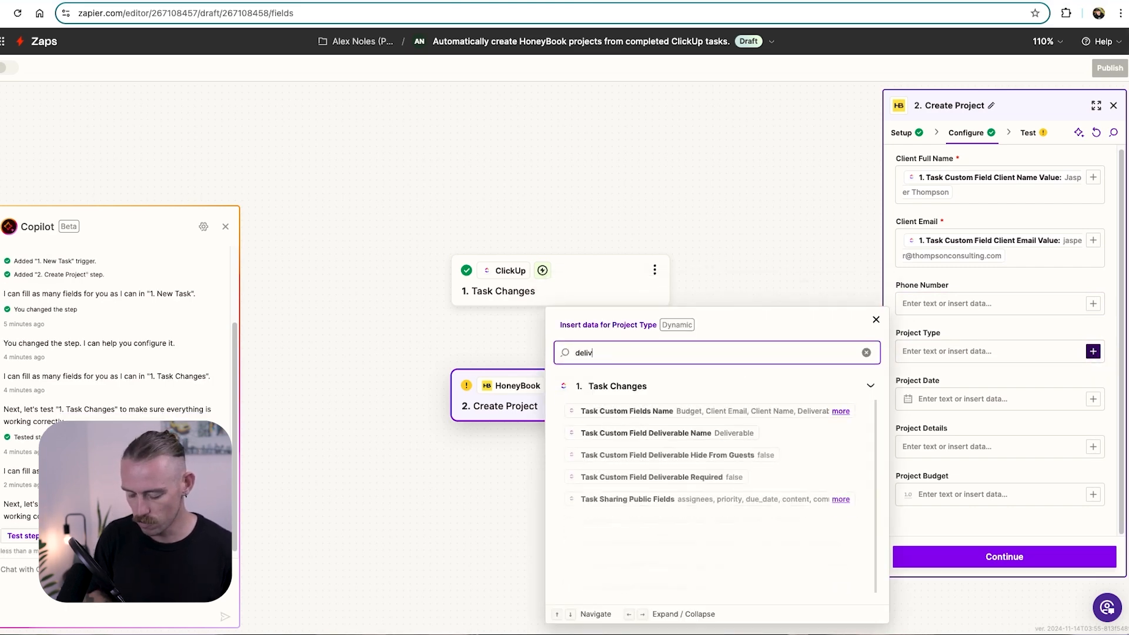
{"action": "type", "text": "erable"}
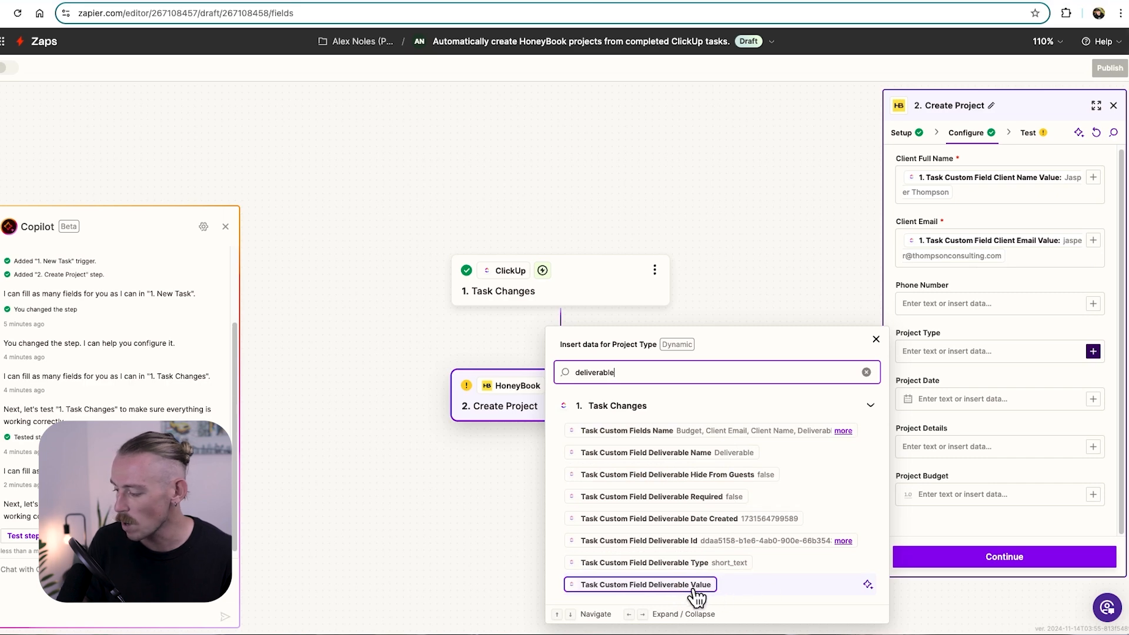
{"action": "left_click", "coordinate": [644, 584]}
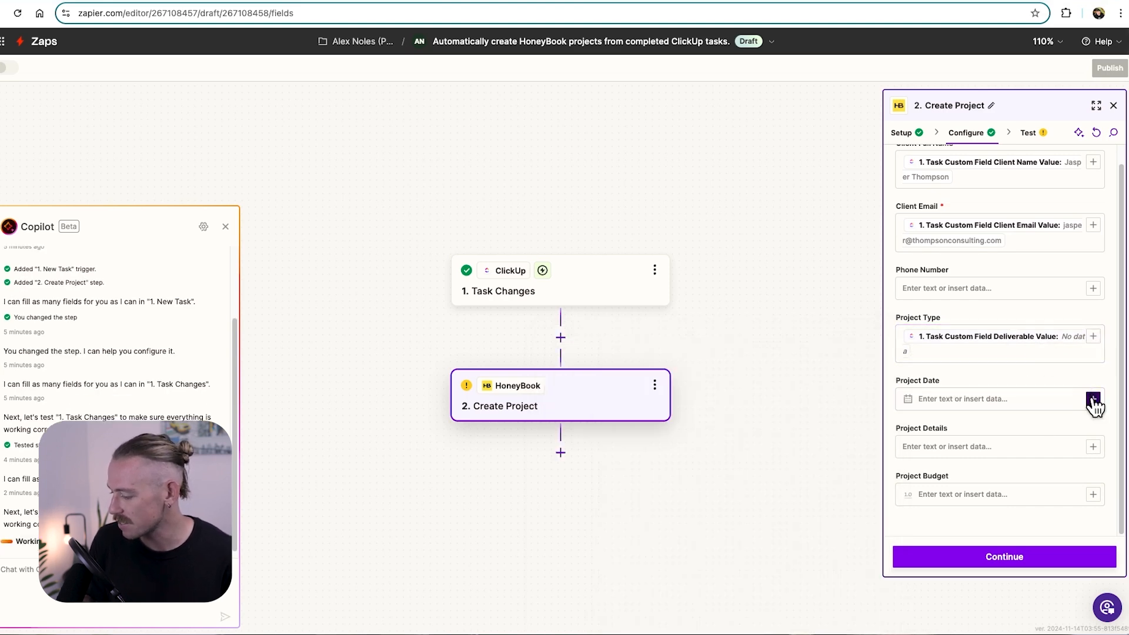
Map Project Date to the ClickUp Kick Off Date value.
{"action": "left_click", "coordinate": [1092, 399]}
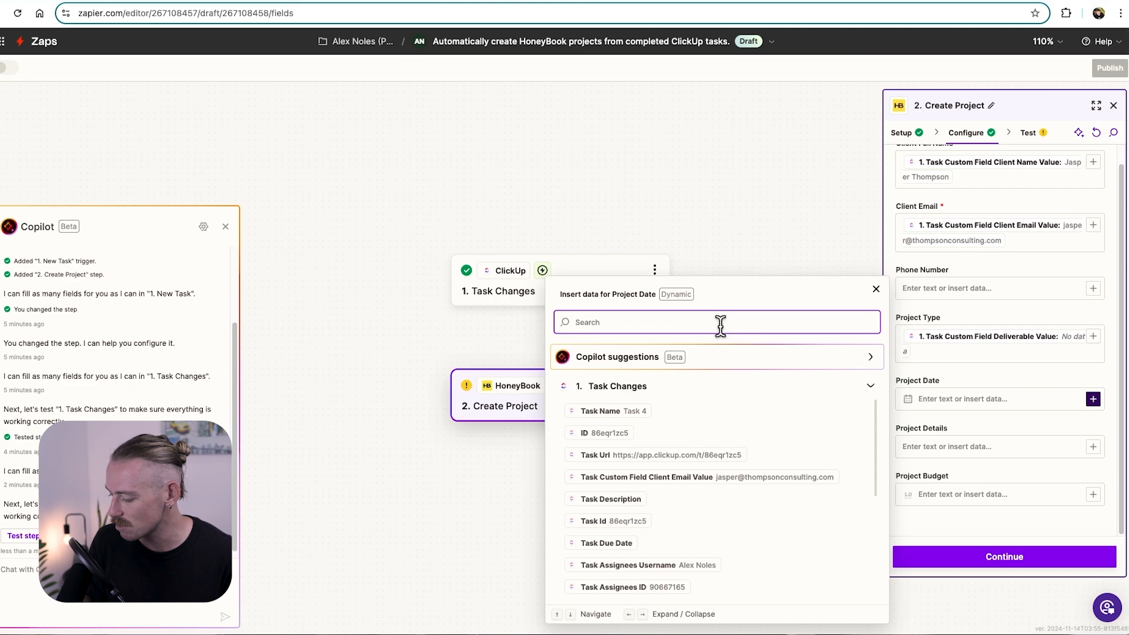
{"action": "type", "text": "kick"}
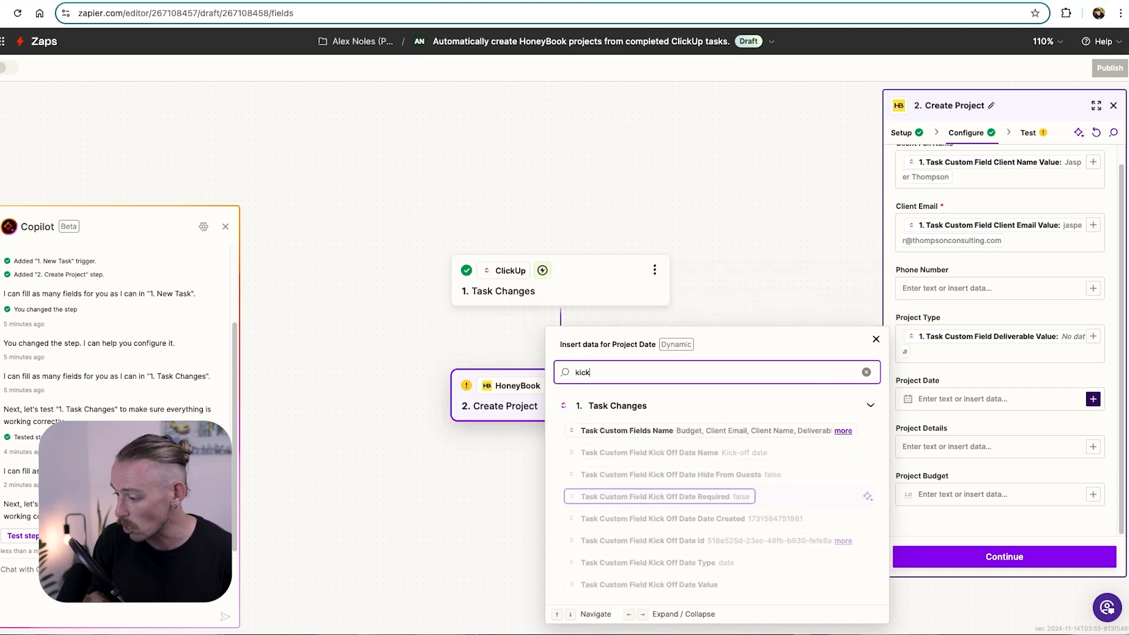
{"action": "type", "text": "-o"}
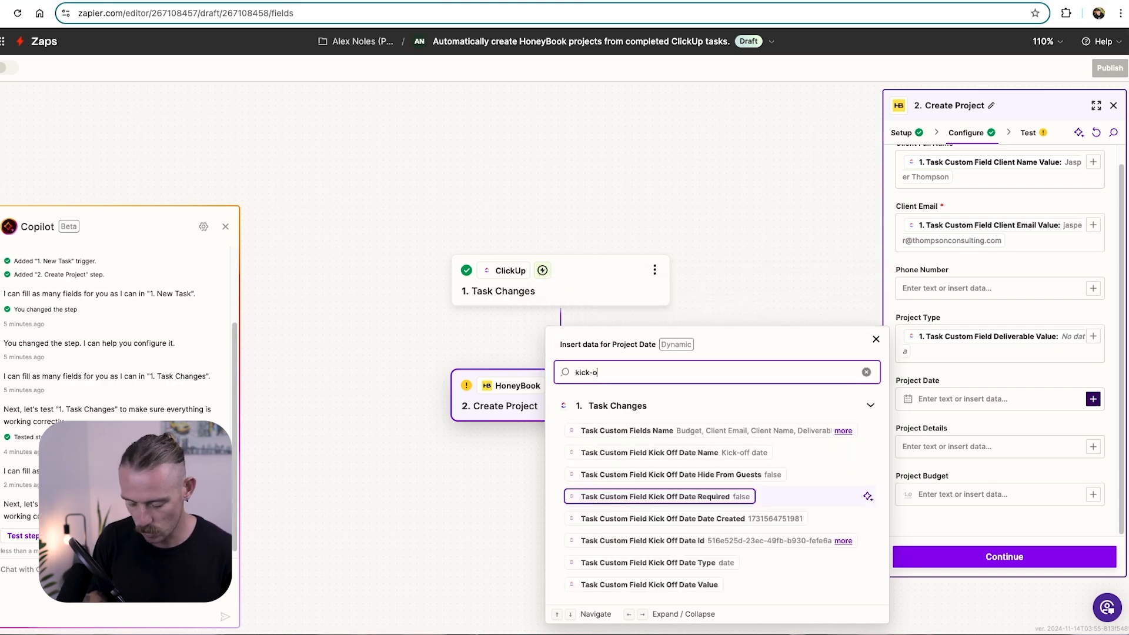
{"action": "type", "text": "ff"}
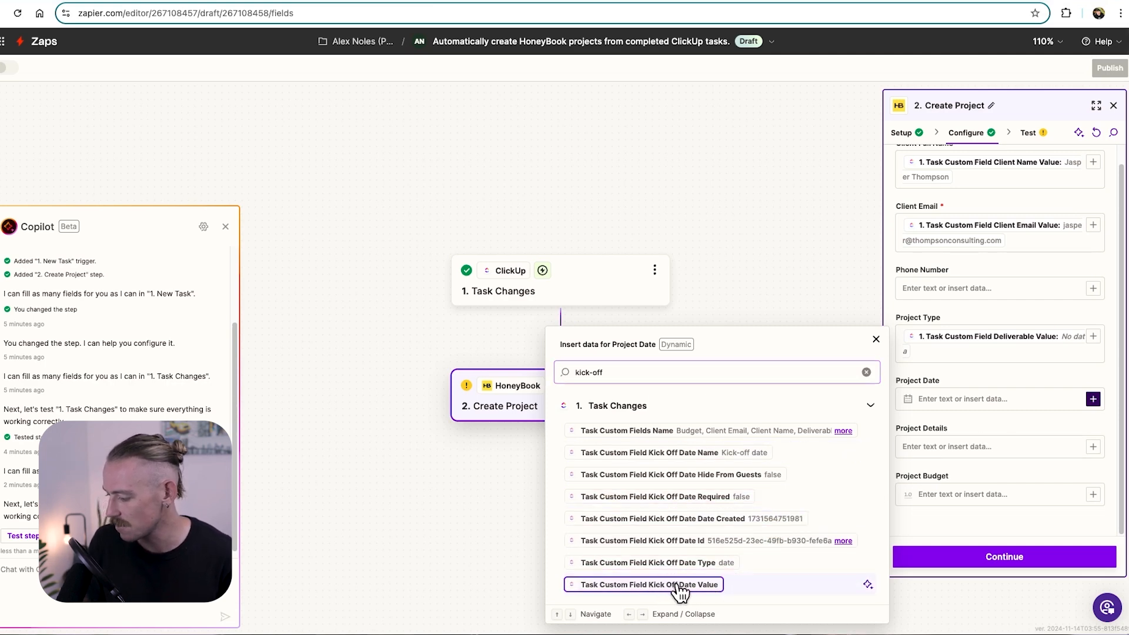
{"action": "left_click", "coordinate": [644, 584]}
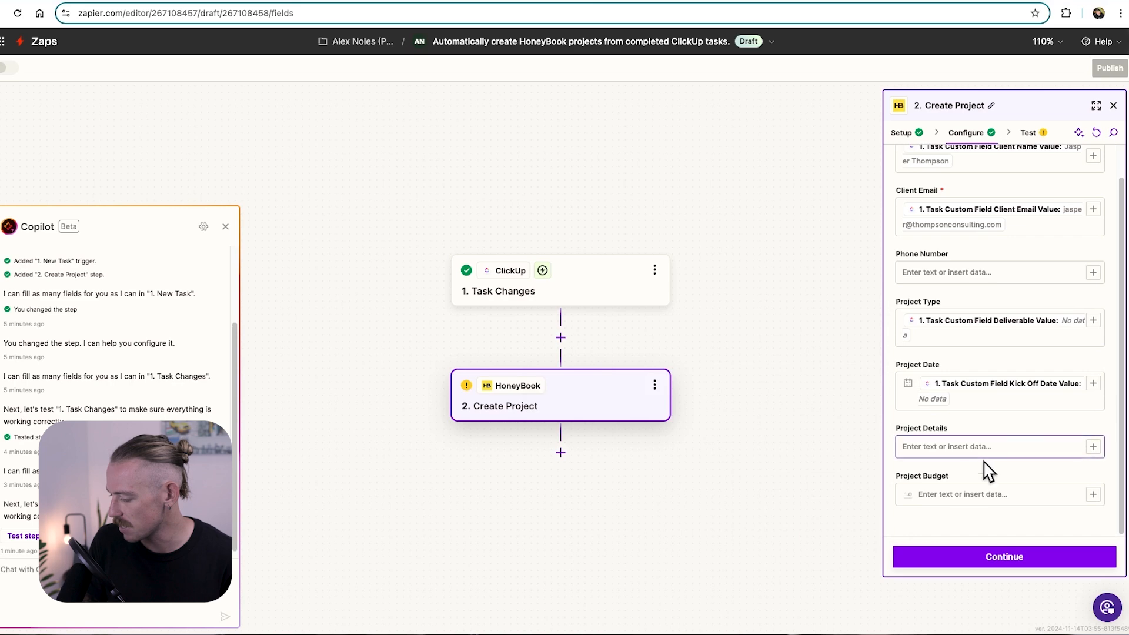
Map Project Budget to the ClickUp Budget value and continue to testing.
{"action": "left_click", "coordinate": [1092, 494]}
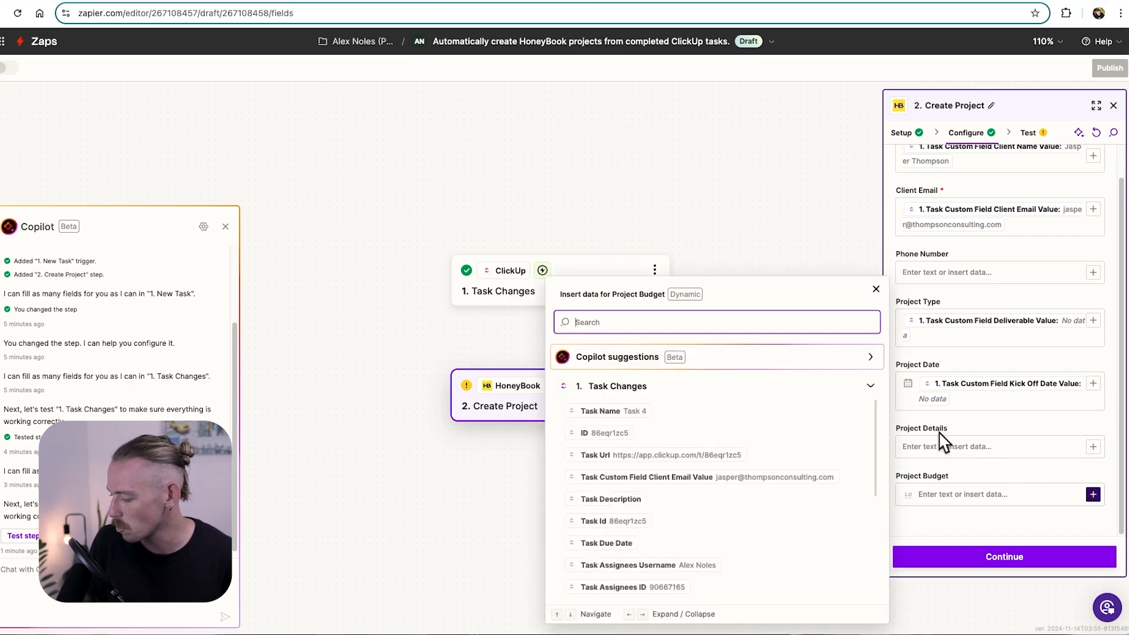
{"action": "type", "text": "budget"}
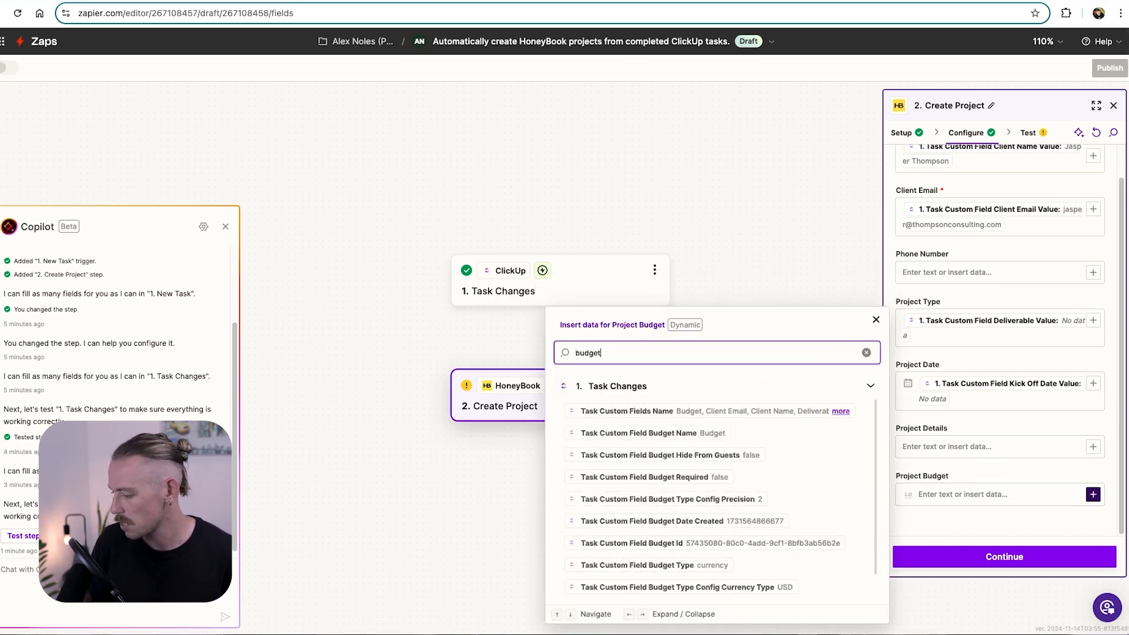
{"action": "scroll", "scroll_direction": "down", "scroll_amount": 3}
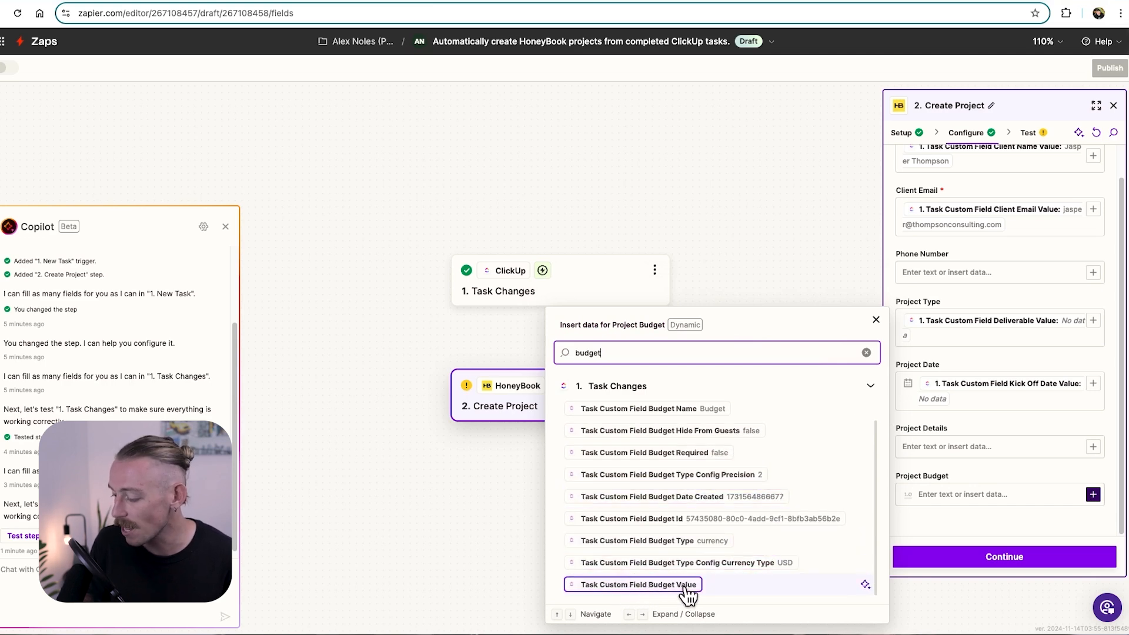
{"action": "left_click", "coordinate": [636, 584]}
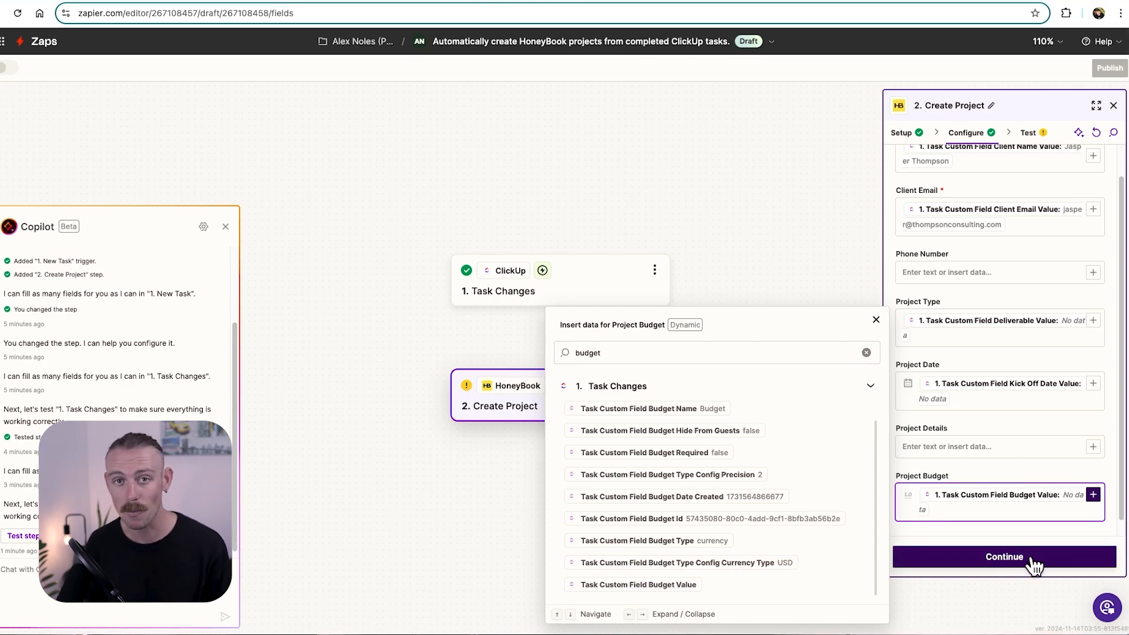
{"action": "left_click", "coordinate": [1003, 556]}
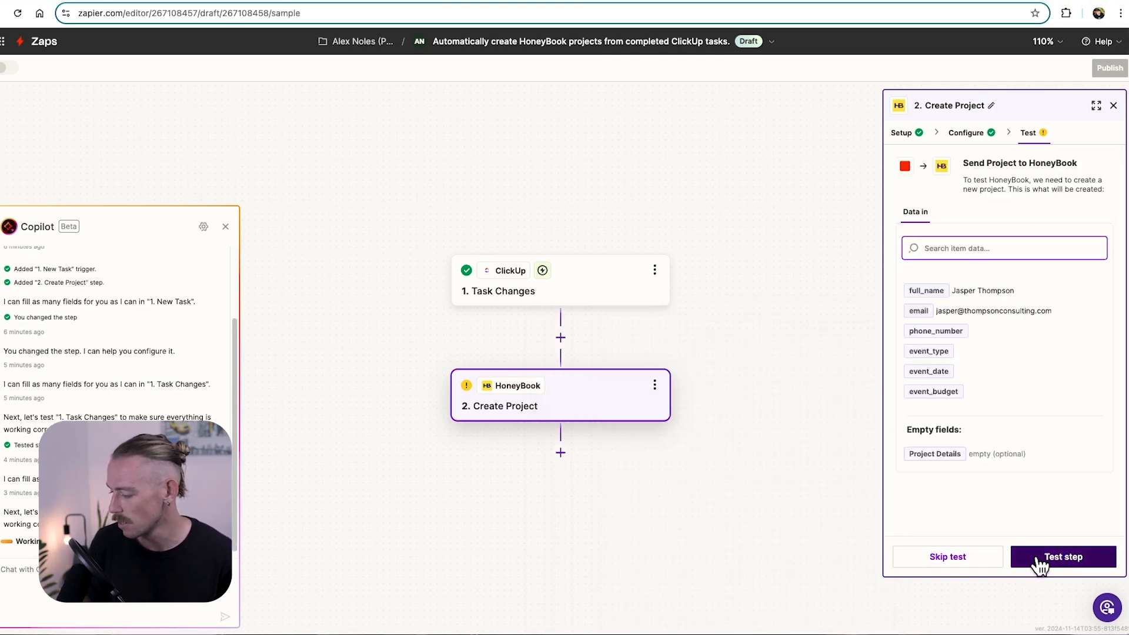
{"action": "left_click", "coordinate": [1063, 556]}
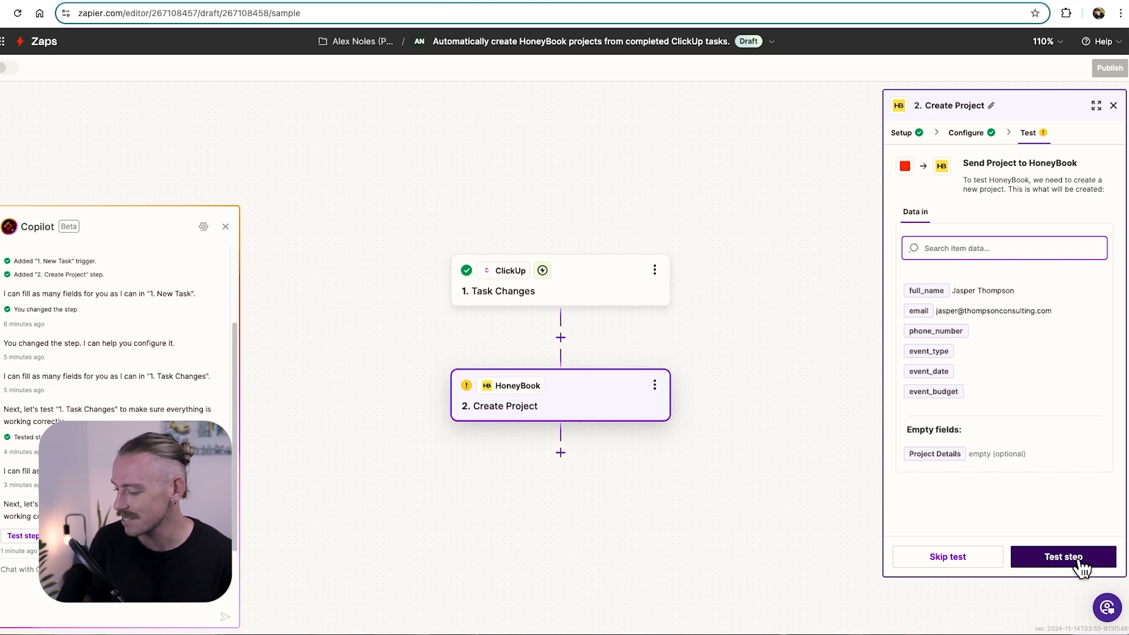
{"action": "left_click", "coordinate": [1063, 556]}
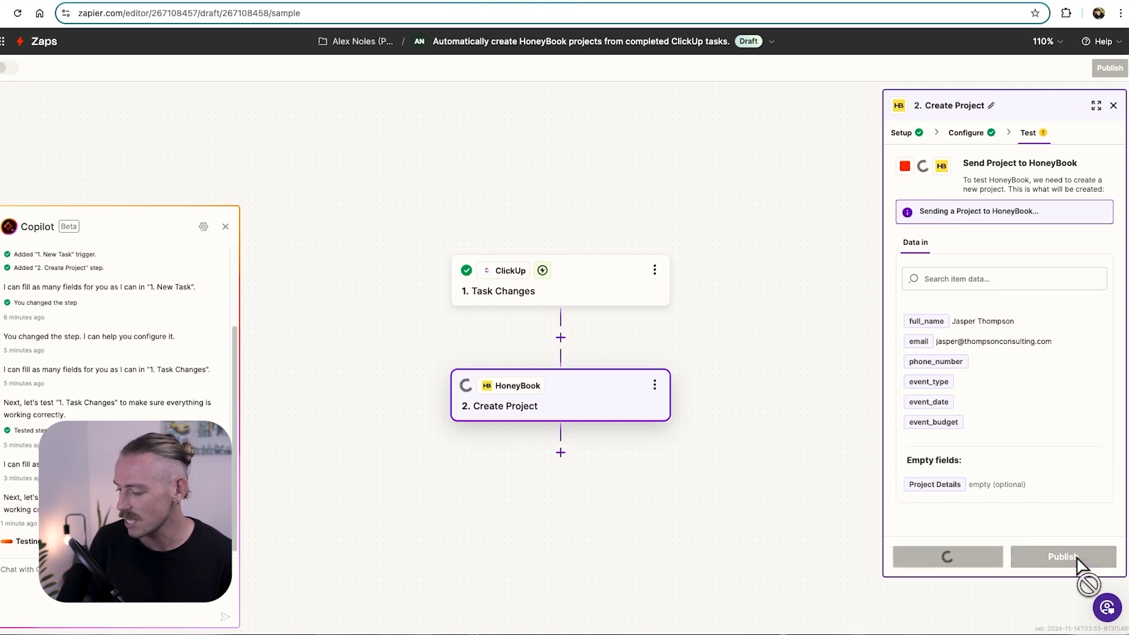
{"action": "left_click", "coordinate": [1061, 556]}
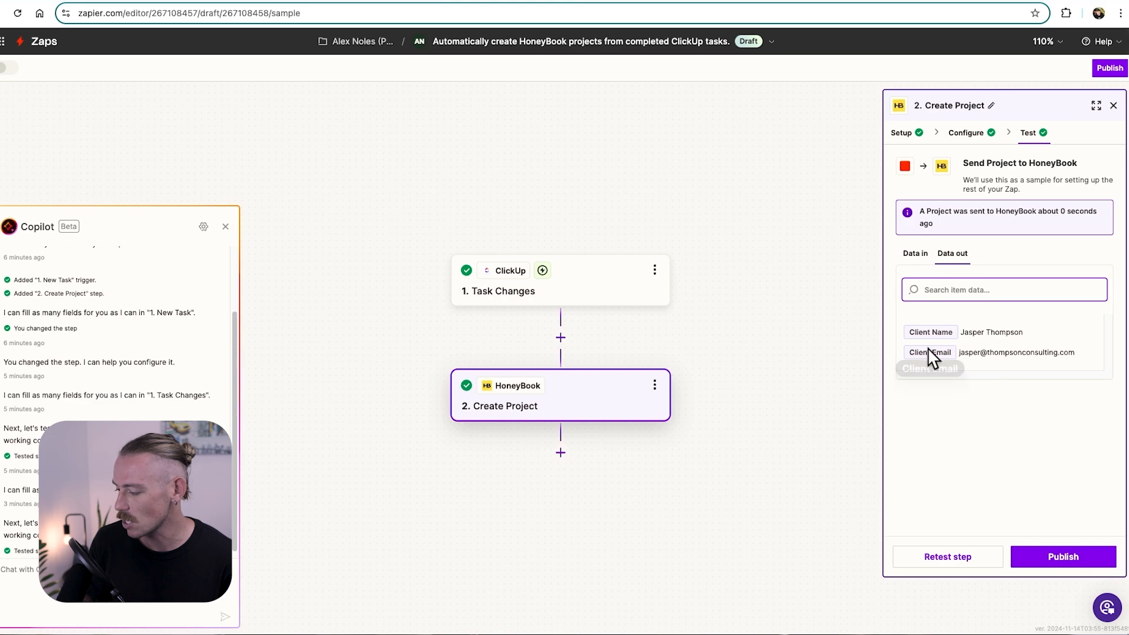
{"action": "mouse_move", "coordinate": [986, 422]}
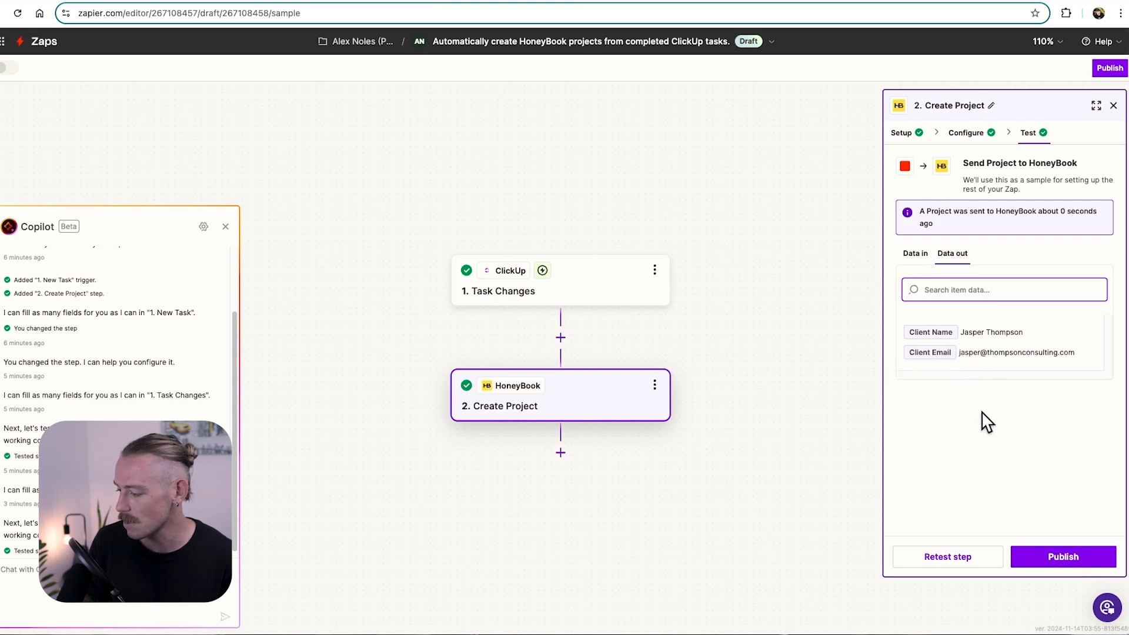
{"action": "mouse_move", "coordinate": [407, 10]}
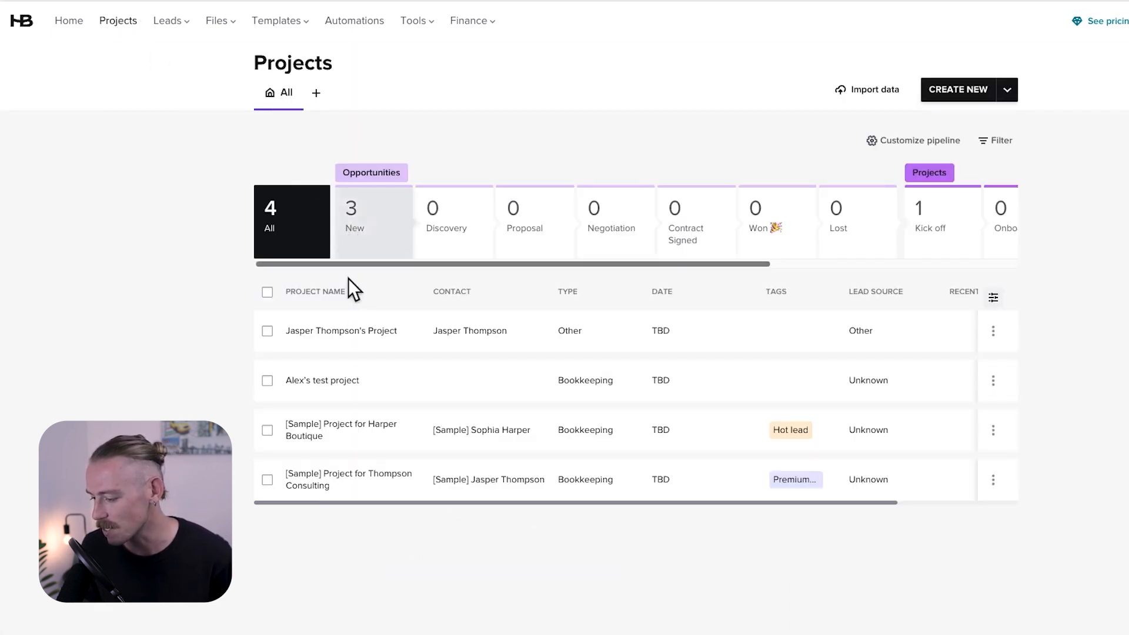
{"action": "mouse_move", "coordinate": [359, 373]}
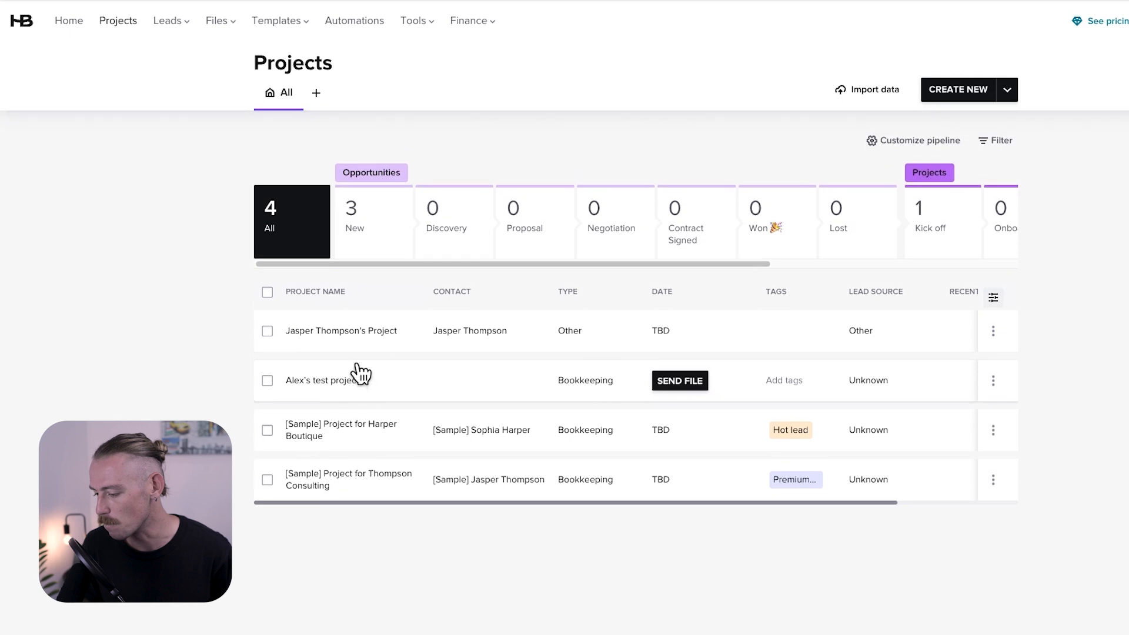
{"action": "mouse_move", "coordinate": [410, 349]}
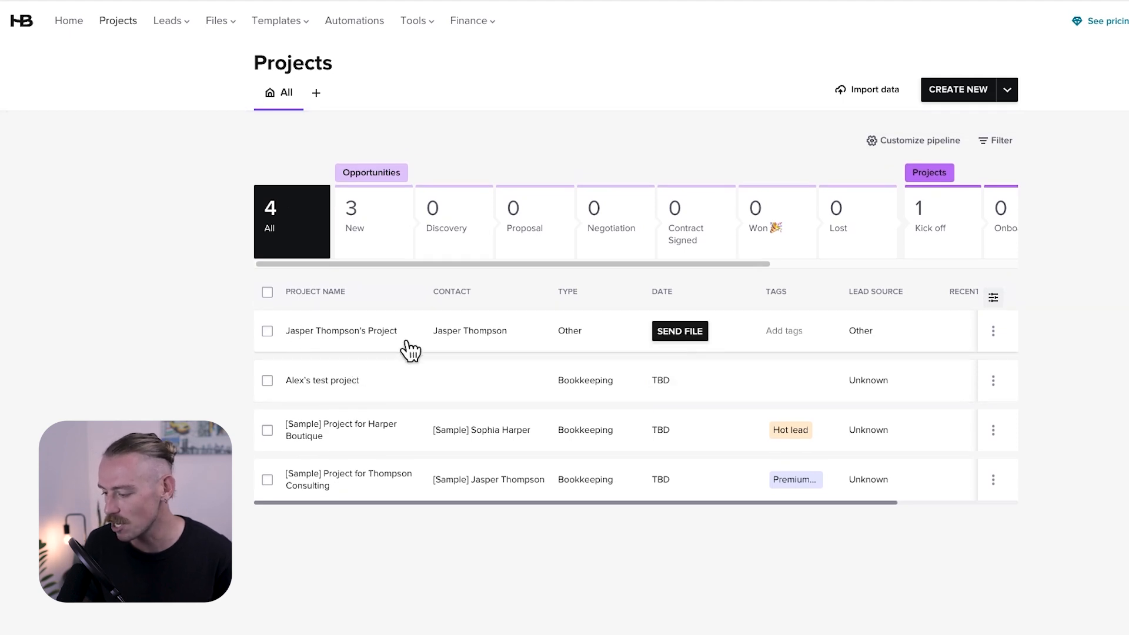
{"action": "mouse_move", "coordinate": [645, 354]}
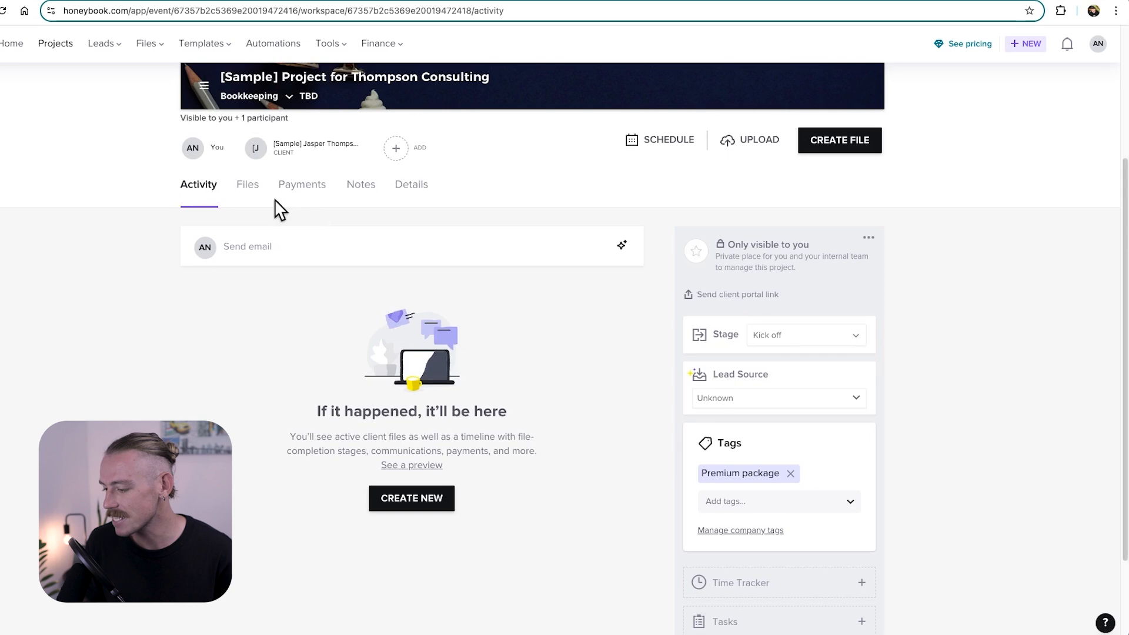
View the Payments of the Thompson Consulting sample project and scroll through them.
{"action": "left_click", "coordinate": [302, 185]}
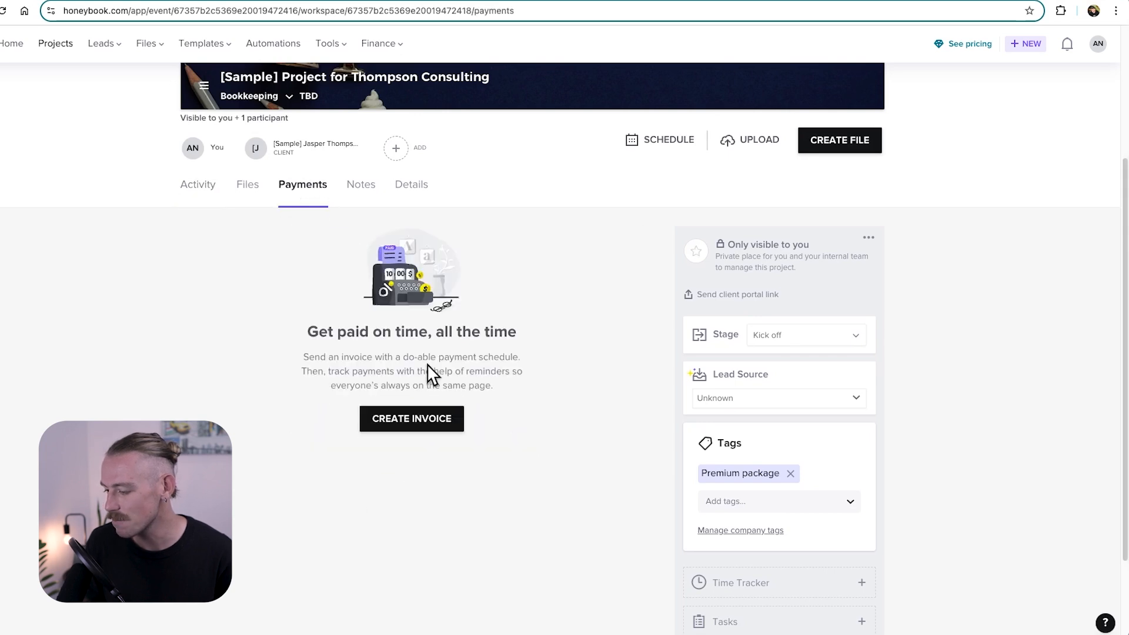
{"action": "scroll", "scroll_direction": "down", "scroll_amount": 3}
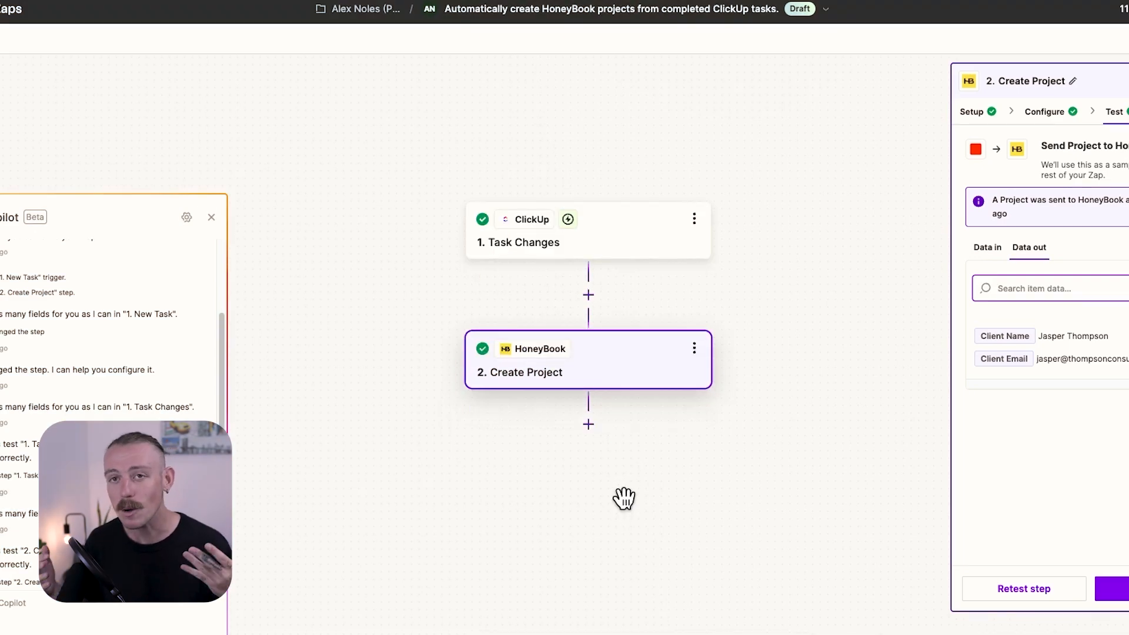
Add a new step after HoneyBook and search the app chooser for Gmail.
{"action": "left_click", "coordinate": [588, 424]}
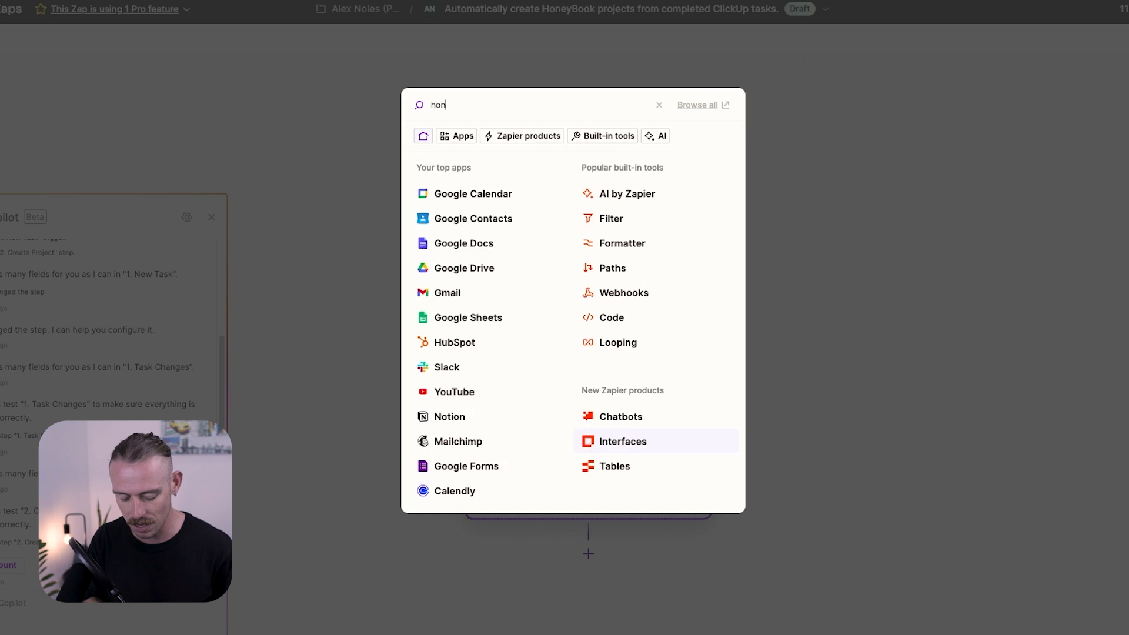
{"action": "type", "text": "eybook"}
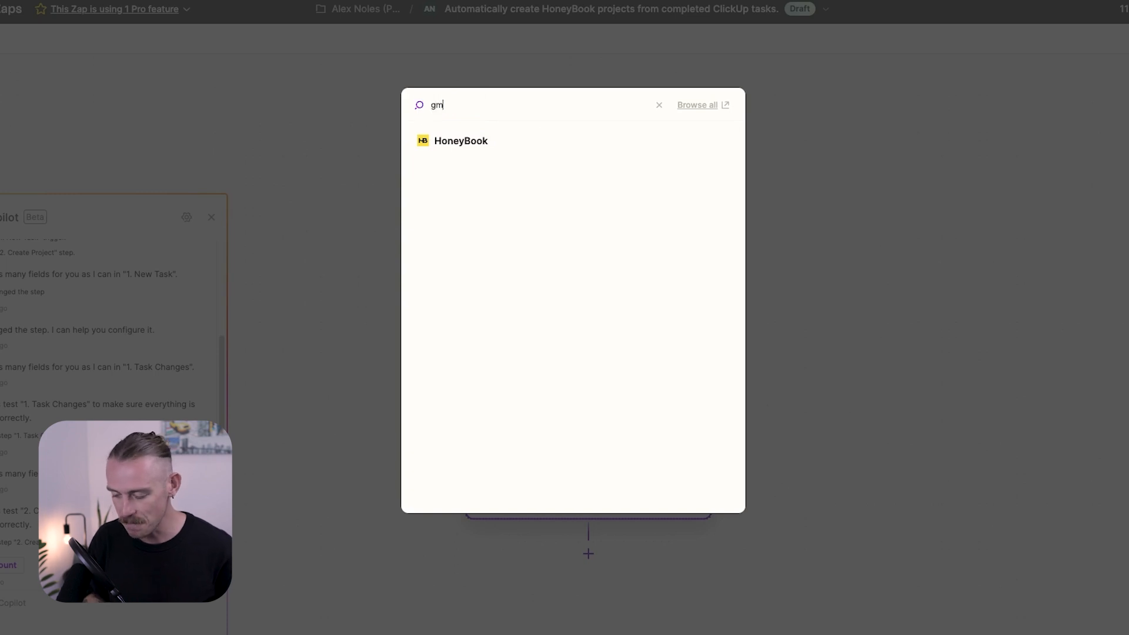
{"action": "type", "text": "ail"}
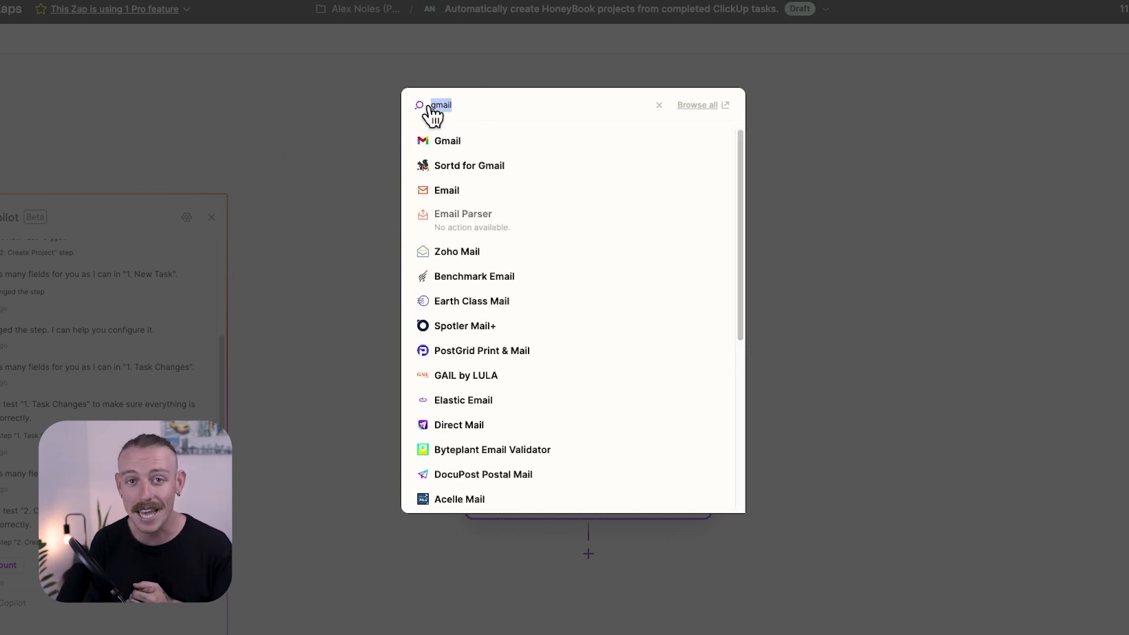